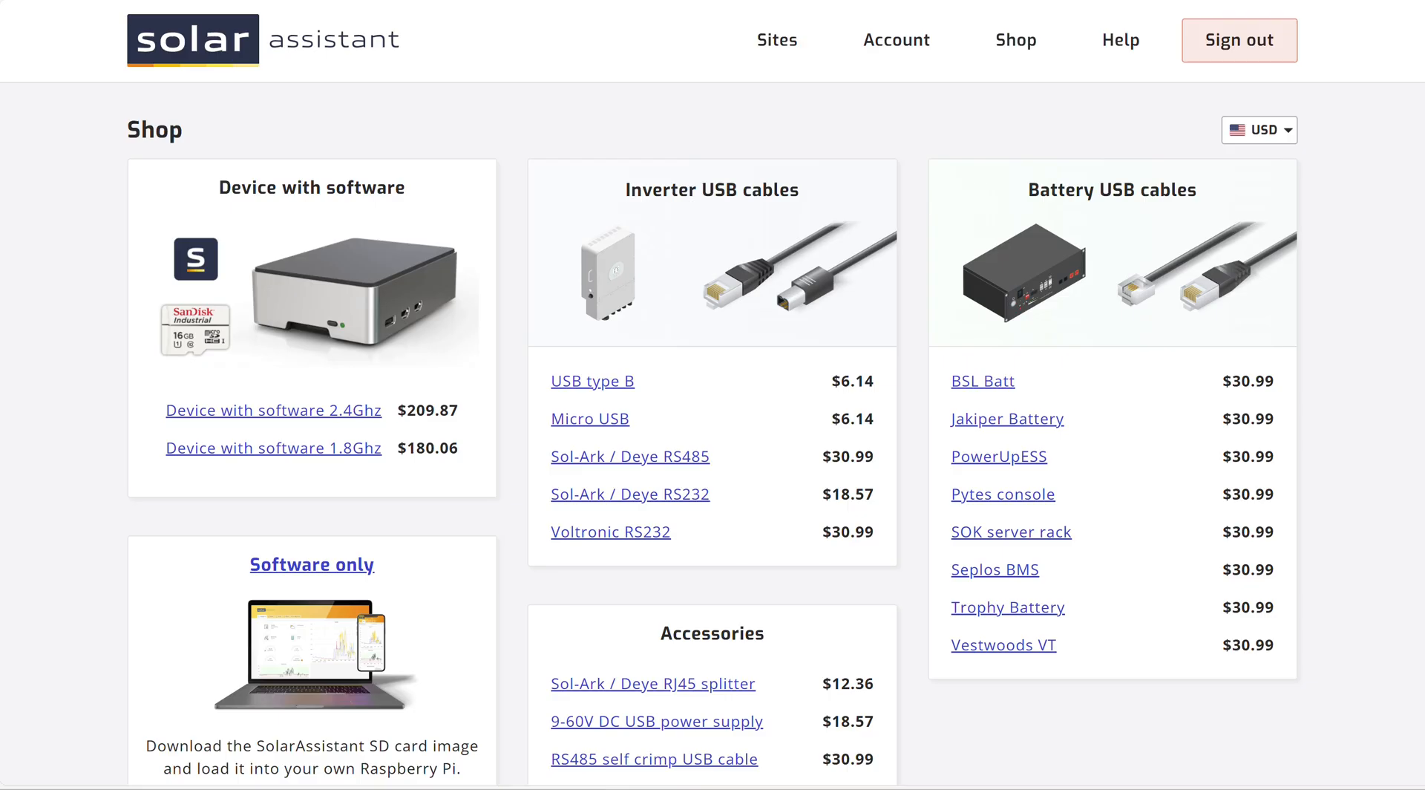
Step: Return to the SolarAssistant home page via the header logo
left_click(265, 40)
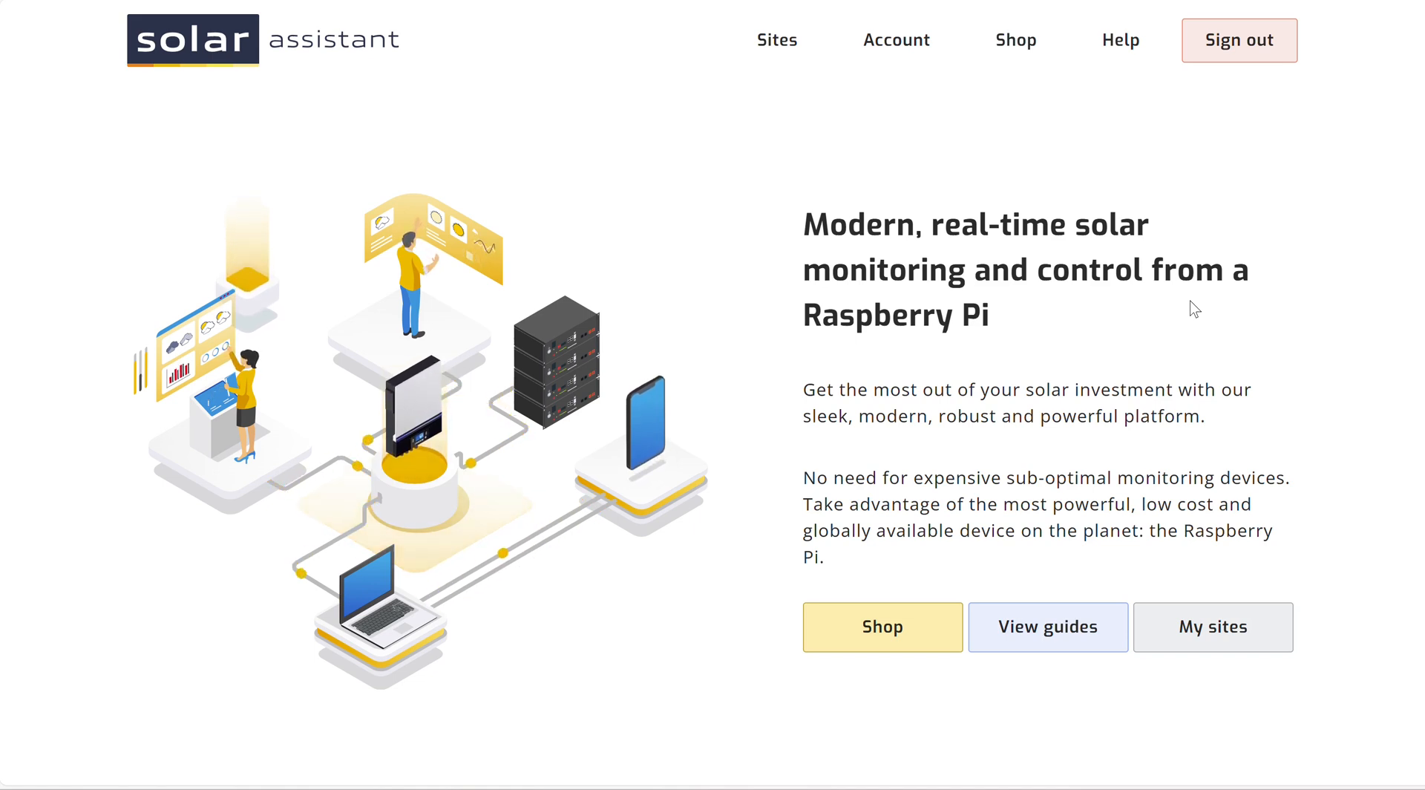
mouse_move(1122, 593)
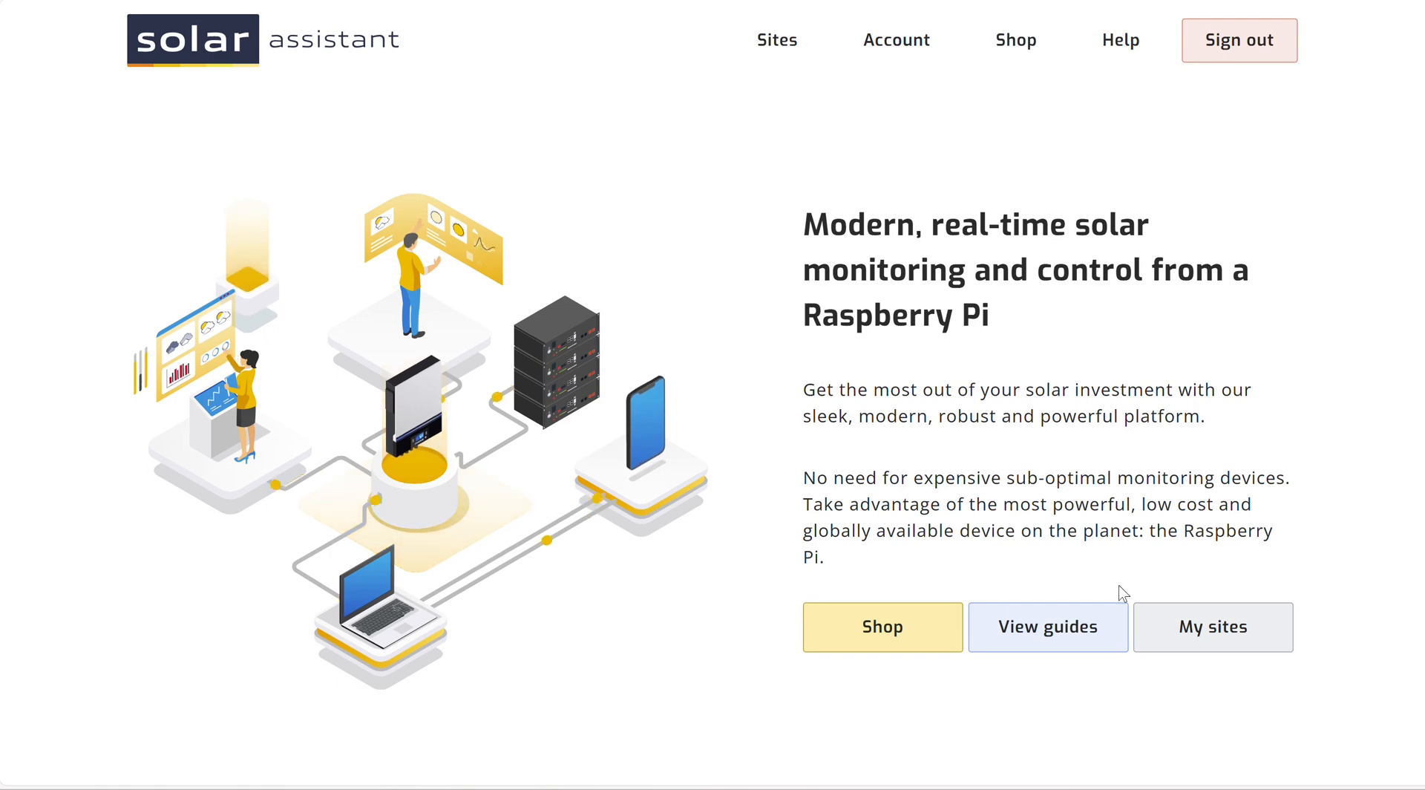
Step: Open the Shop catalogue of devices, cables and accessories from the home page
left_click(881, 626)
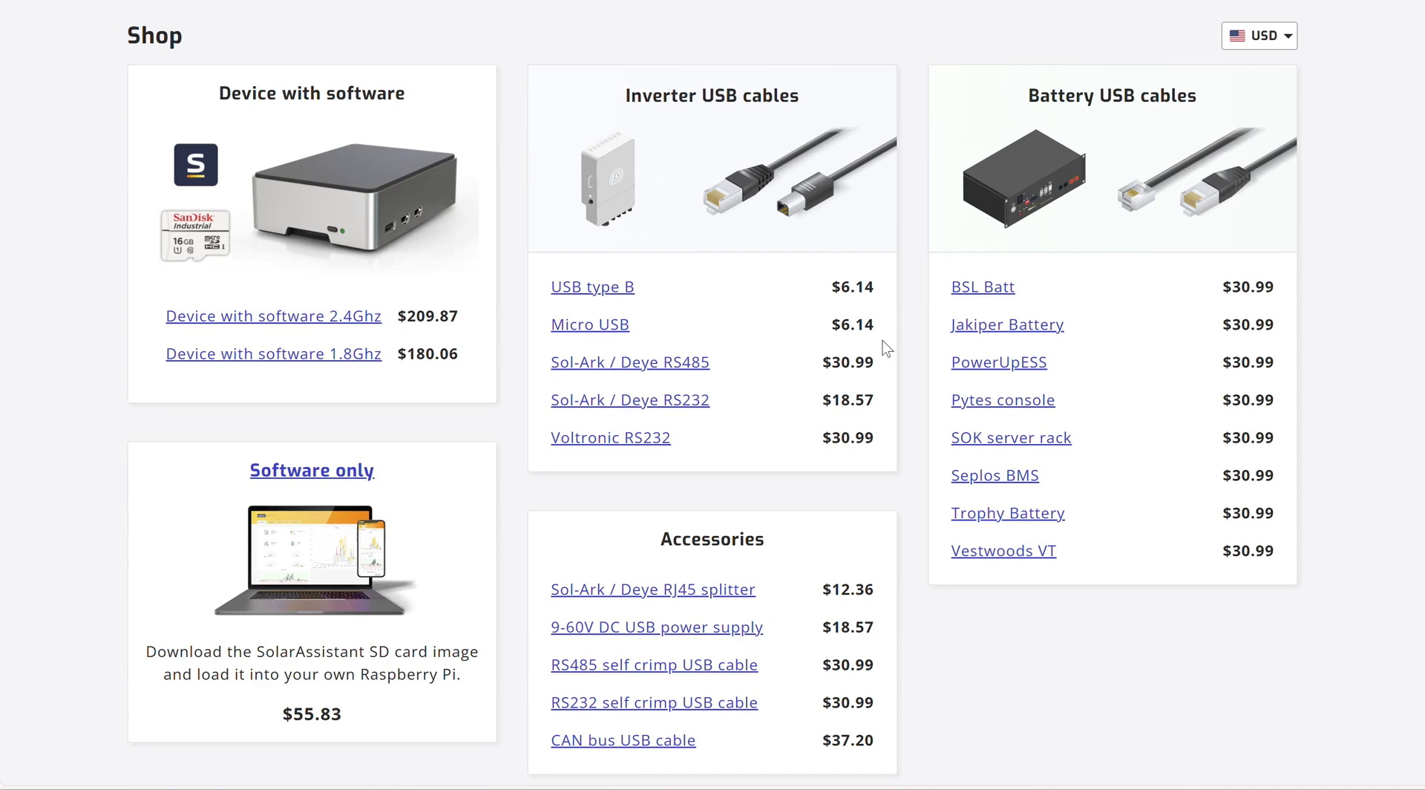
mouse_move(300, 373)
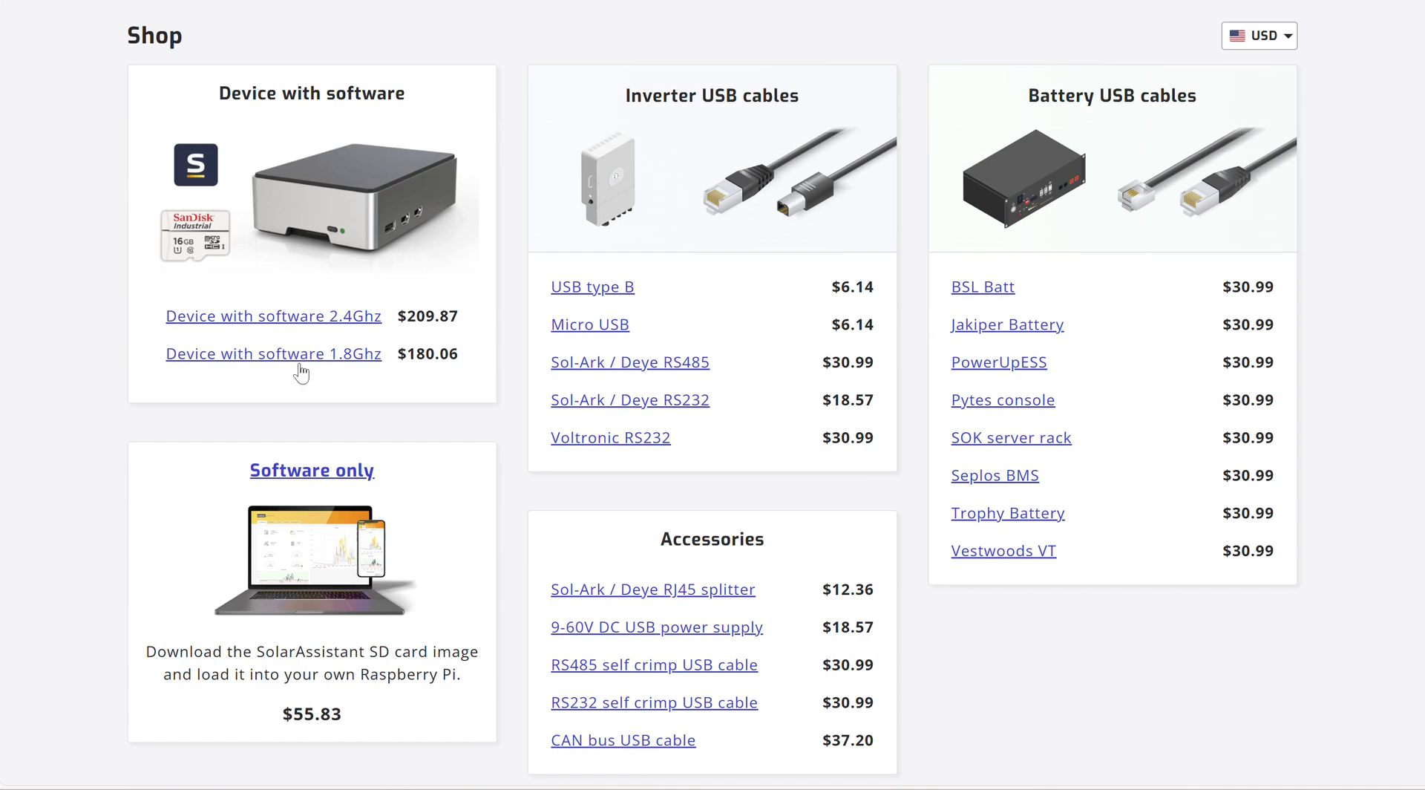
mouse_move(272, 353)
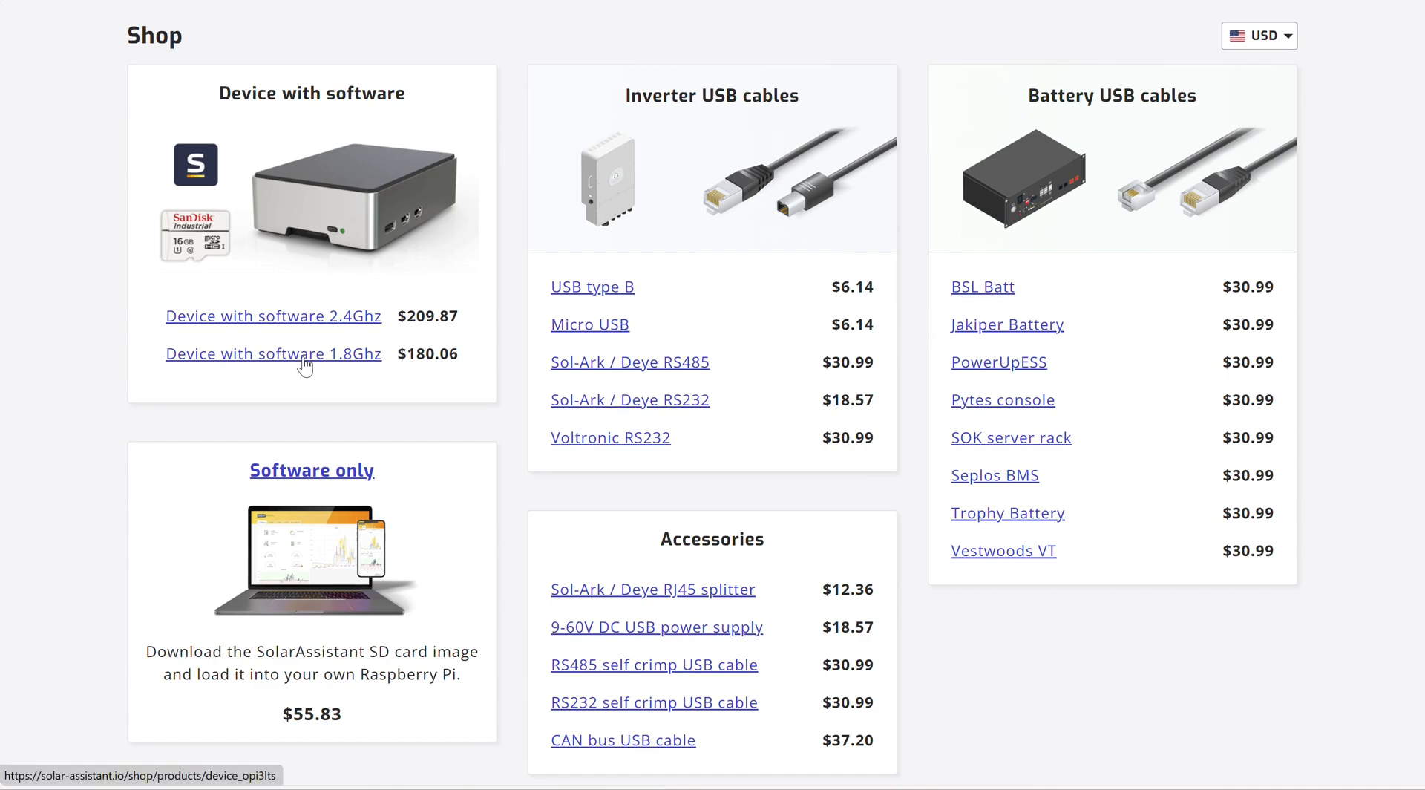
left_click(273, 353)
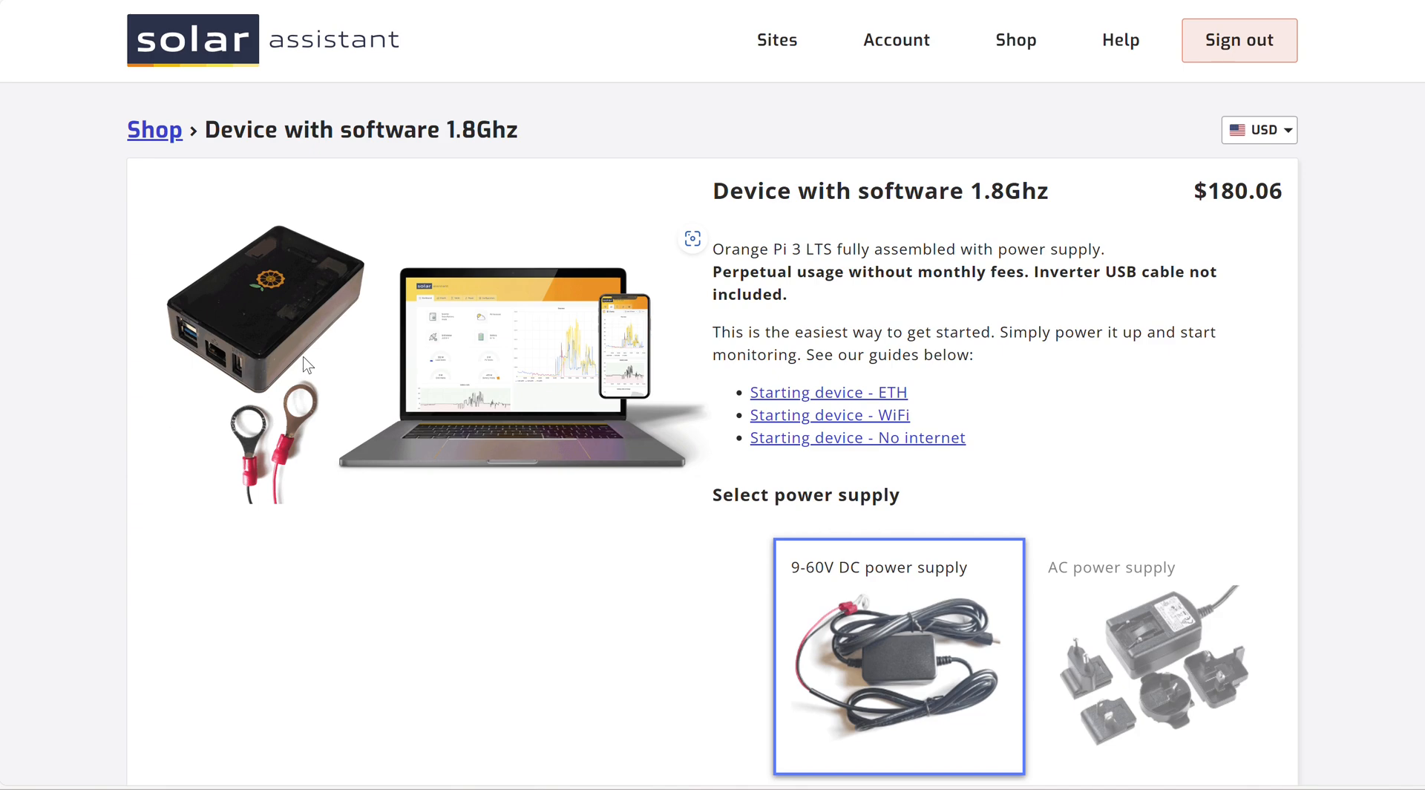
mouse_move(220, 234)
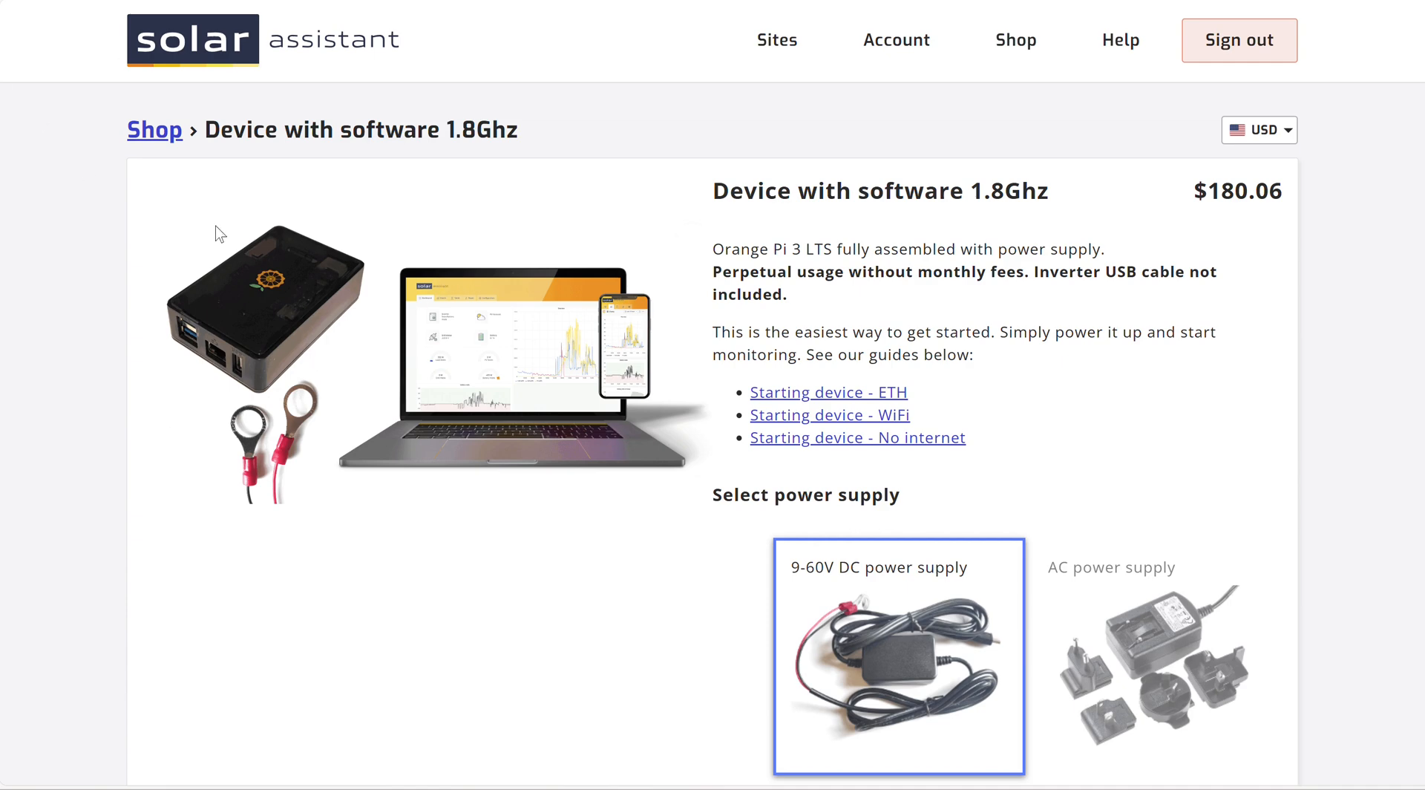
mouse_move(870, 679)
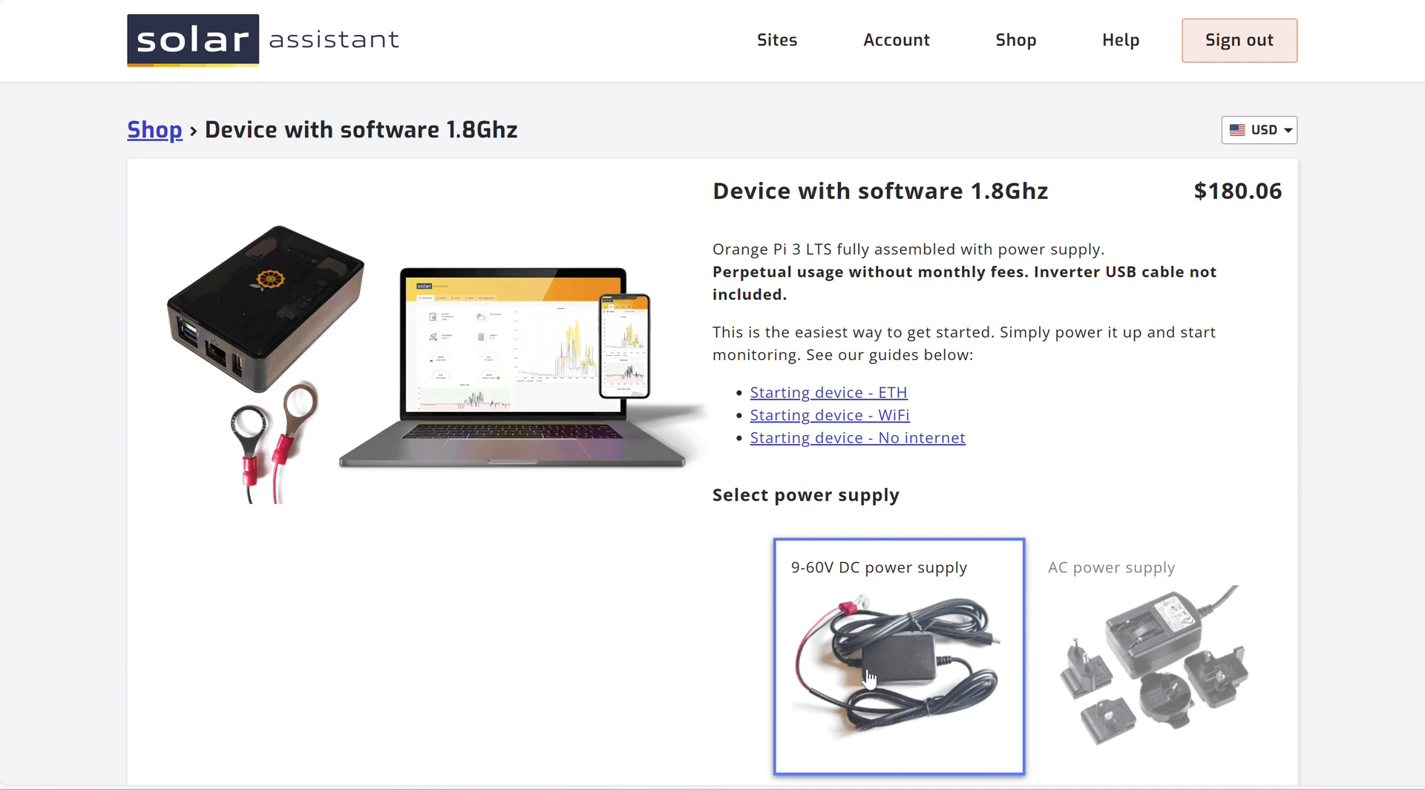
mouse_move(927, 684)
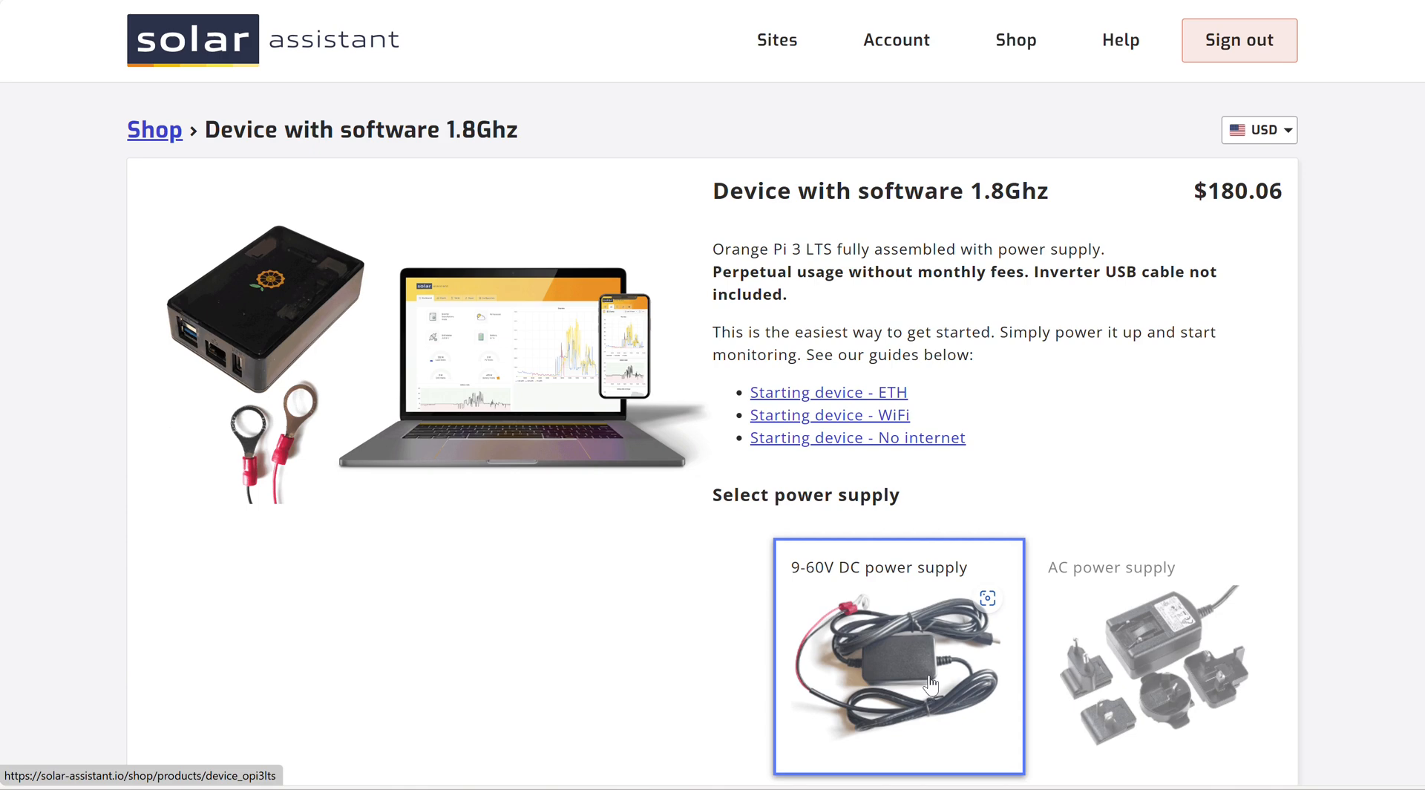
mouse_move(1101, 694)
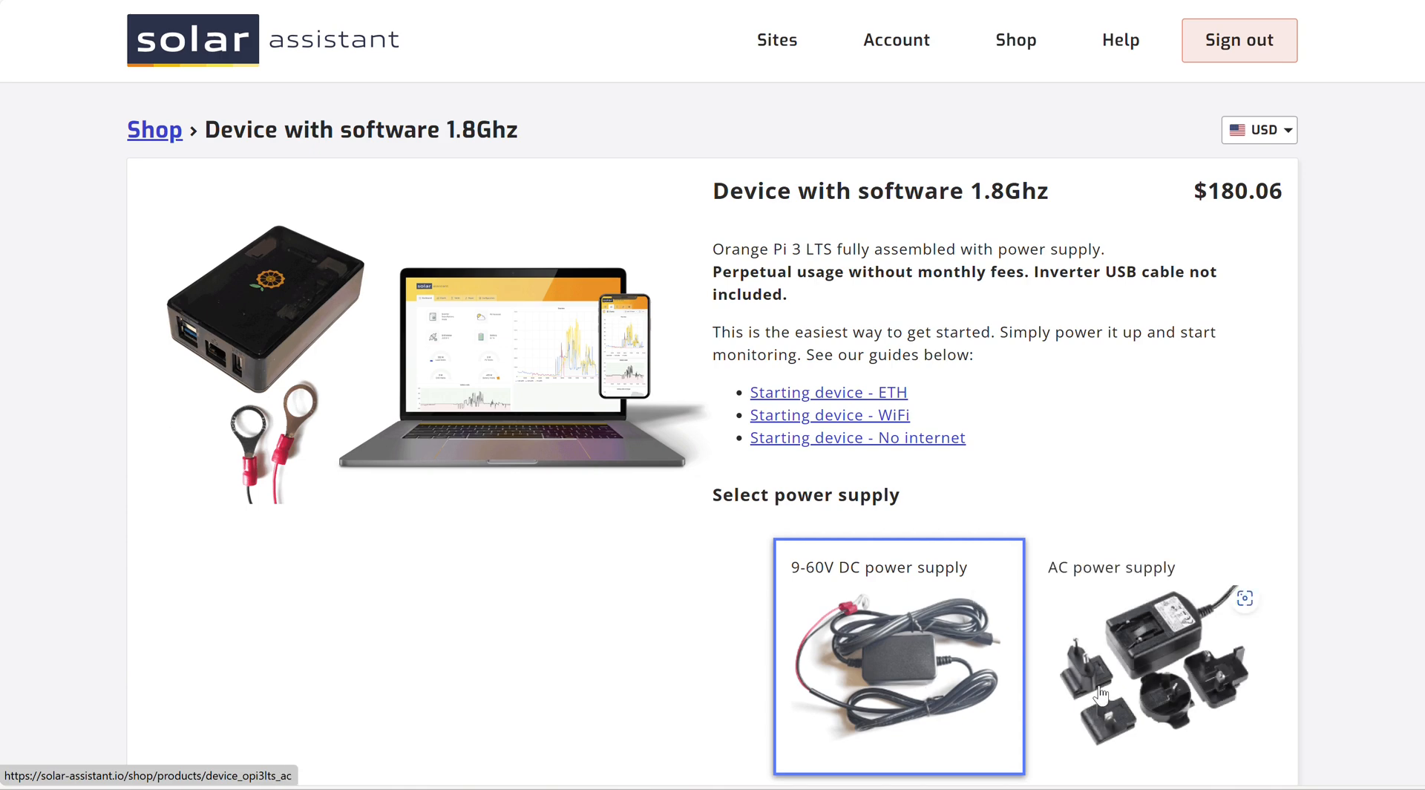
mouse_move(889, 660)
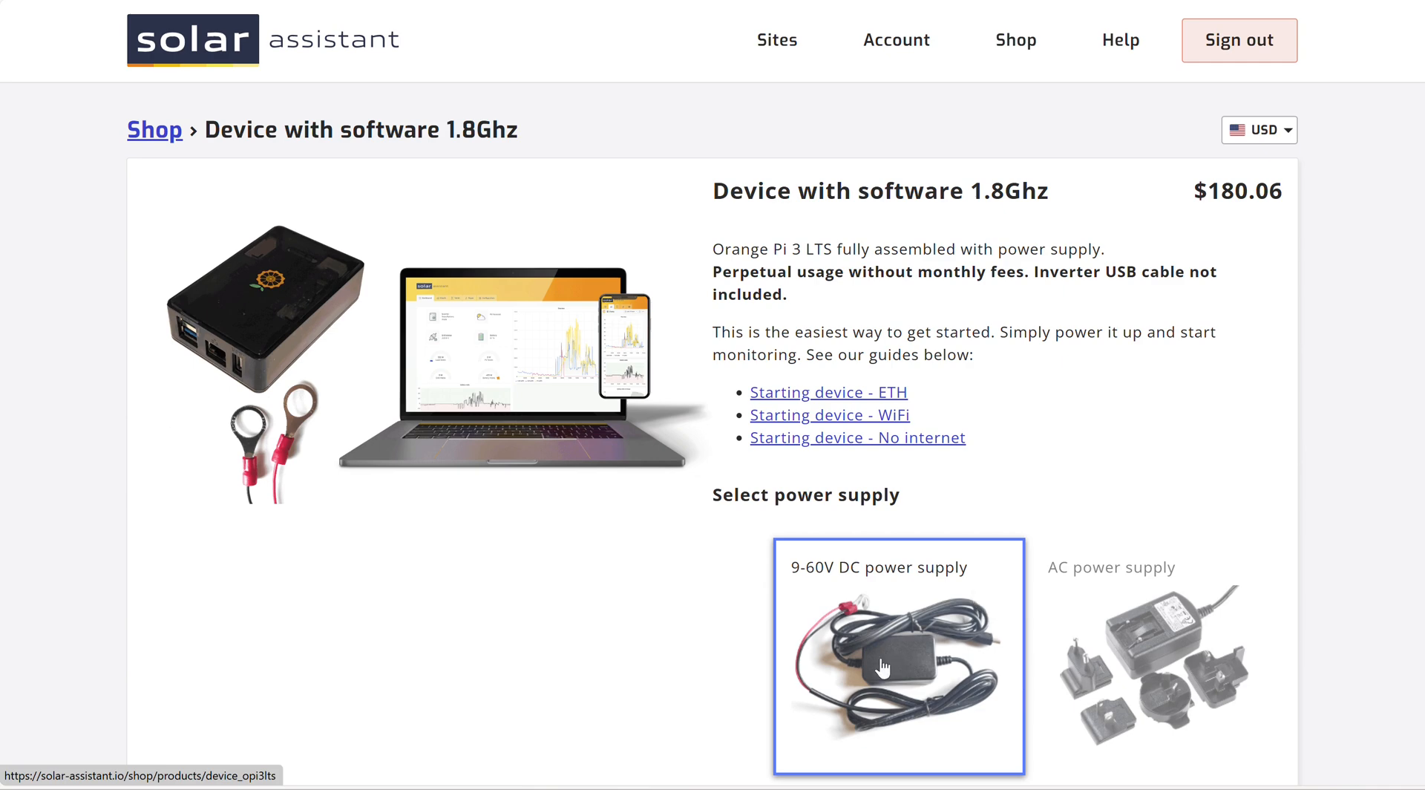
mouse_move(908, 638)
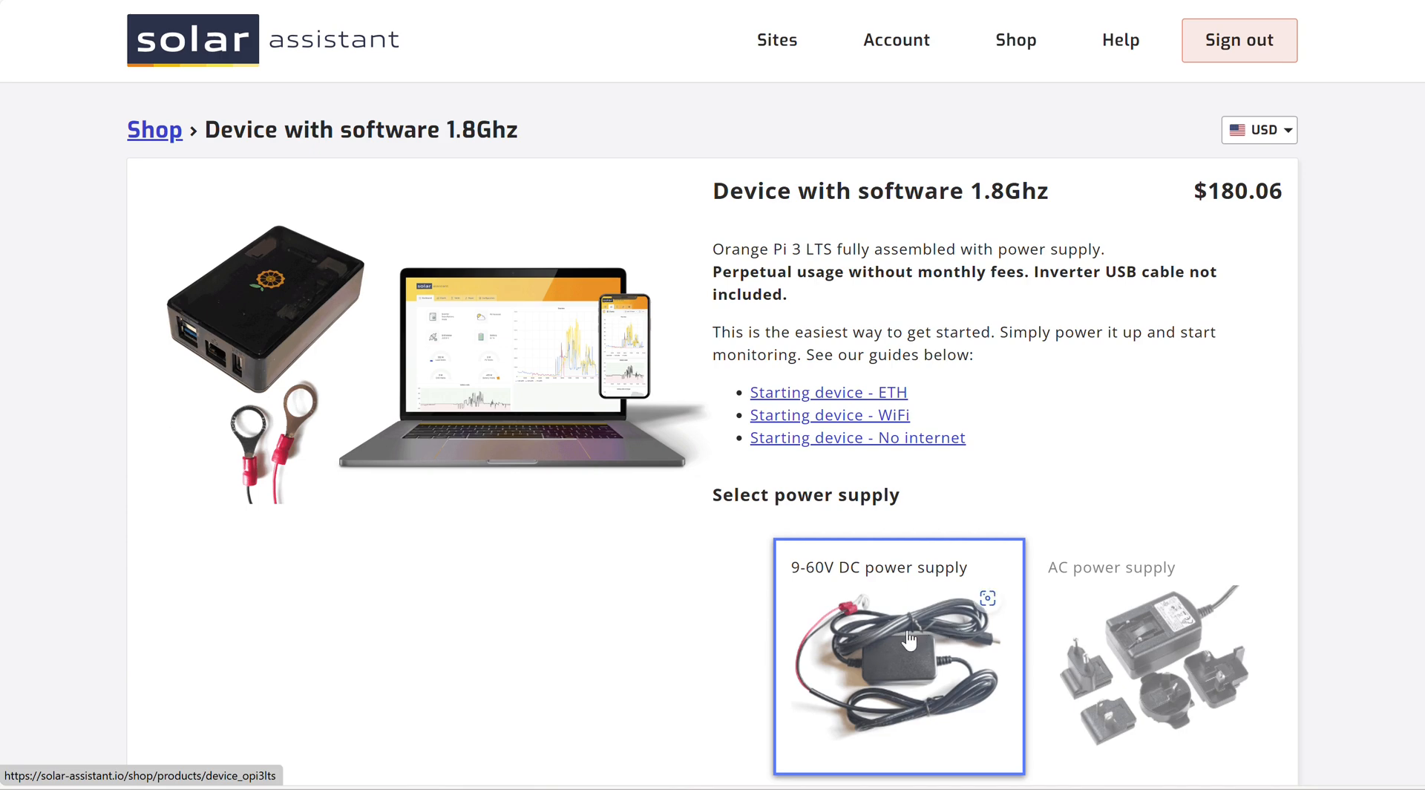
mouse_move(847, 726)
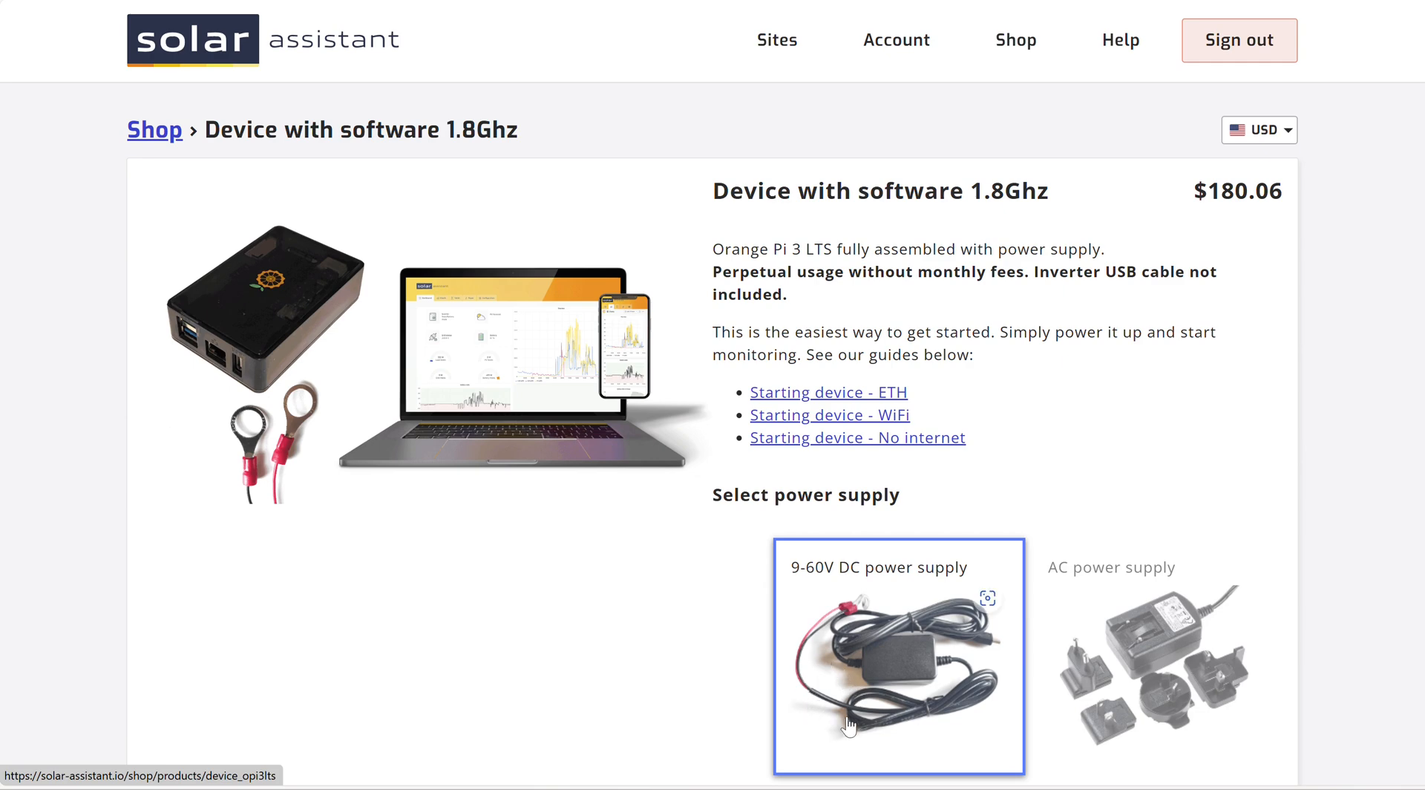
mouse_move(960, 721)
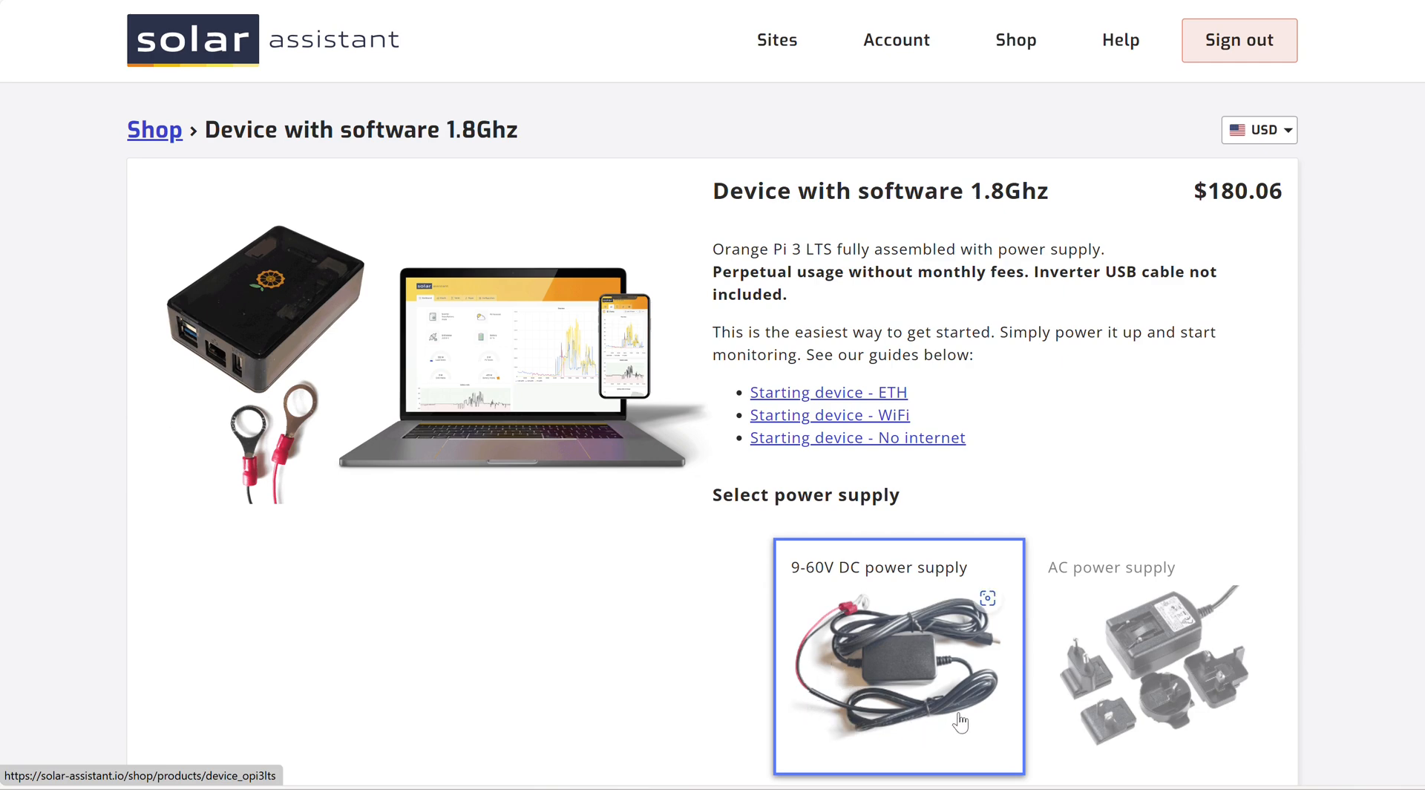
mouse_move(961, 721)
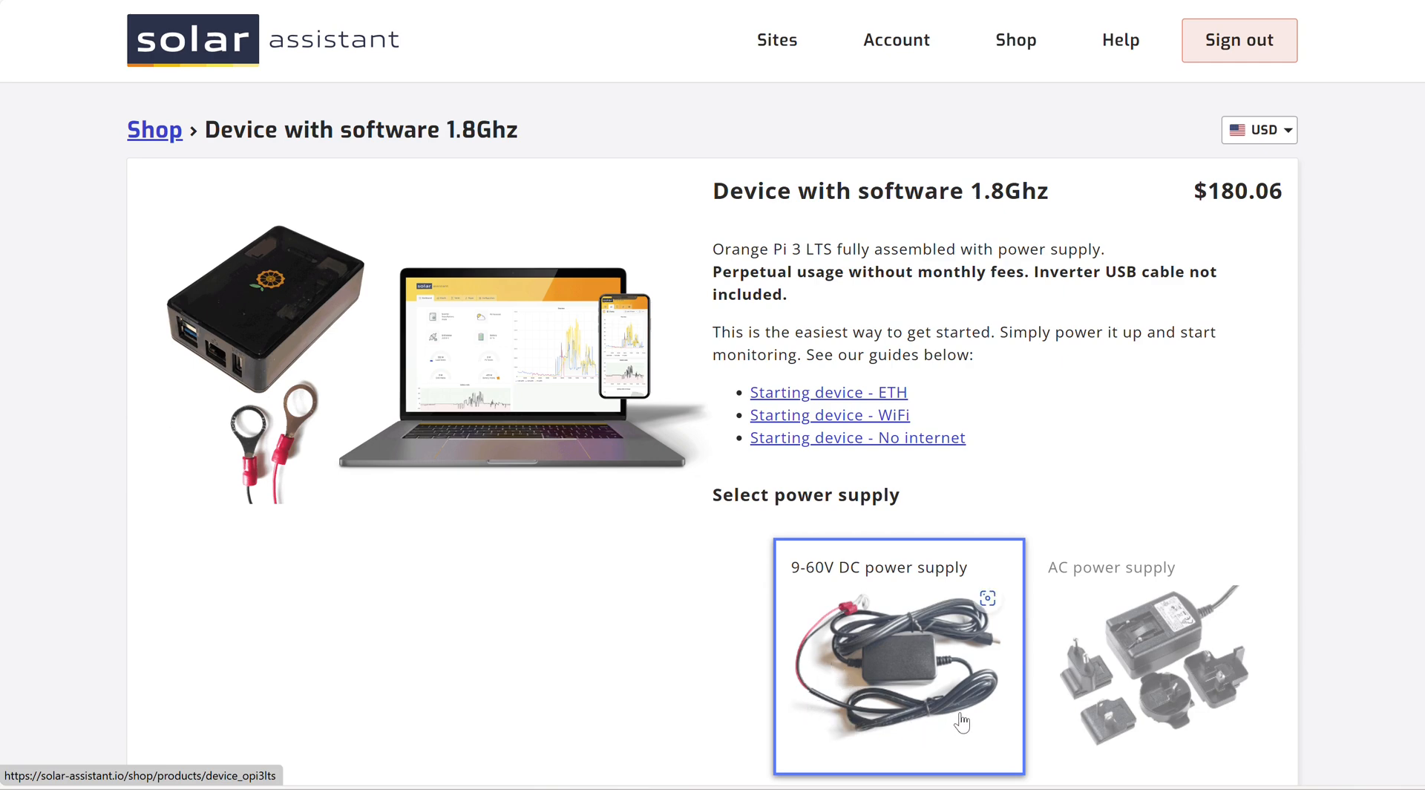
mouse_move(998, 725)
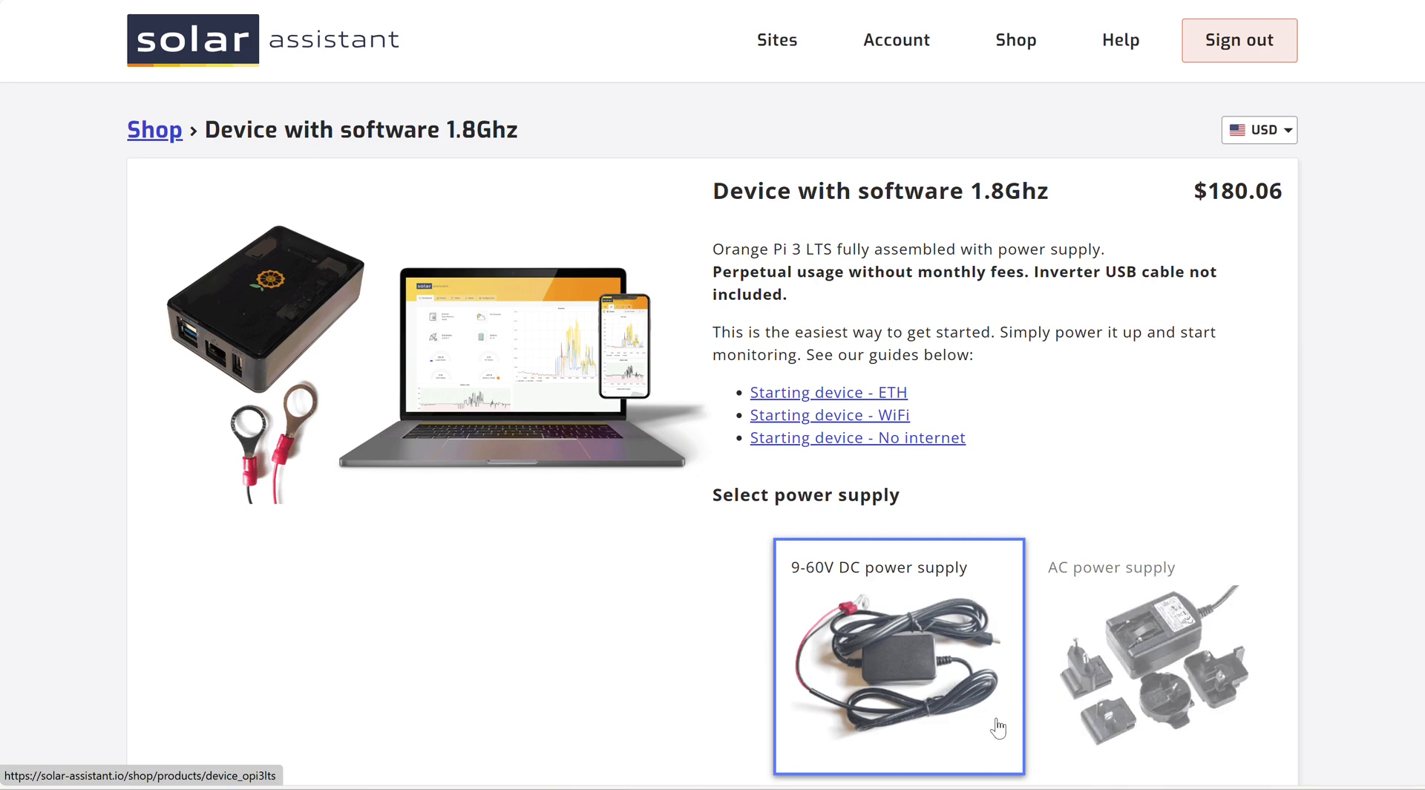
mouse_move(858, 690)
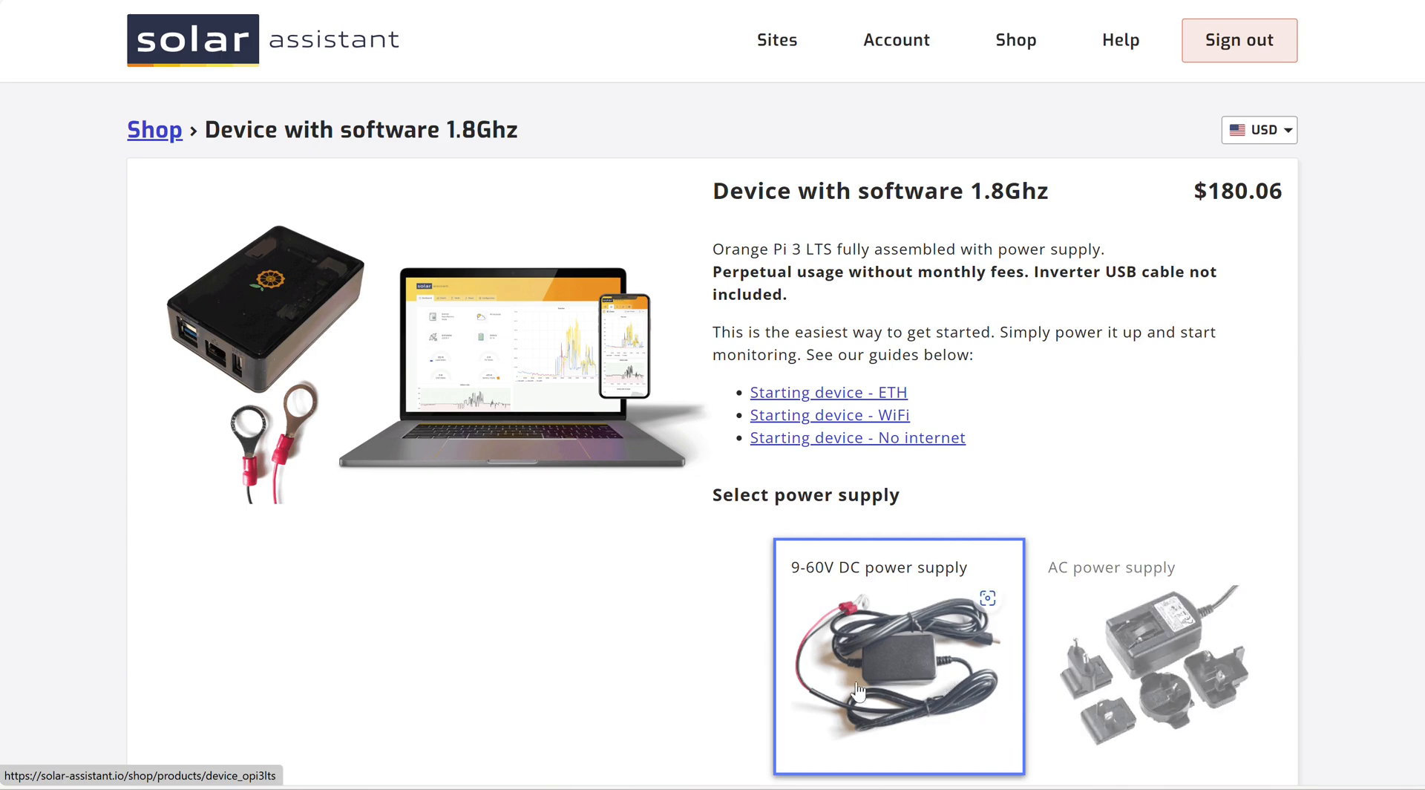
mouse_move(986, 714)
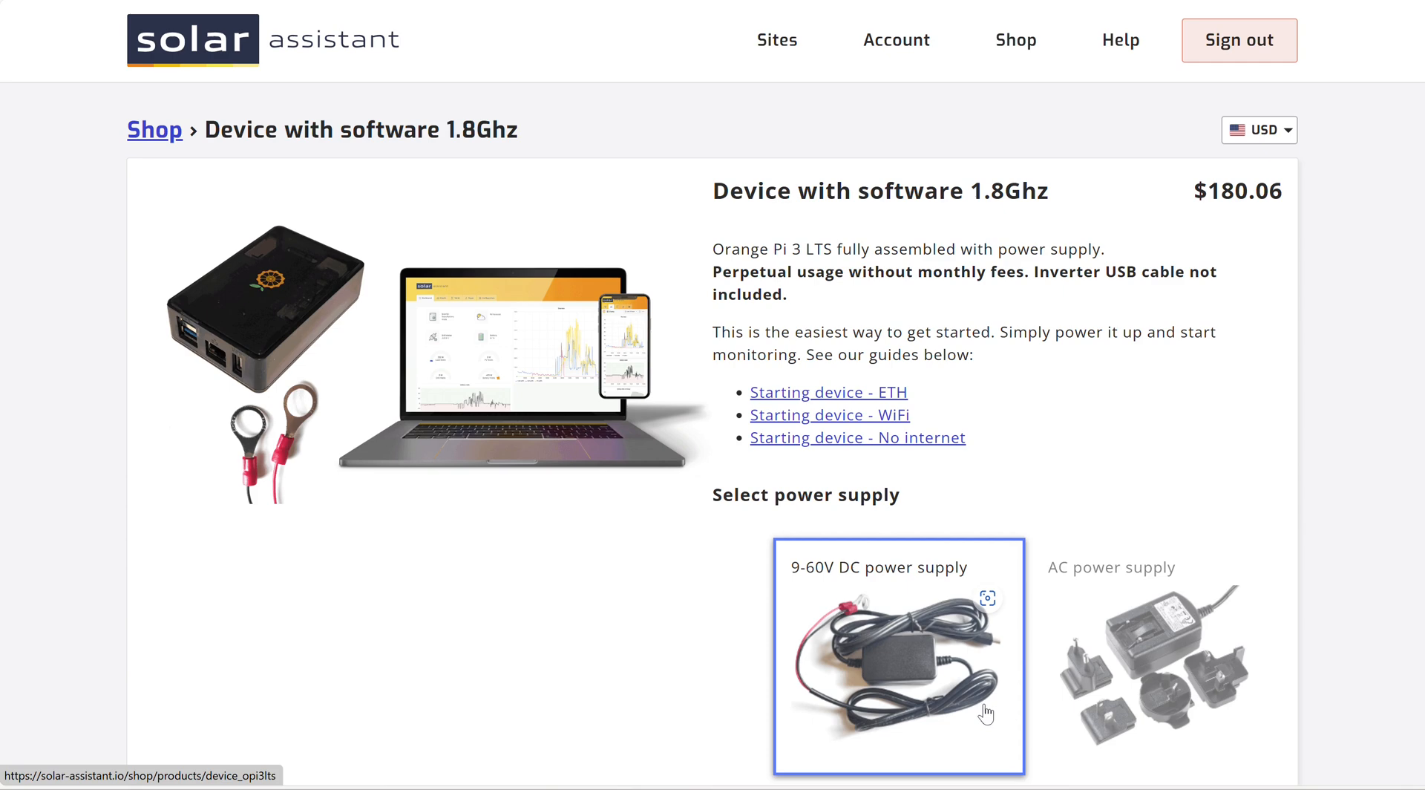
mouse_move(972, 683)
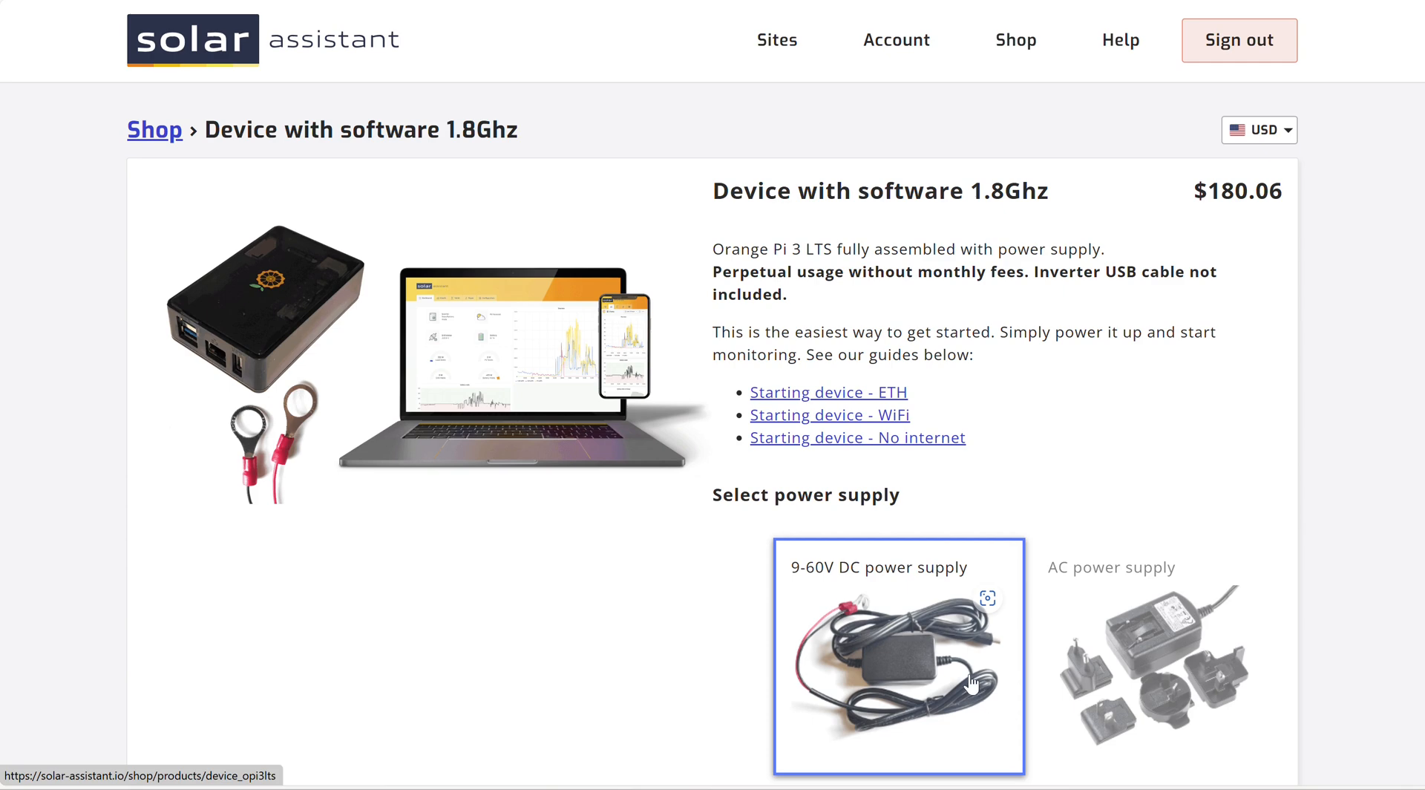
mouse_move(137, 101)
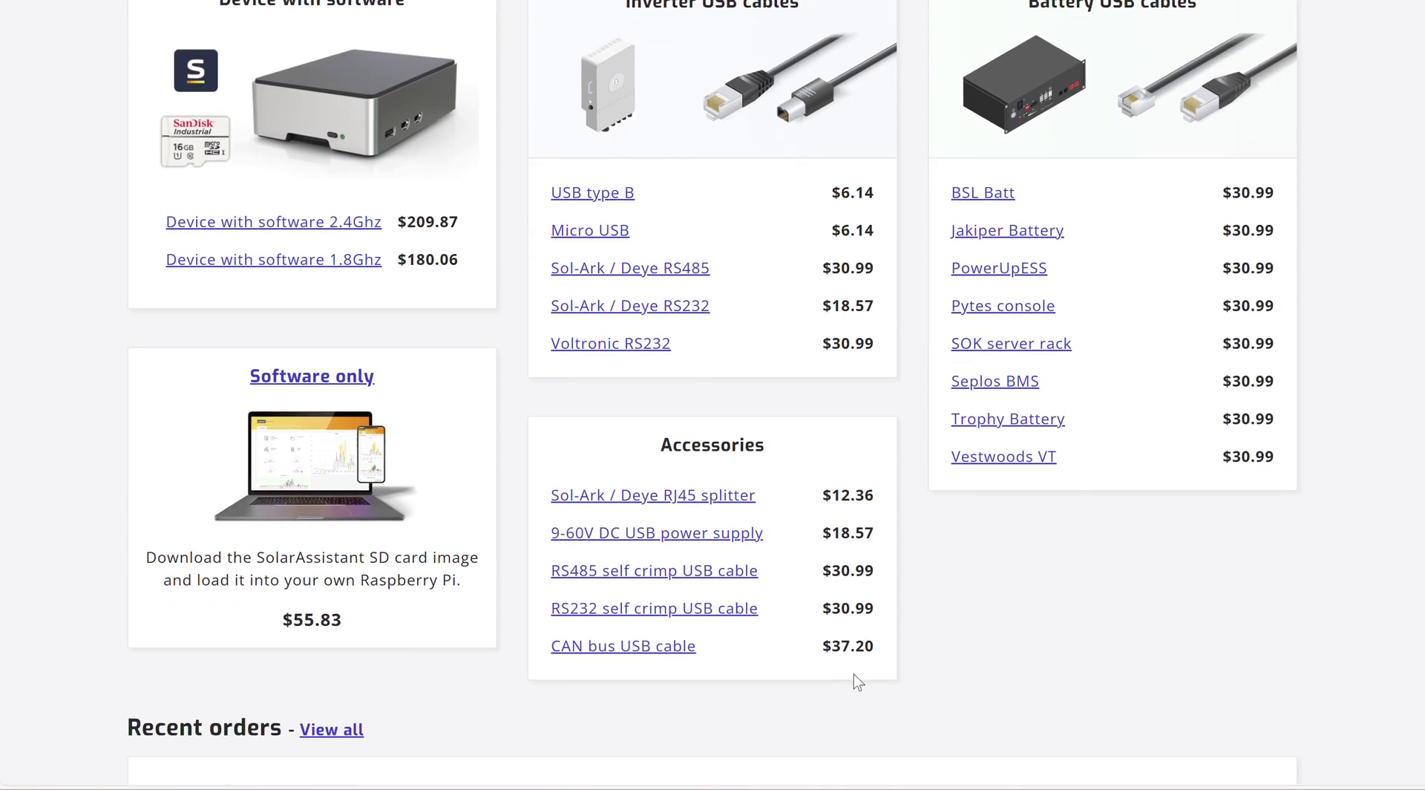
mouse_move(622, 646)
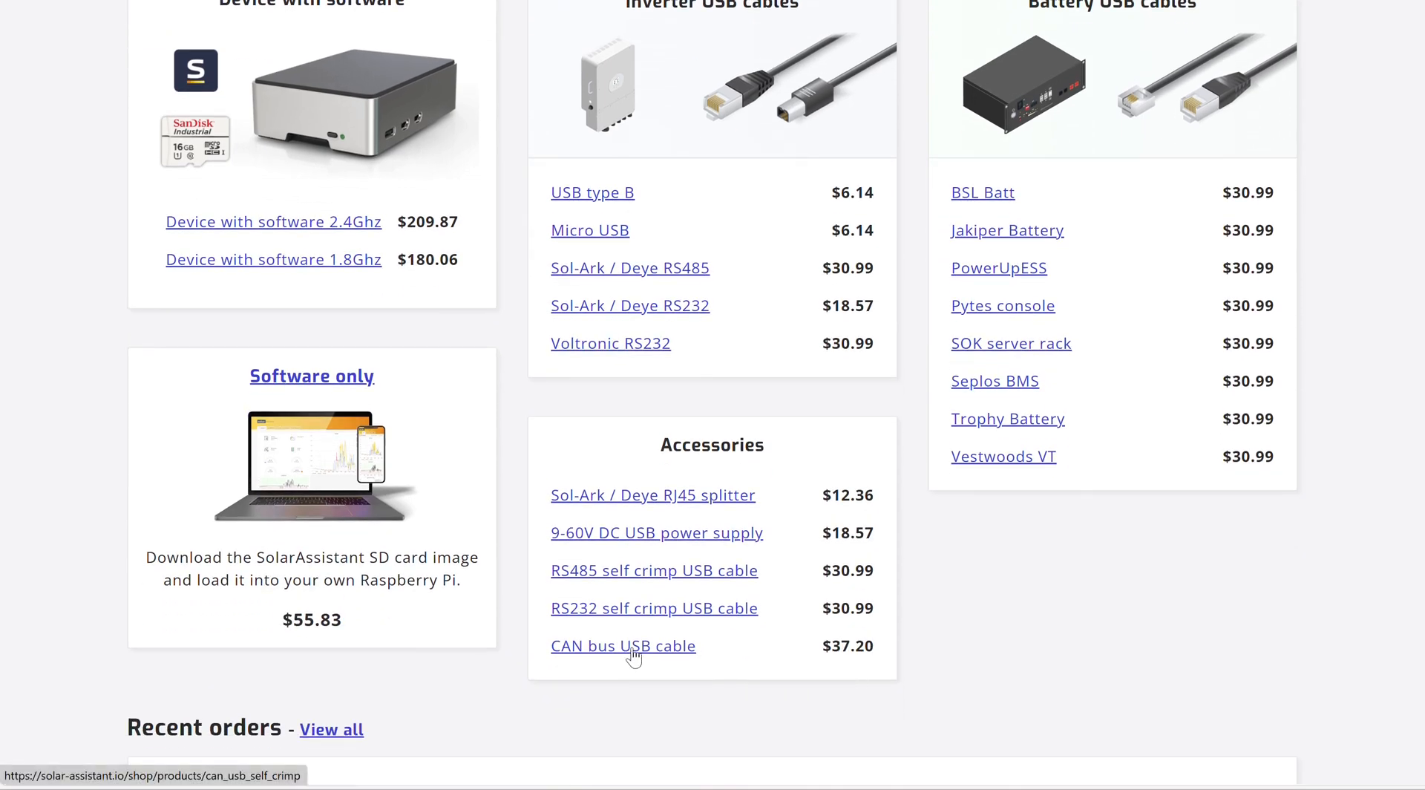
mouse_move(648, 655)
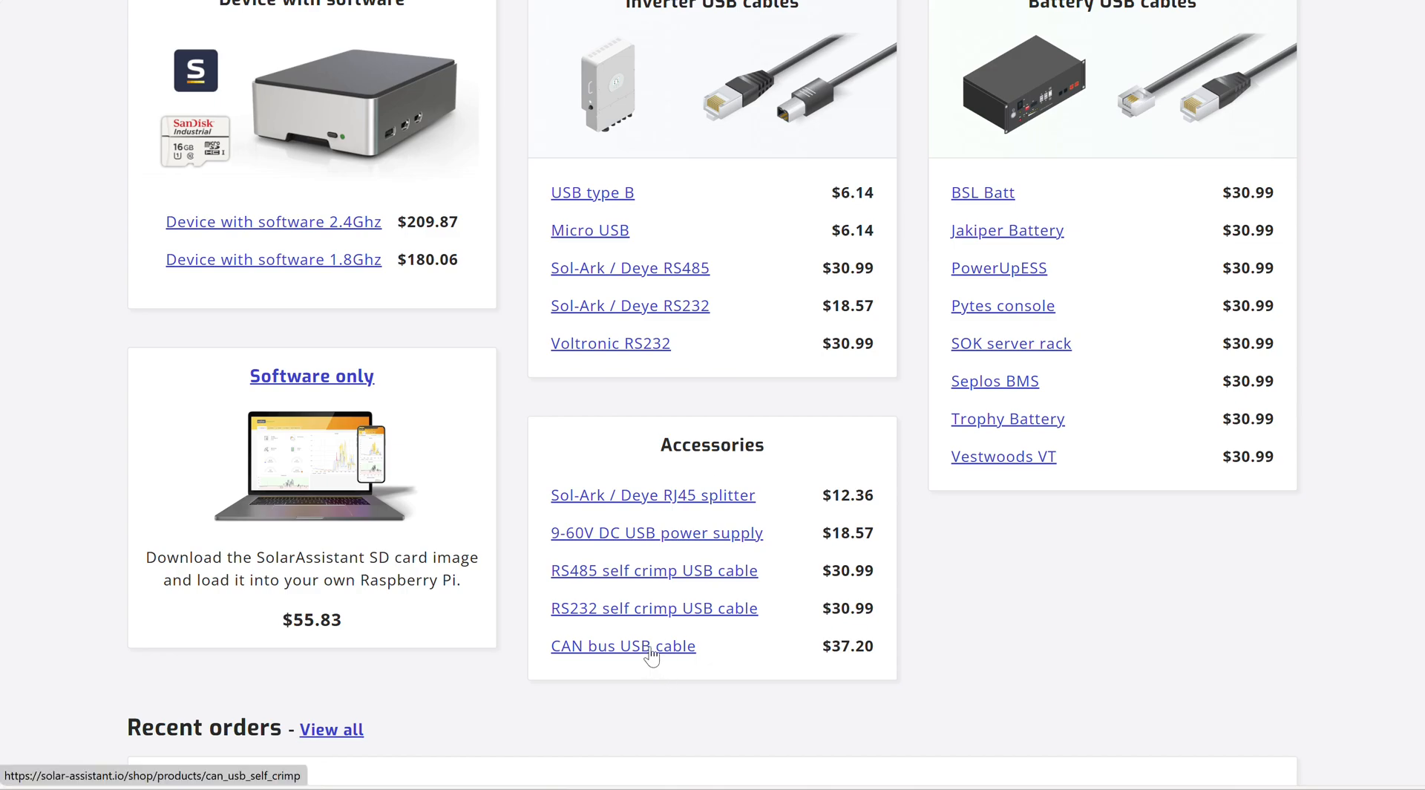
left_click(622, 645)
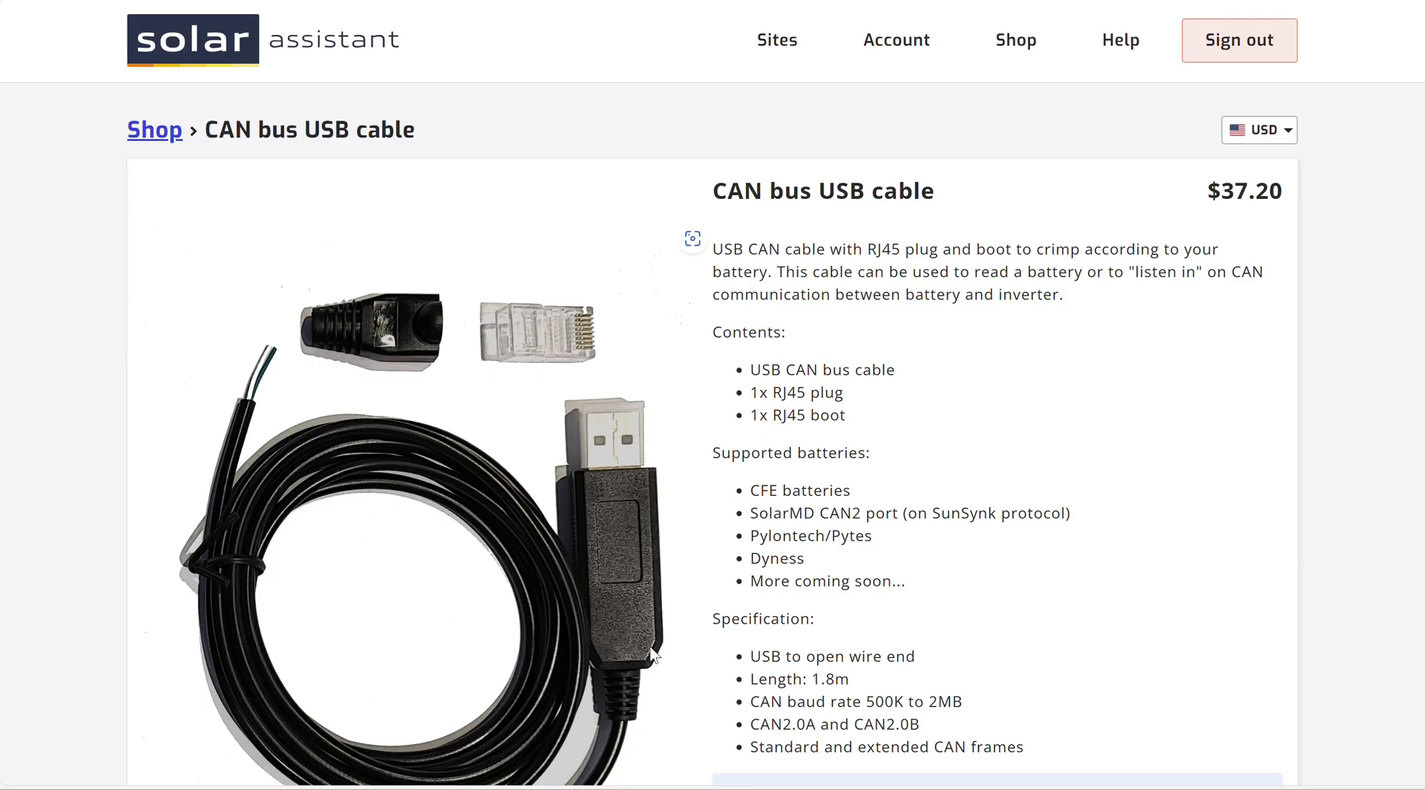
mouse_move(559, 361)
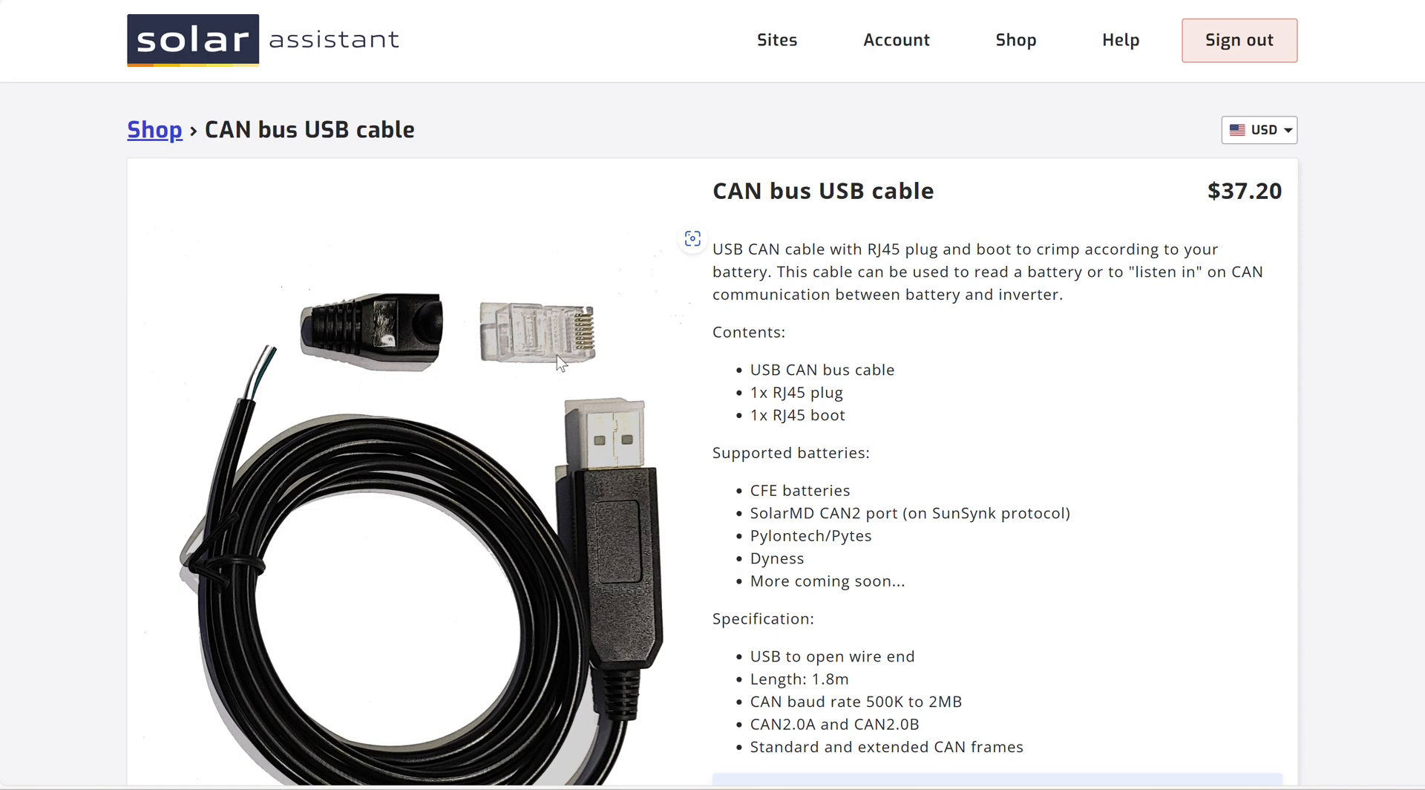
mouse_move(637, 507)
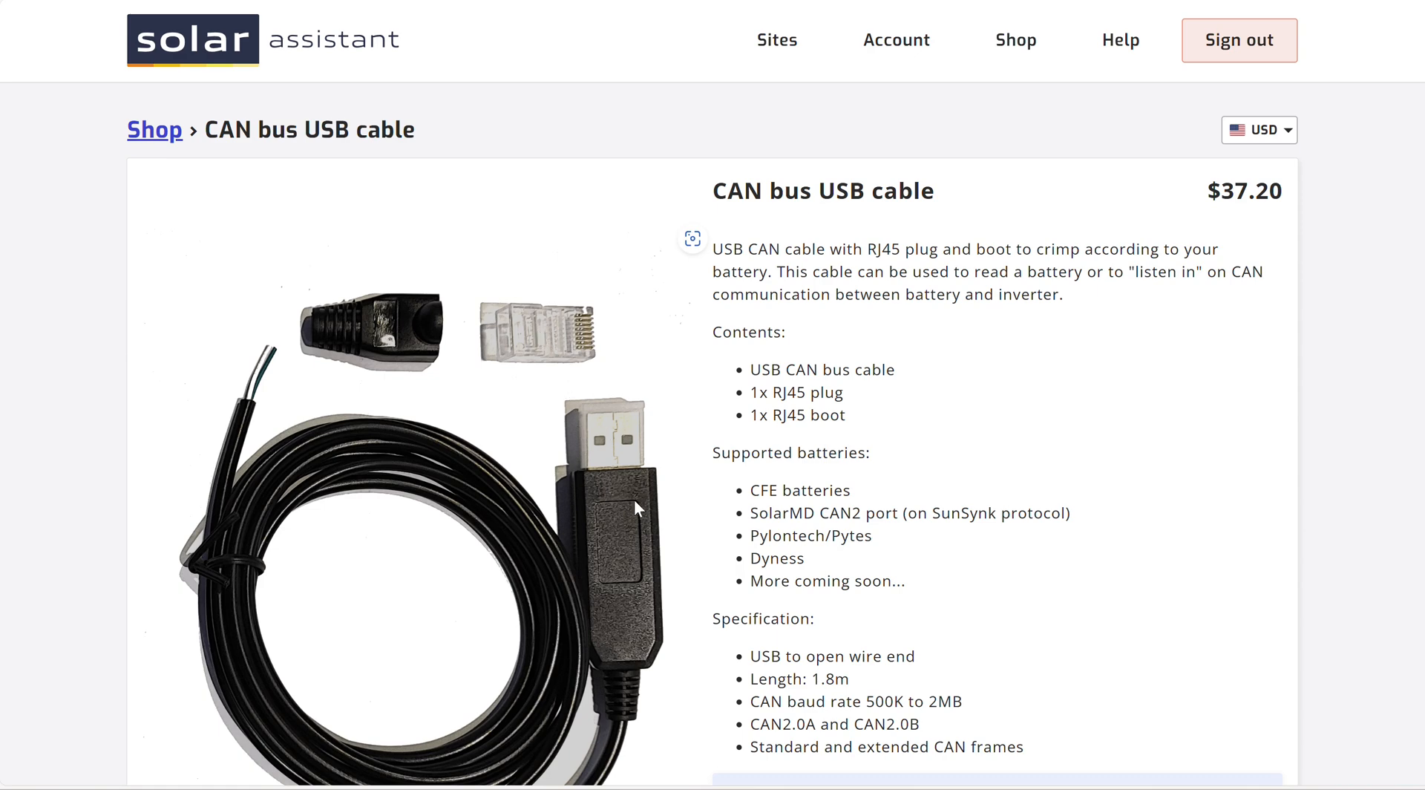
mouse_move(642, 608)
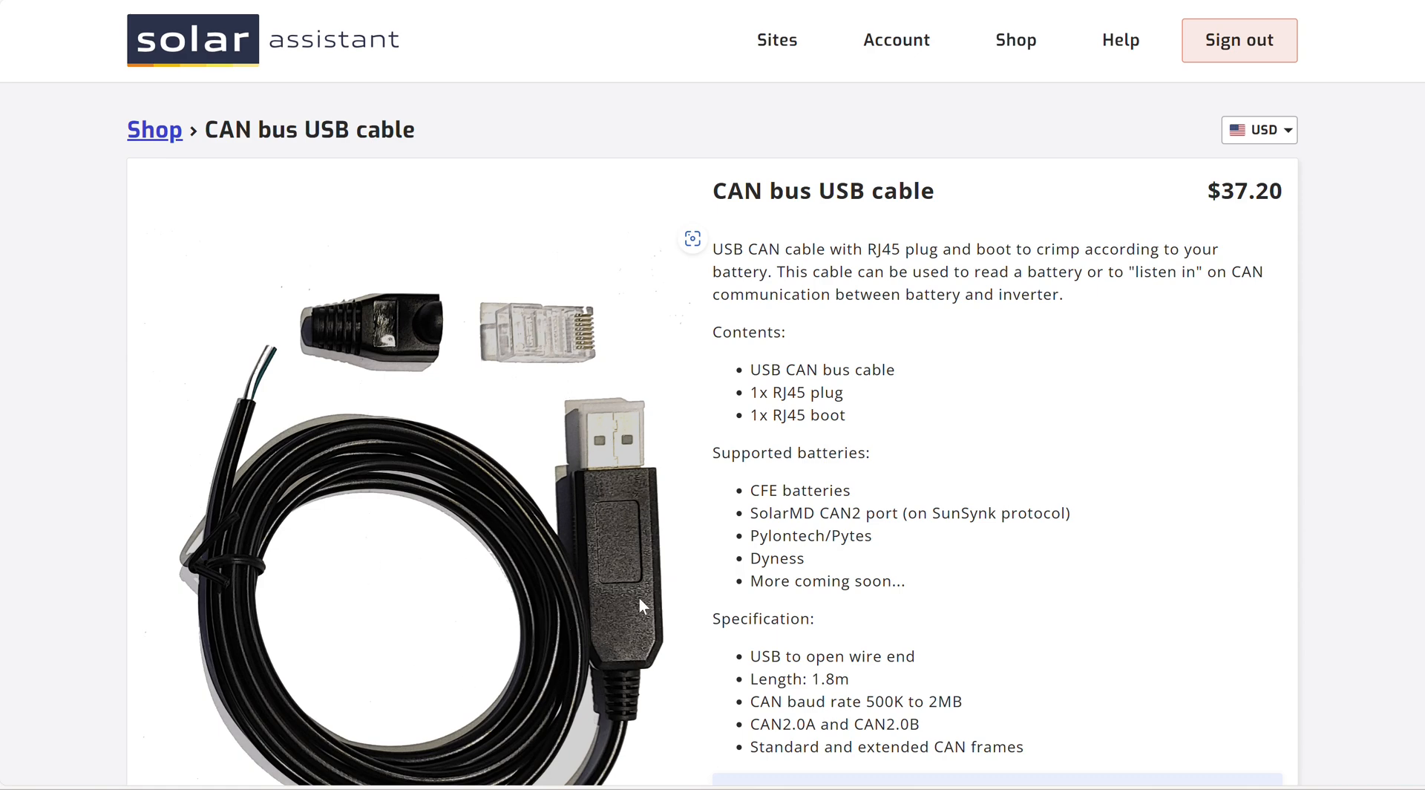
mouse_move(629, 602)
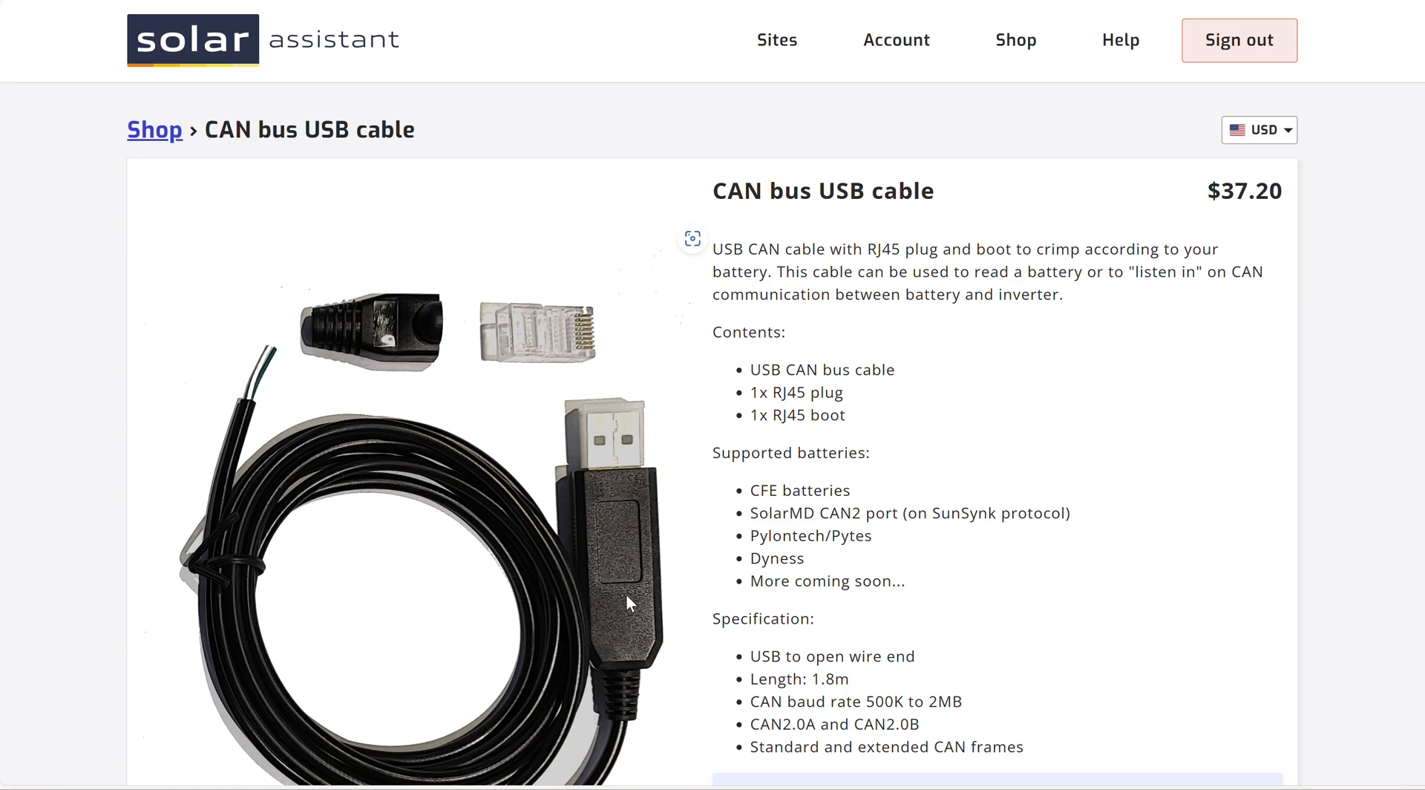
mouse_move(635, 600)
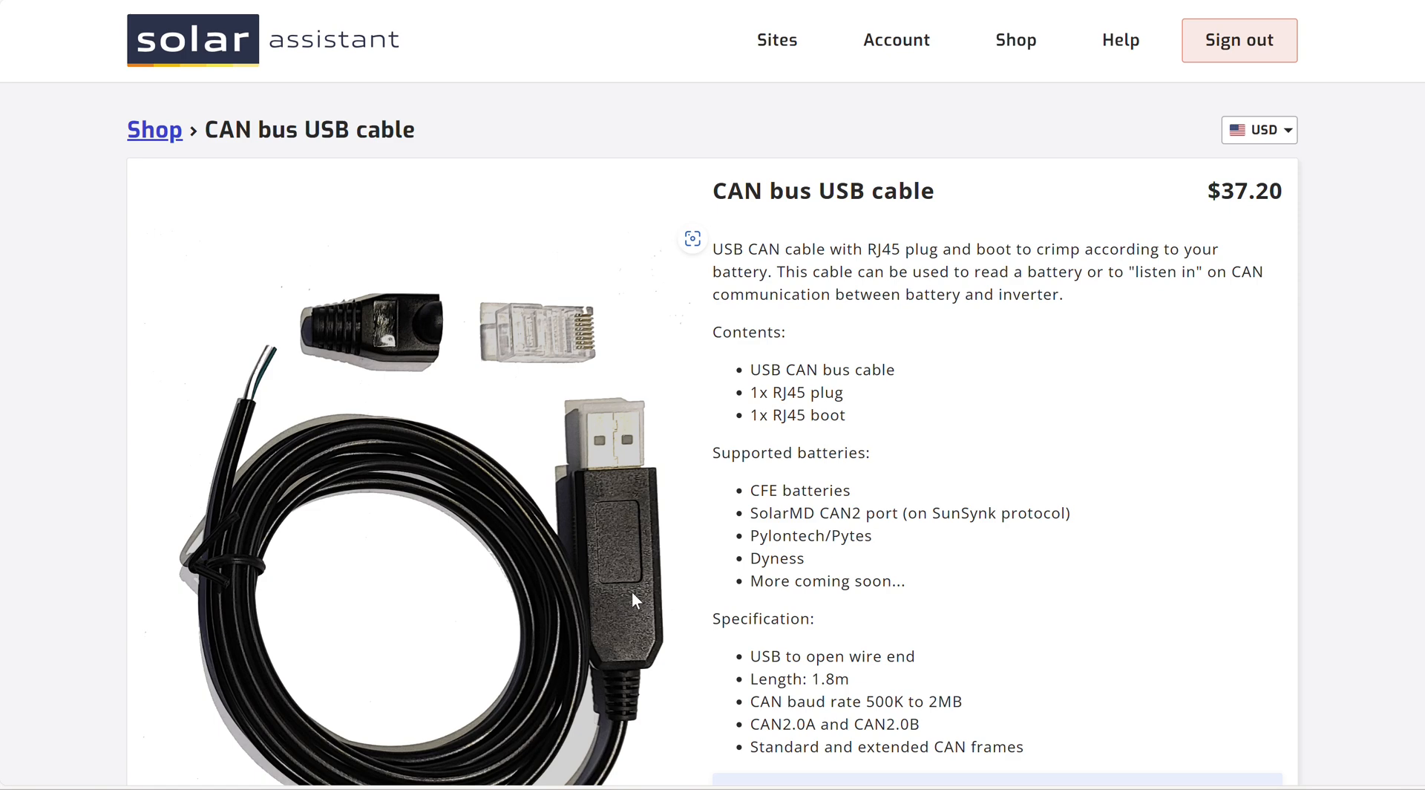
mouse_move(596, 591)
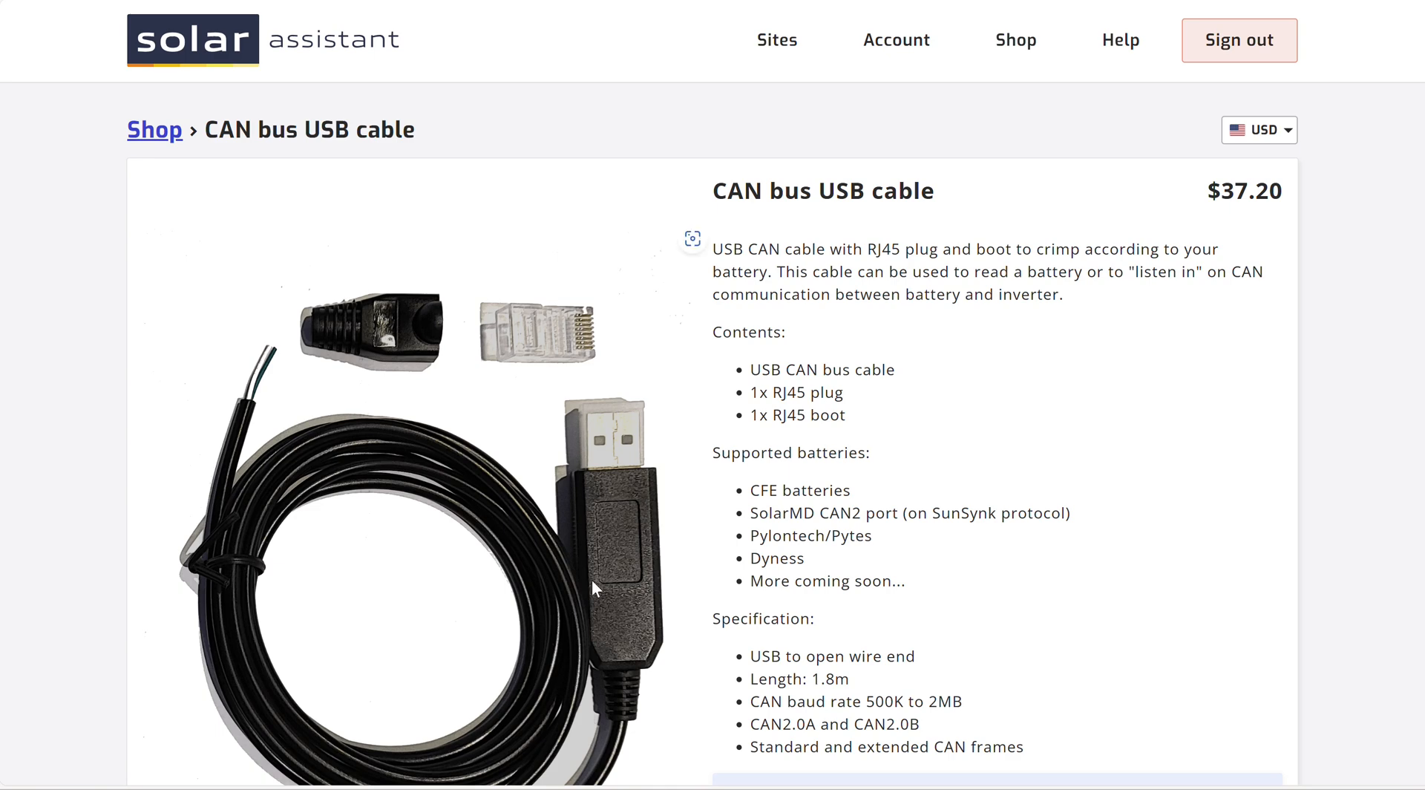
mouse_move(1133, 530)
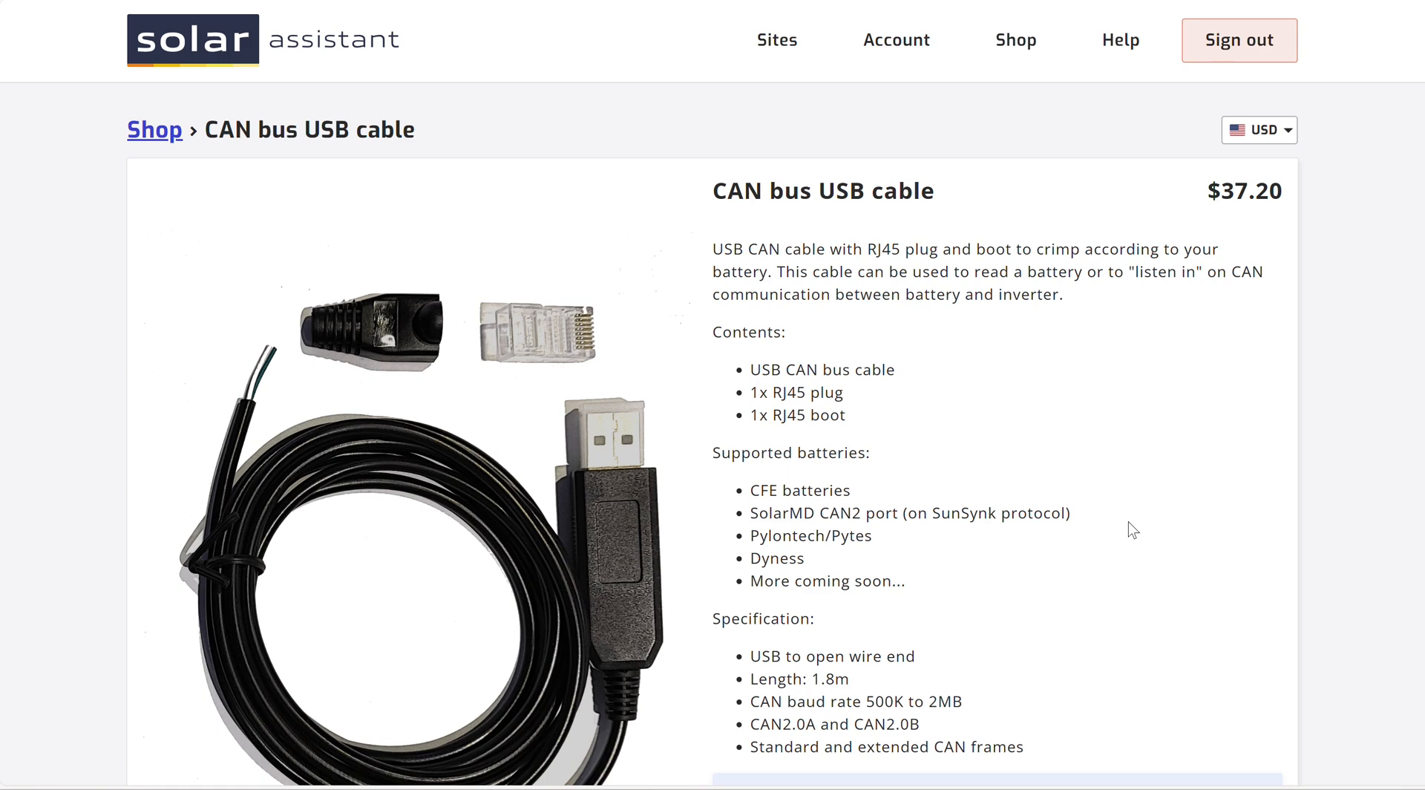
mouse_move(737, 361)
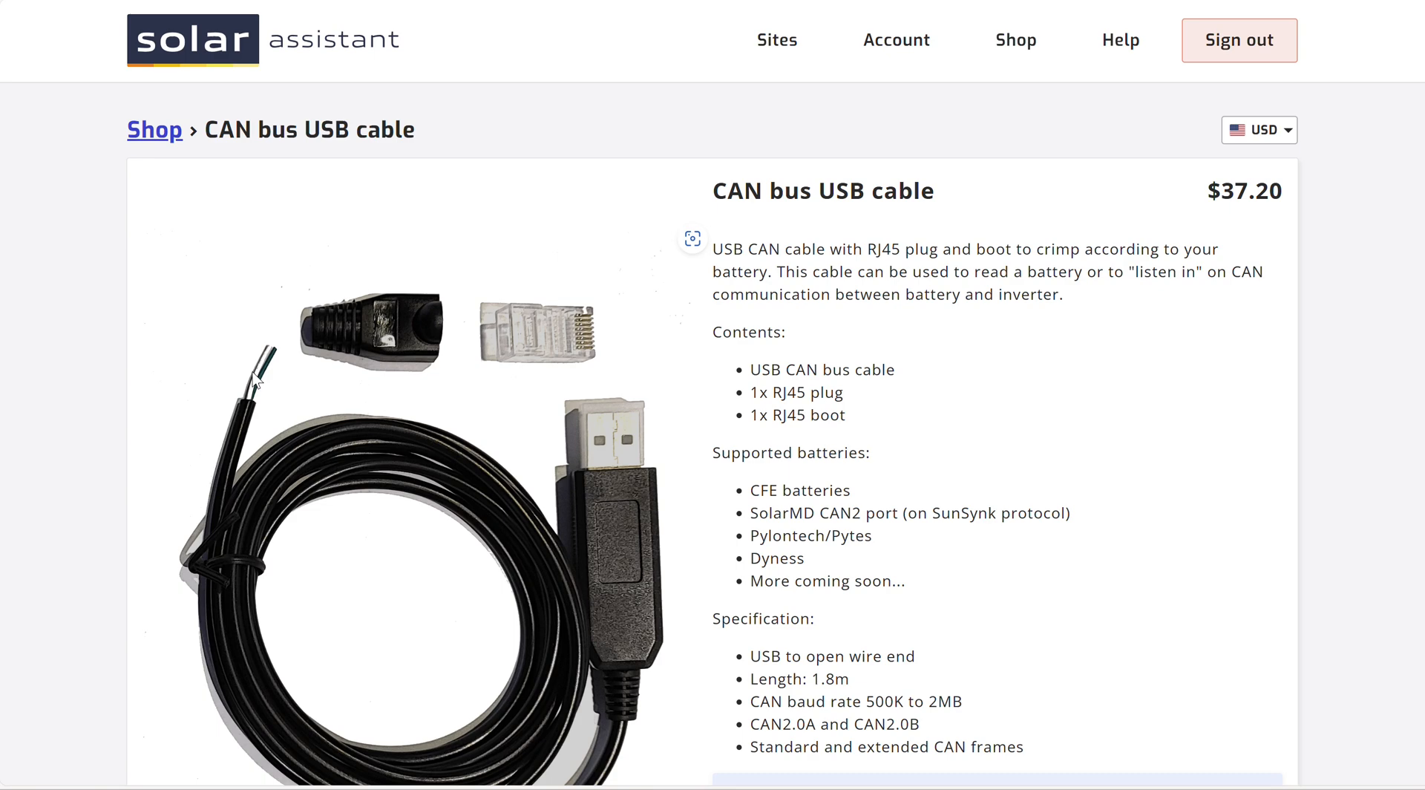
mouse_move(262, 392)
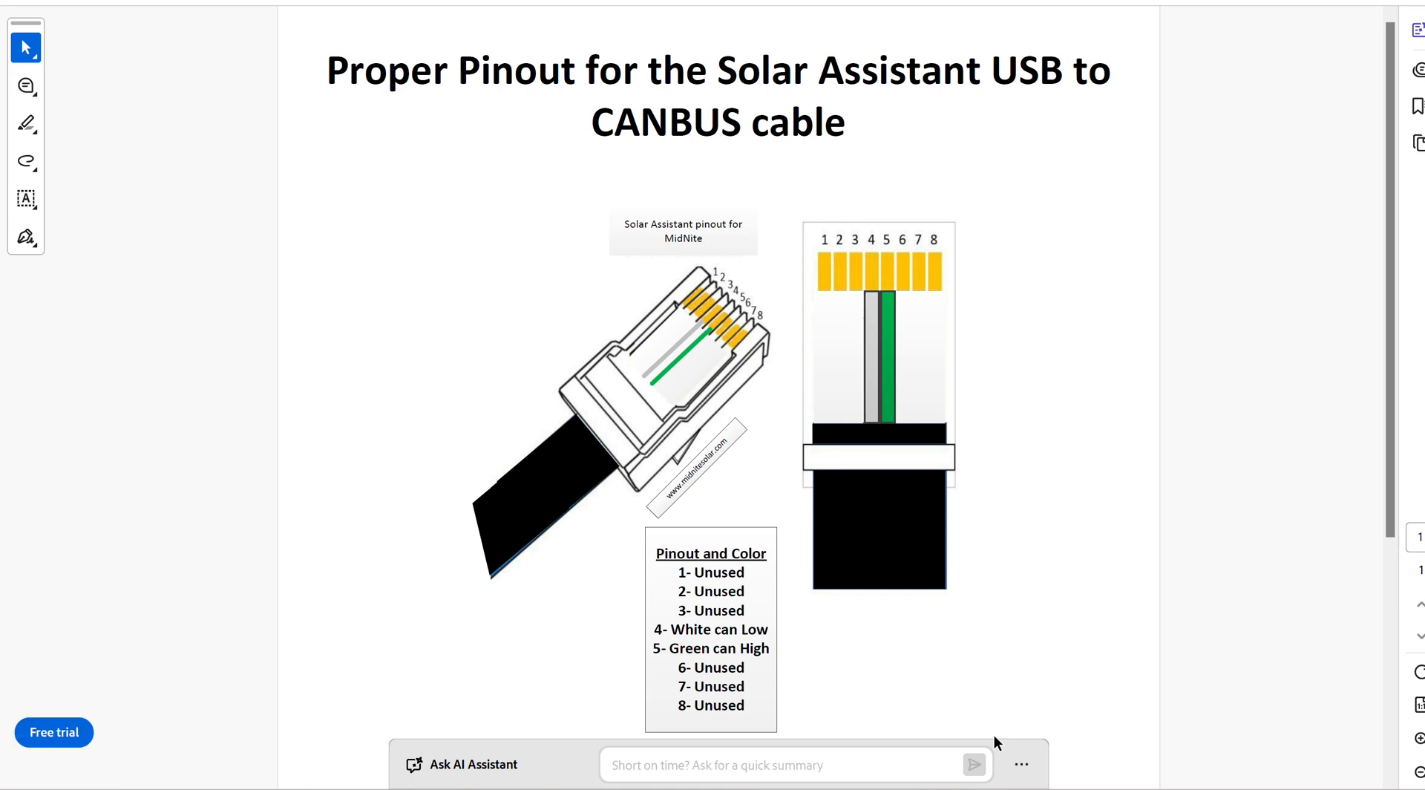
mouse_move(900, 523)
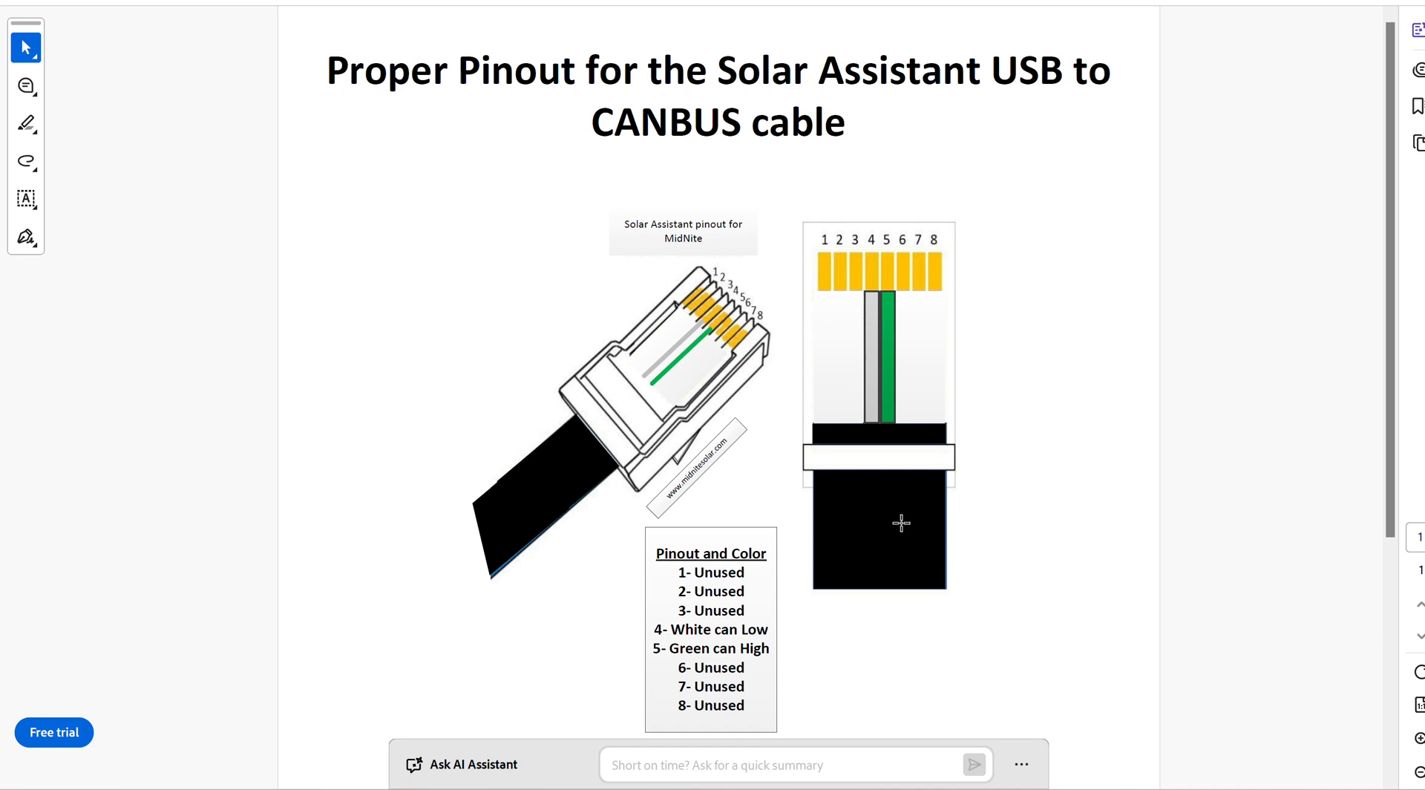
mouse_move(818, 301)
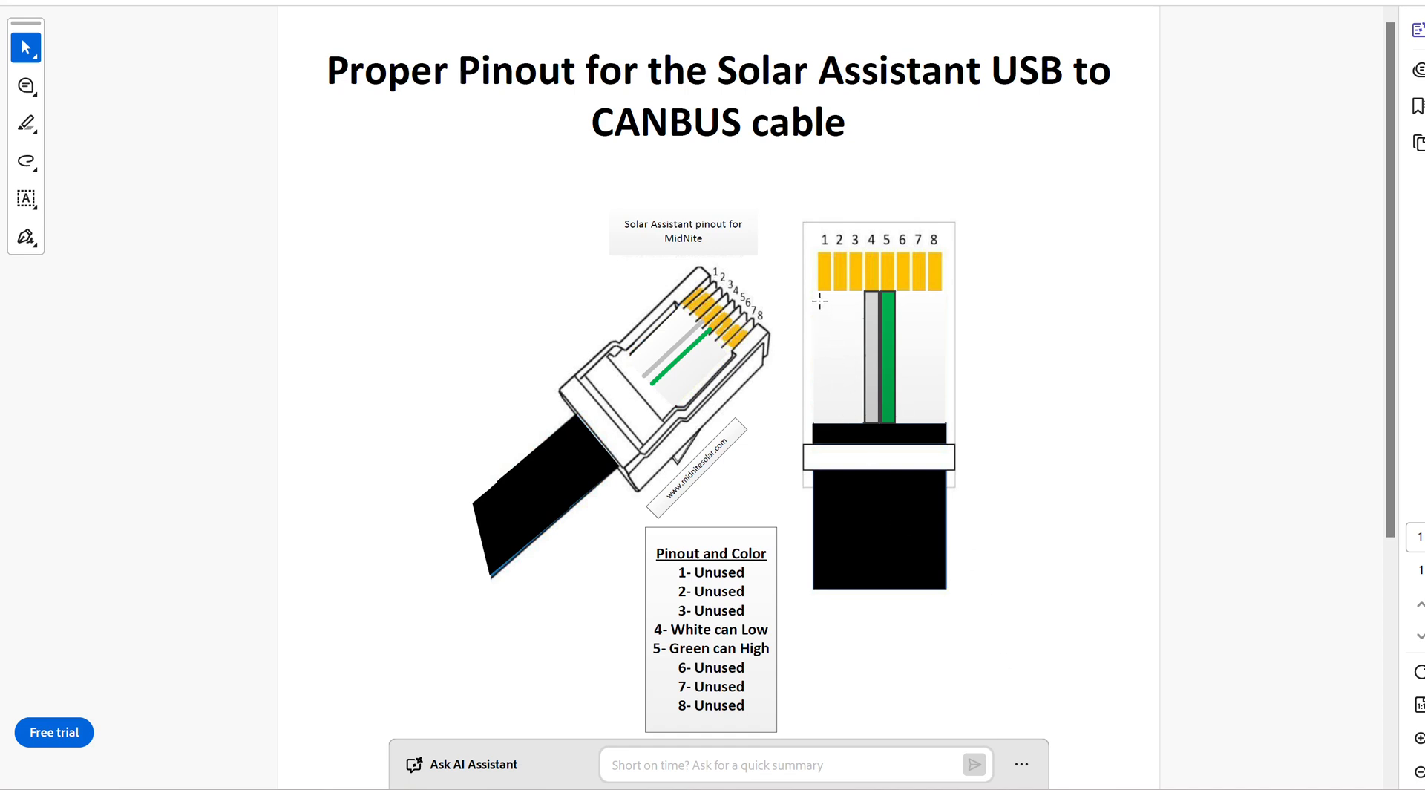
mouse_move(940, 269)
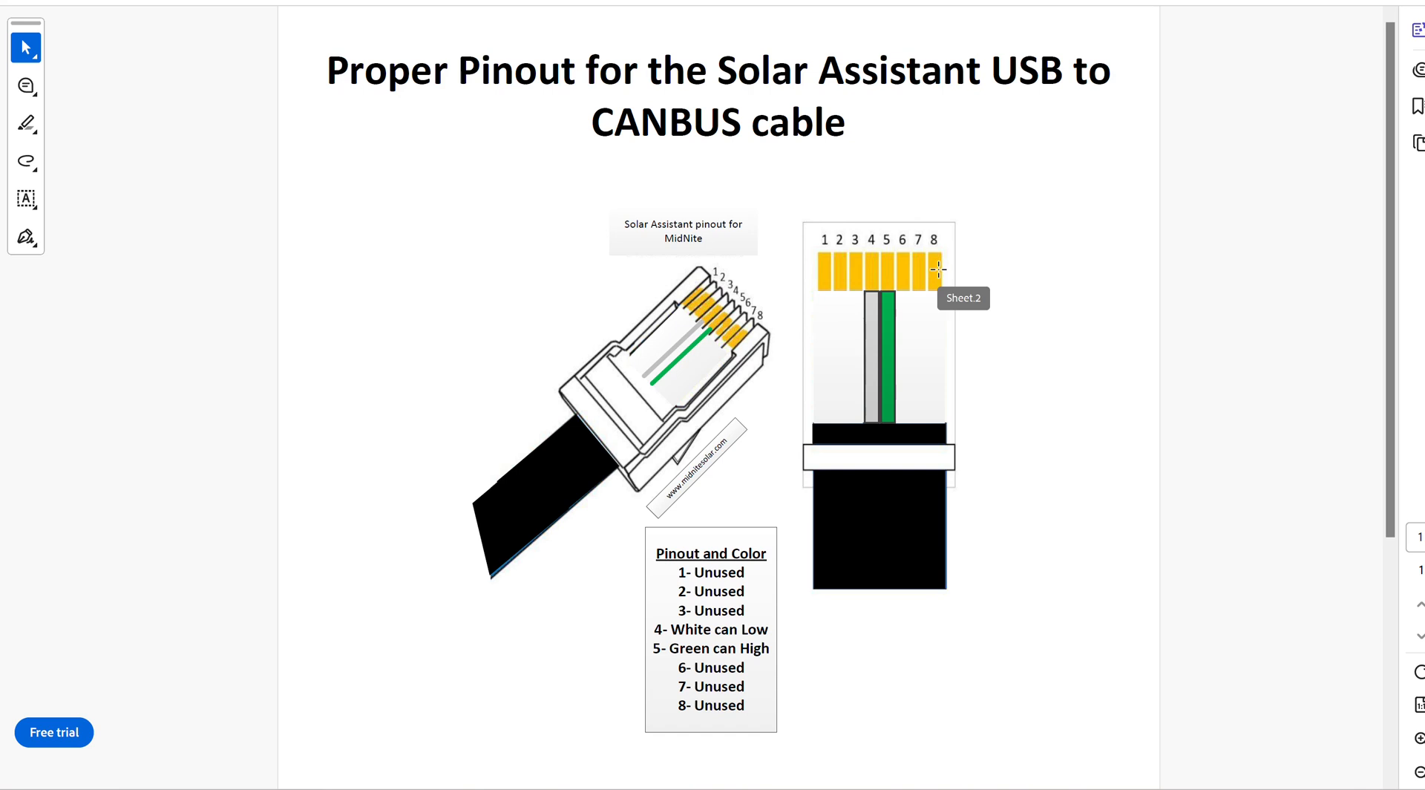
mouse_move(935, 285)
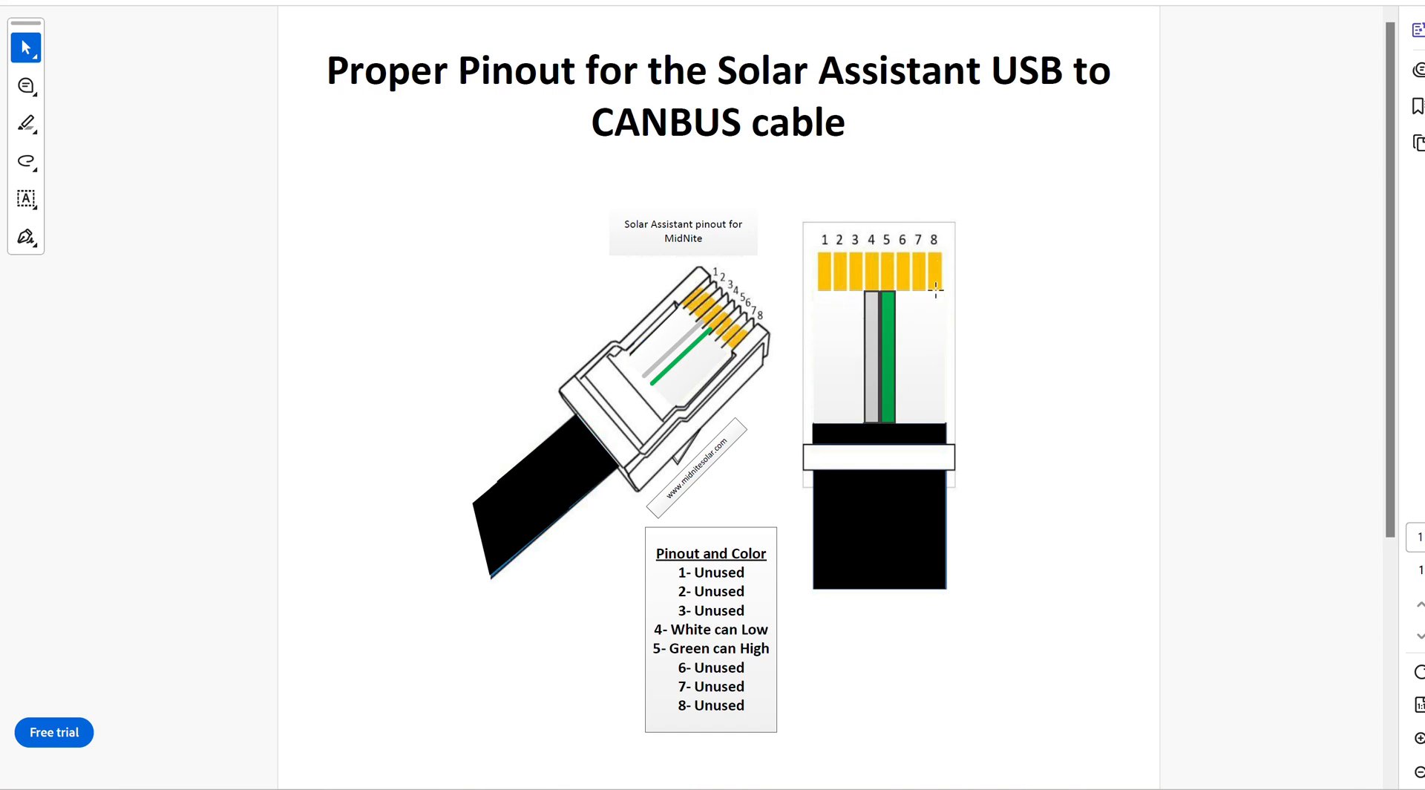
mouse_move(970, 331)
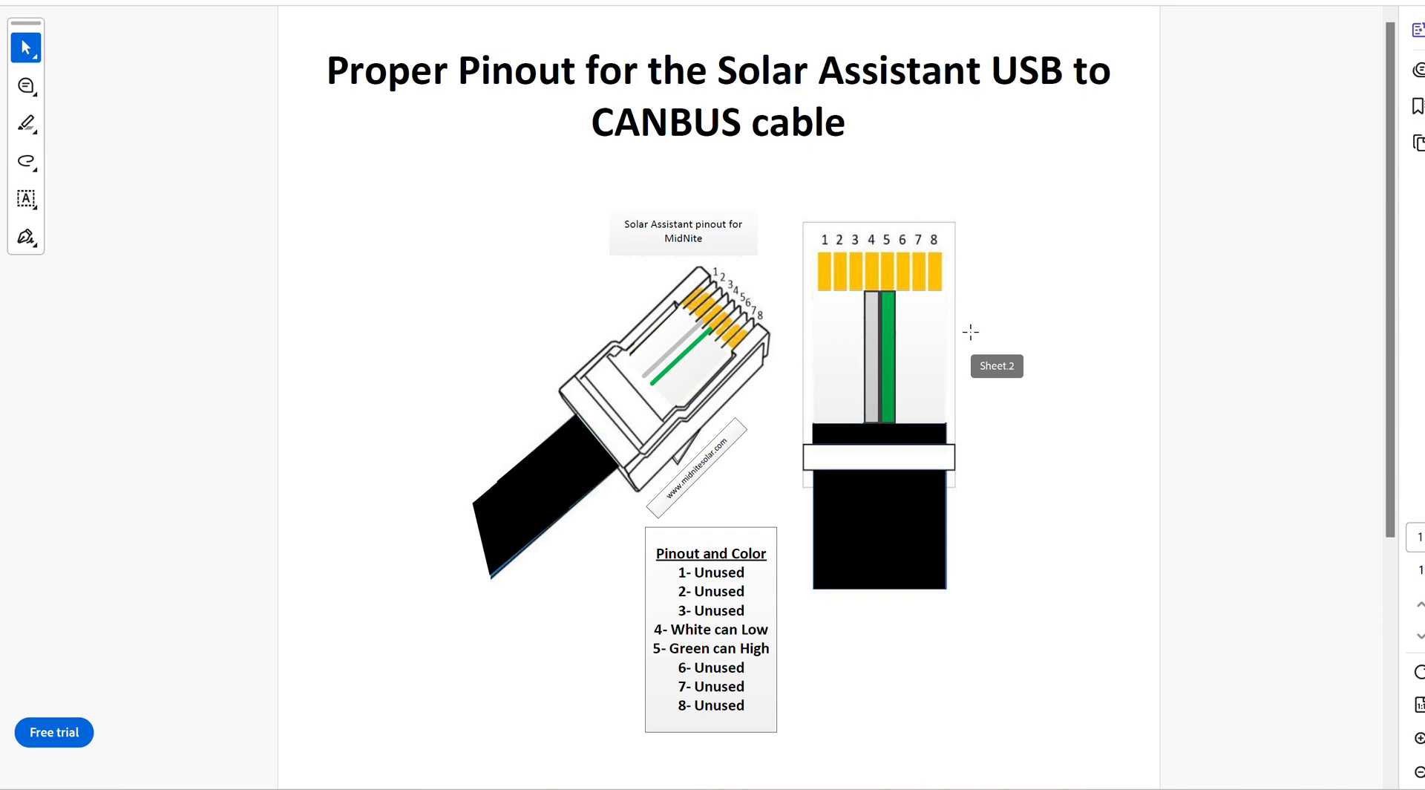
mouse_move(718, 315)
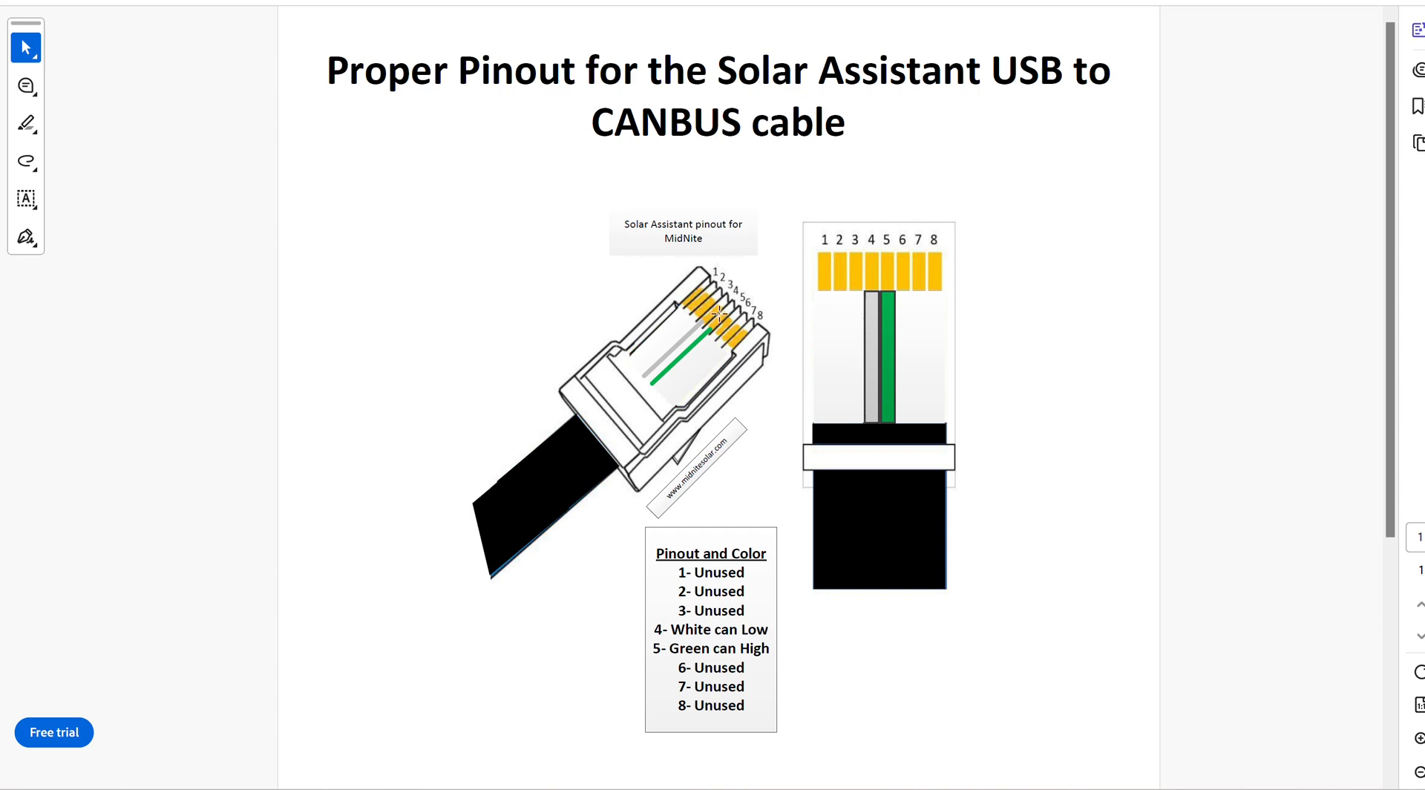
mouse_move(837, 323)
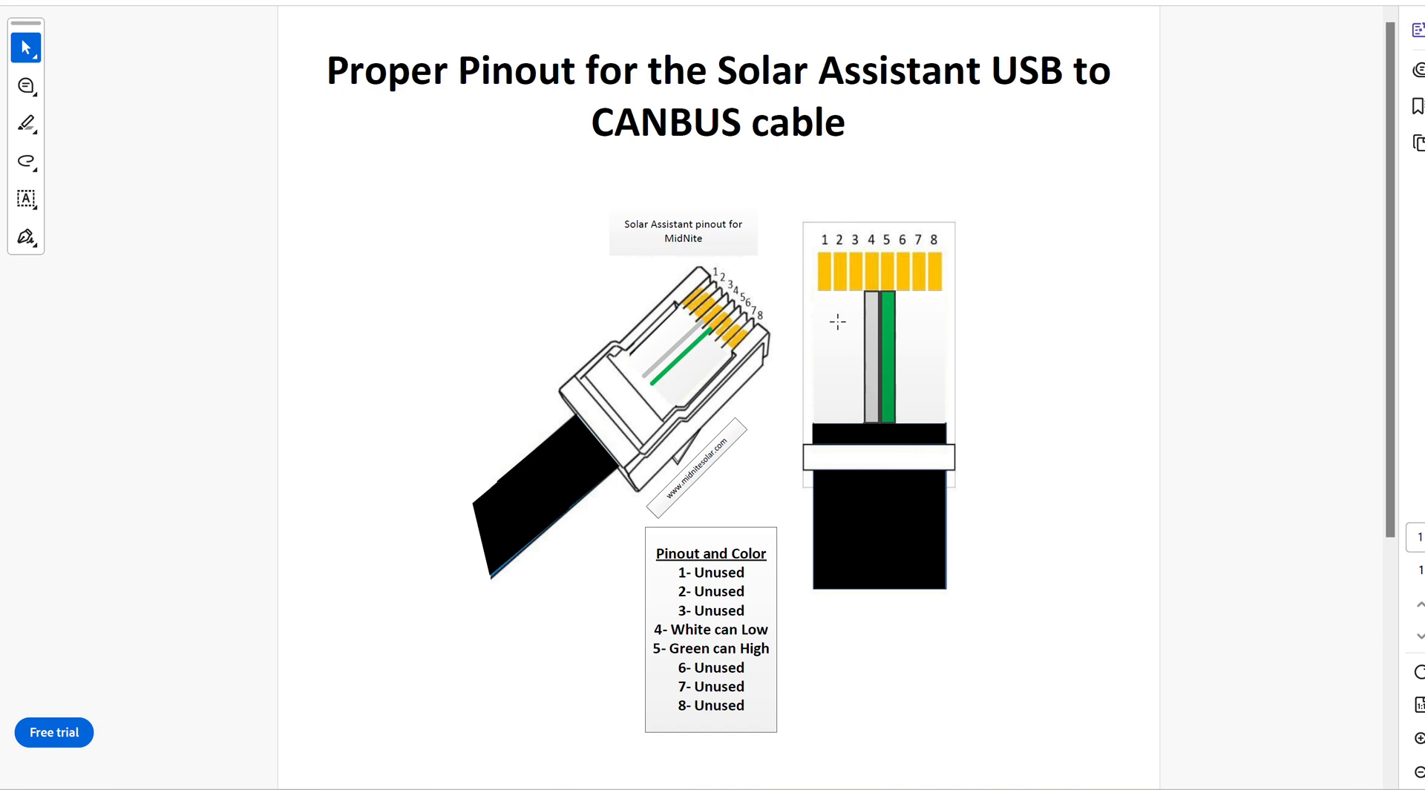
mouse_move(861, 288)
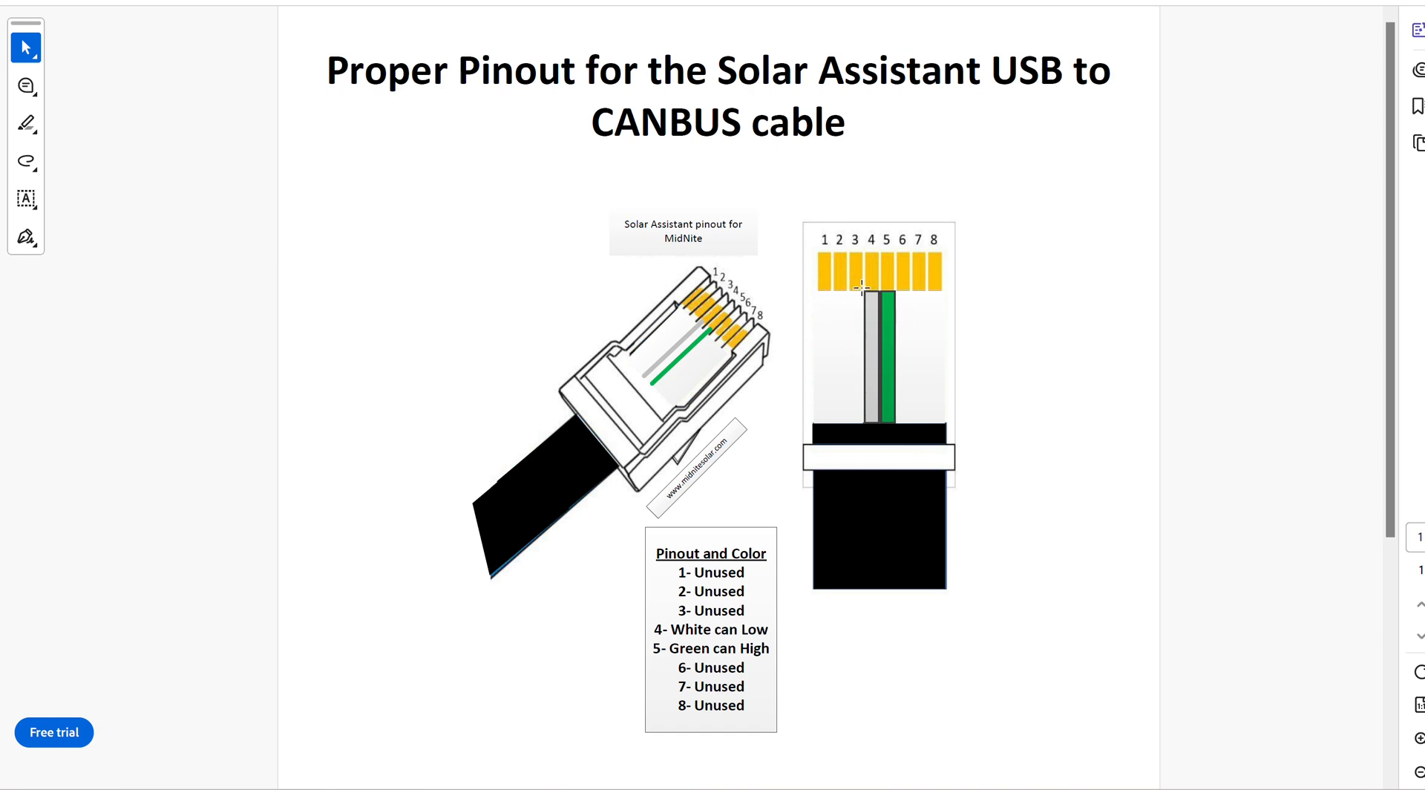
mouse_move(883, 287)
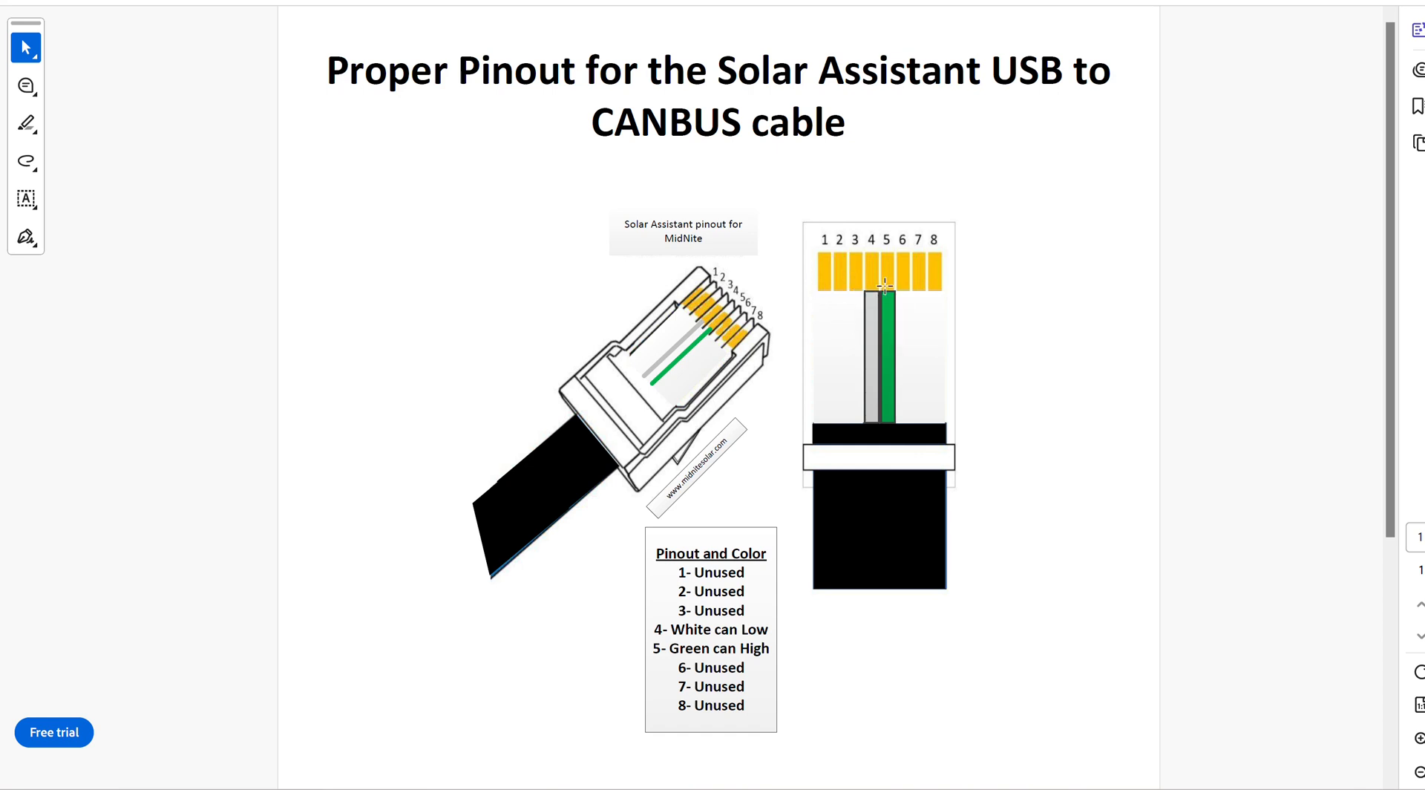
mouse_move(937, 286)
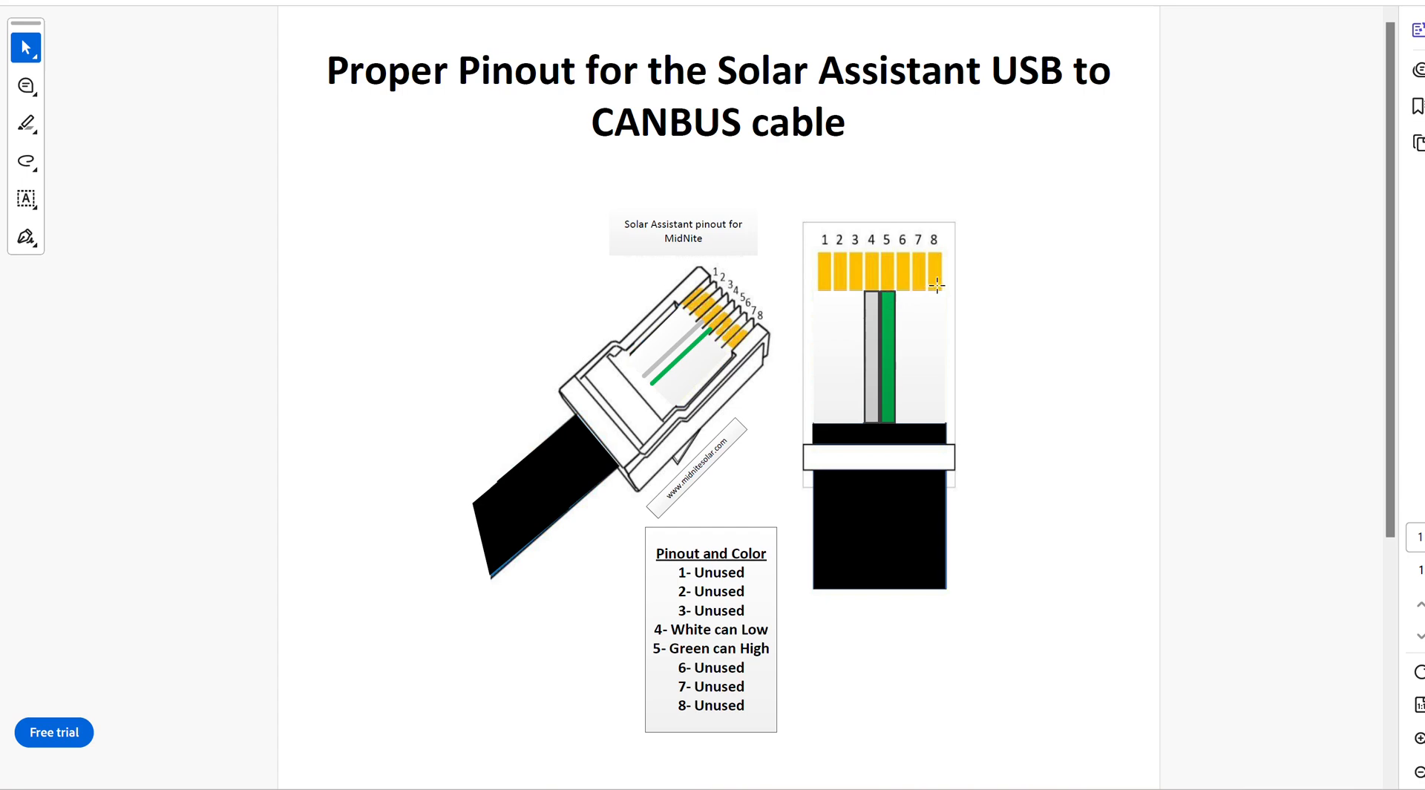
mouse_move(1003, 350)
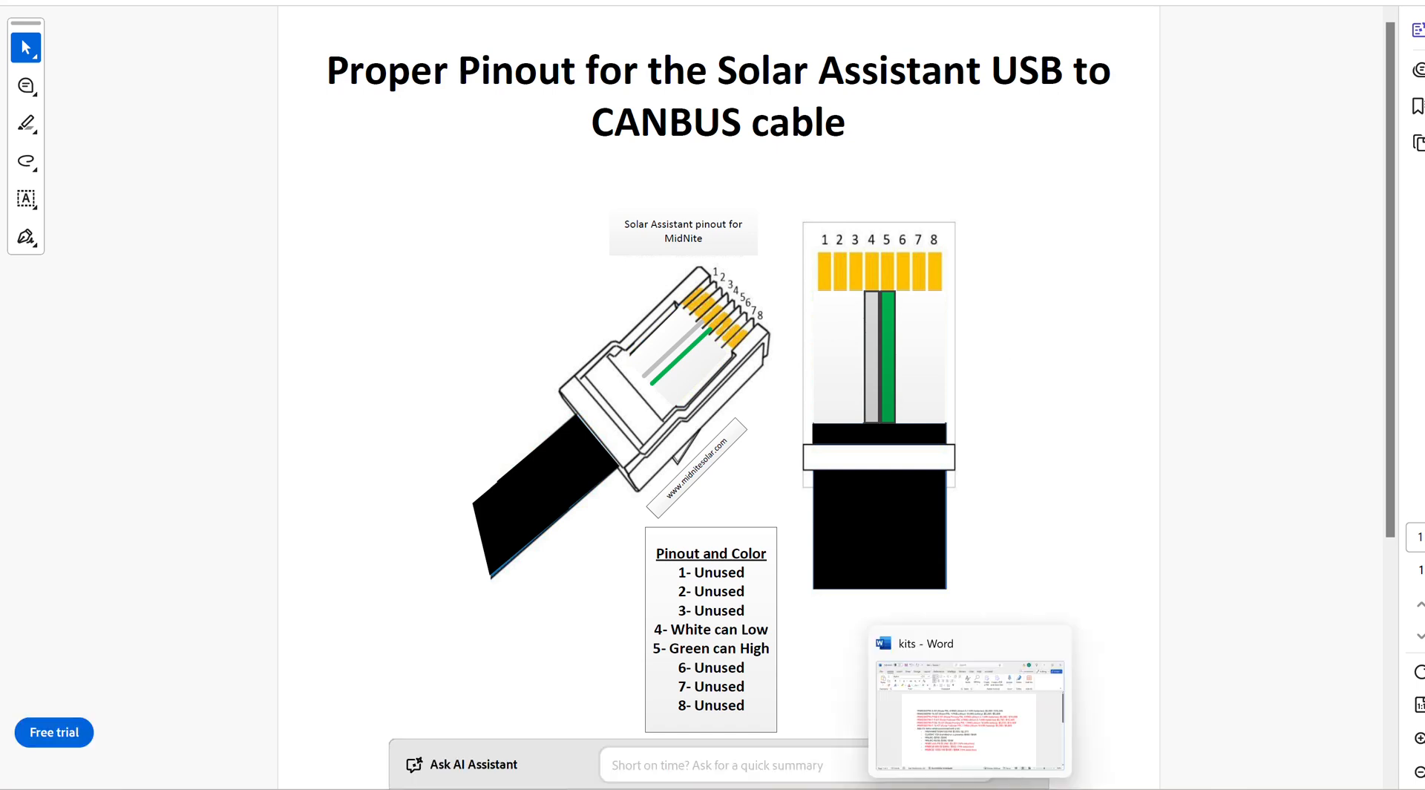
mouse_move(981, 454)
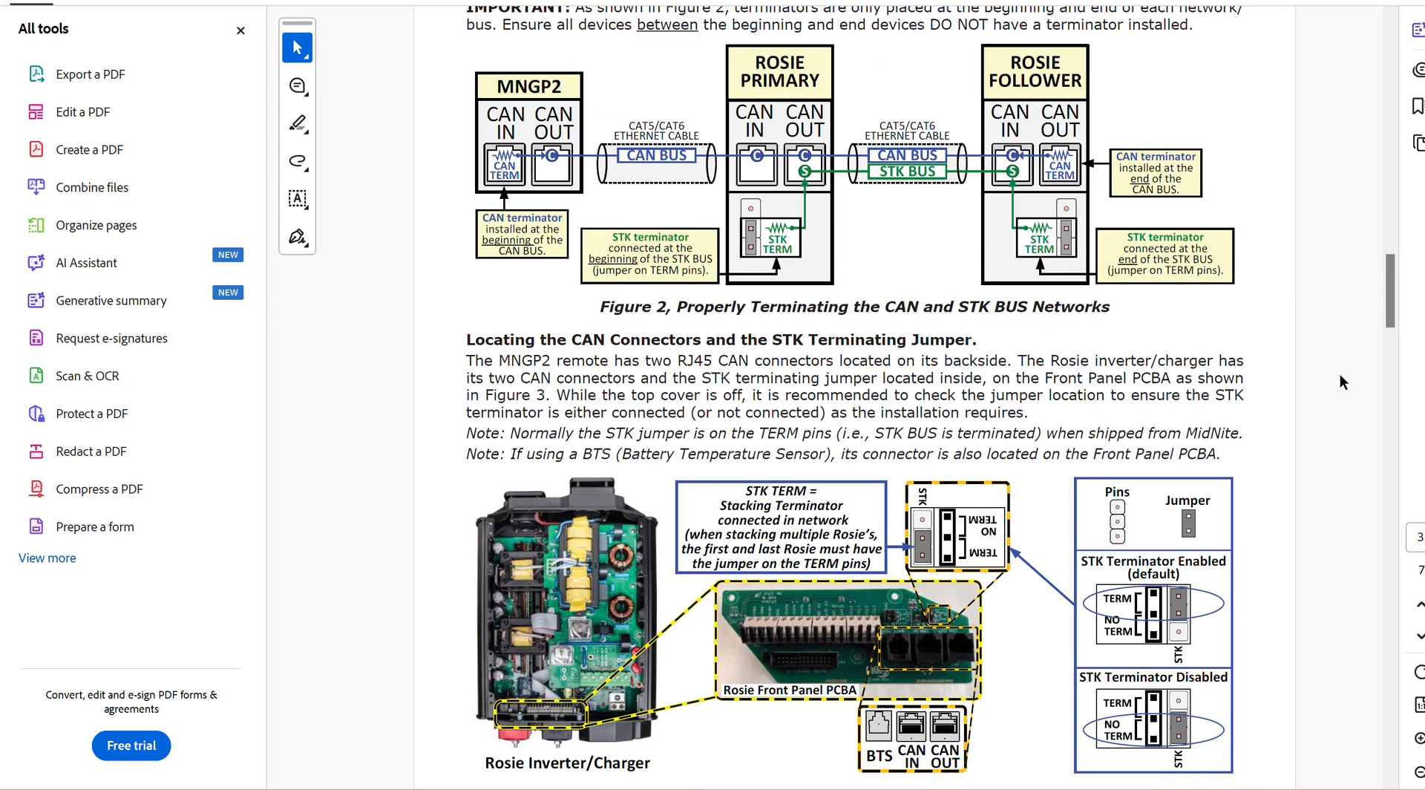
Step: Hide the All tools pane to read the MidNite CAN/STK termination page
left_click(240, 29)
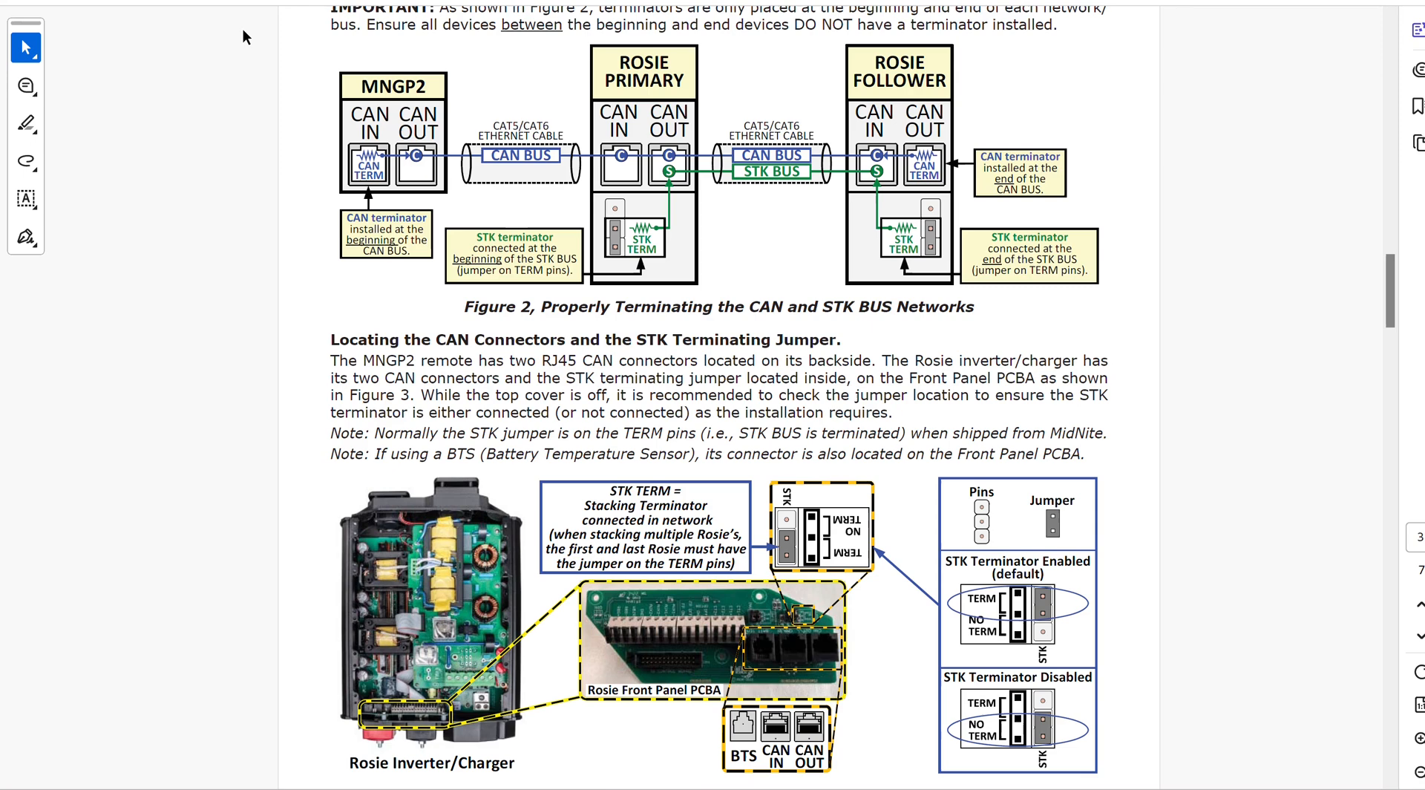
mouse_move(1346, 417)
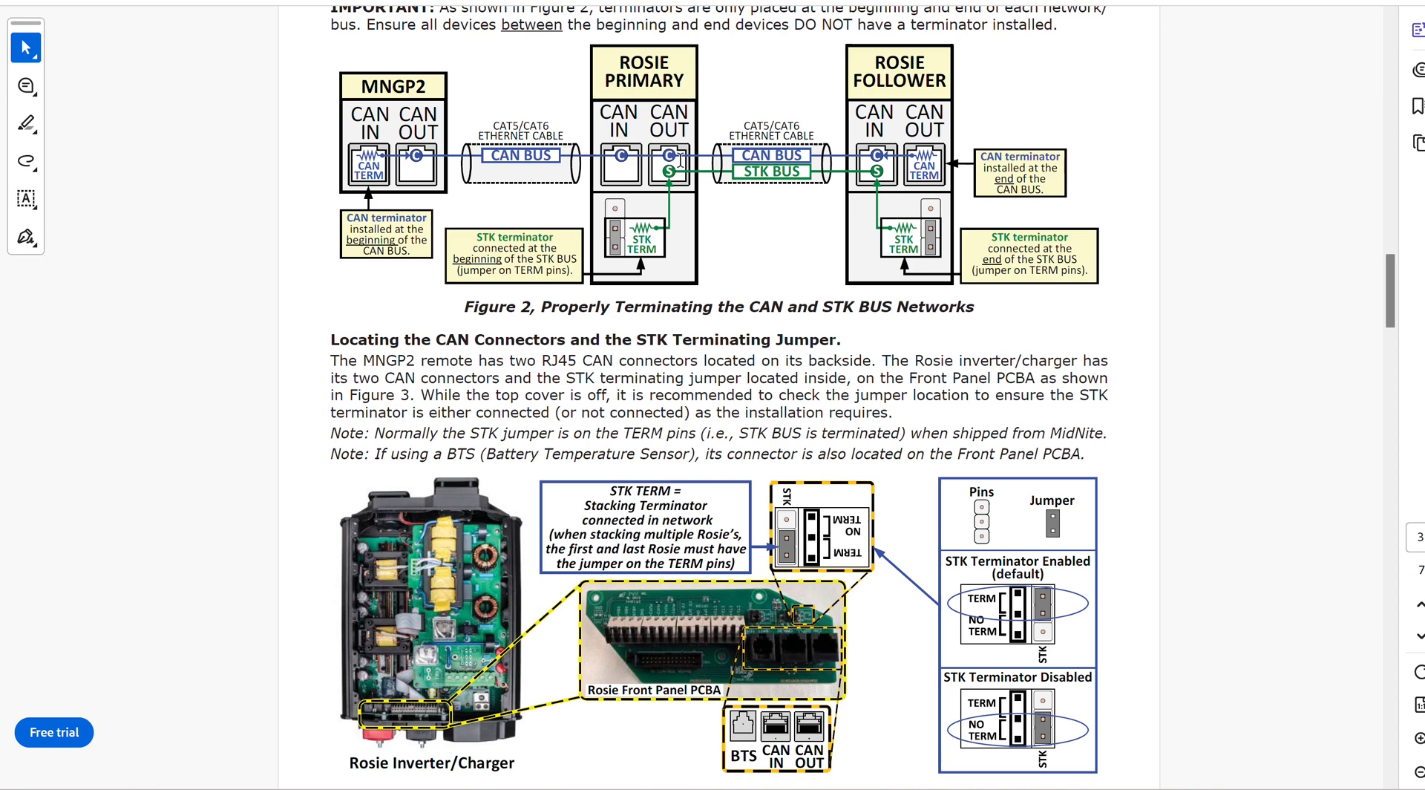
mouse_move(369, 84)
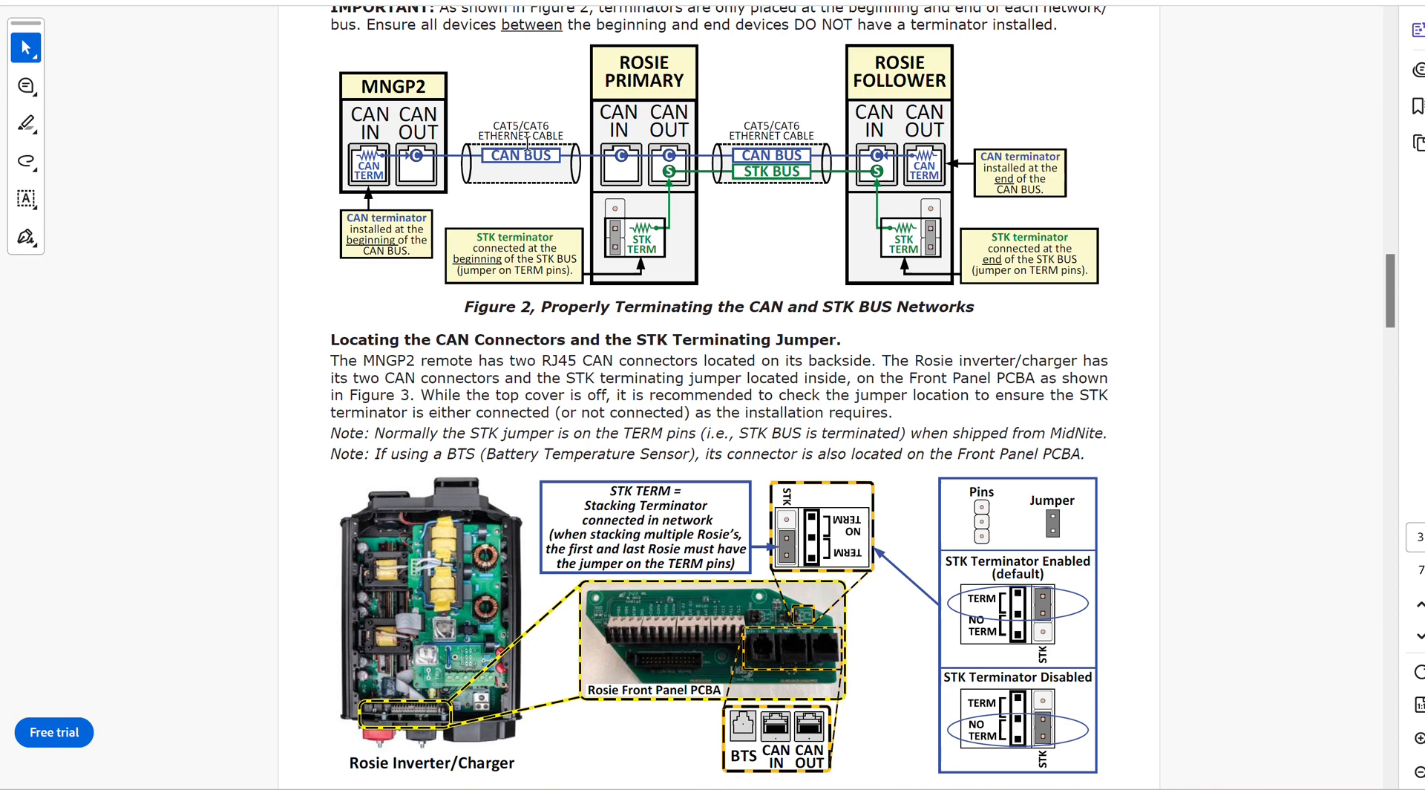
mouse_move(1227, 122)
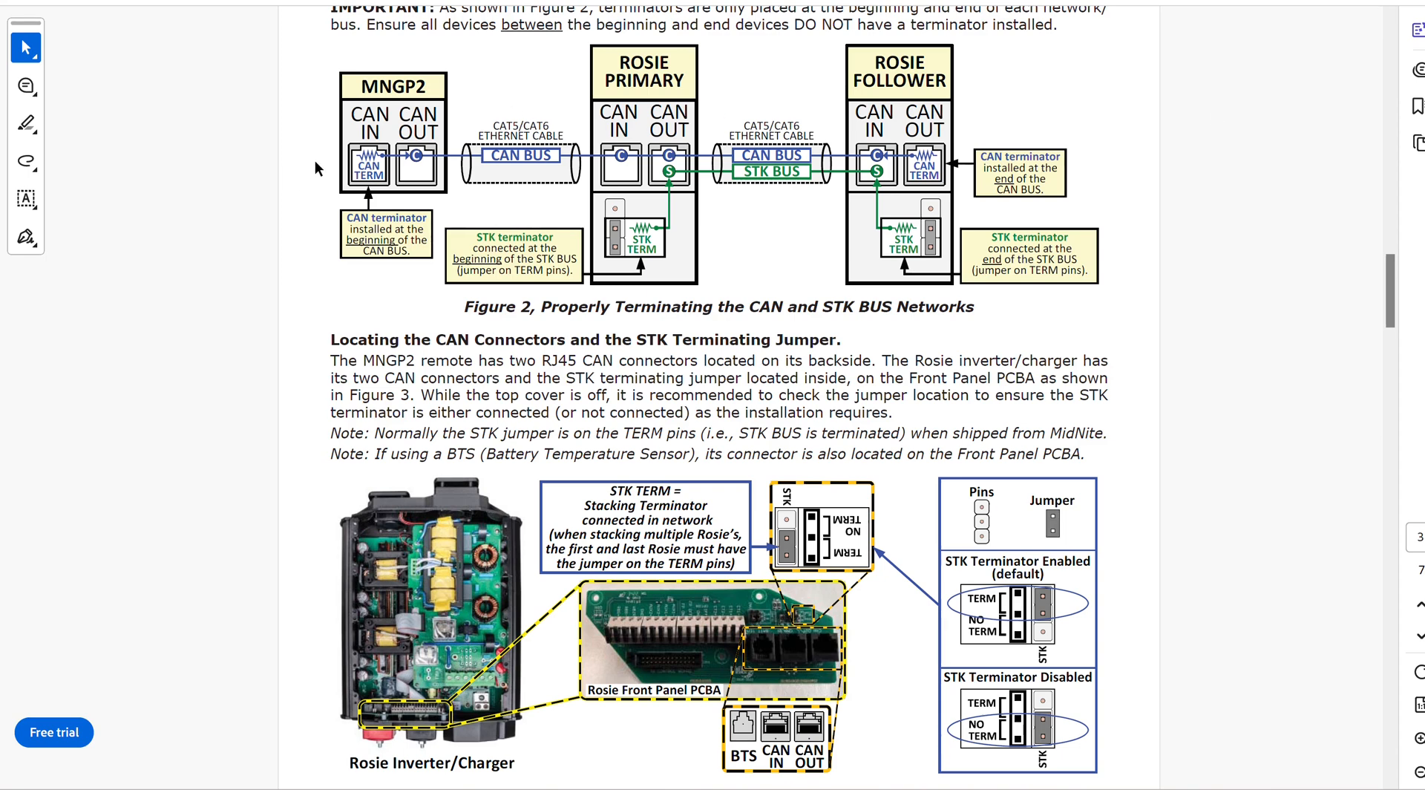
mouse_move(1224, 169)
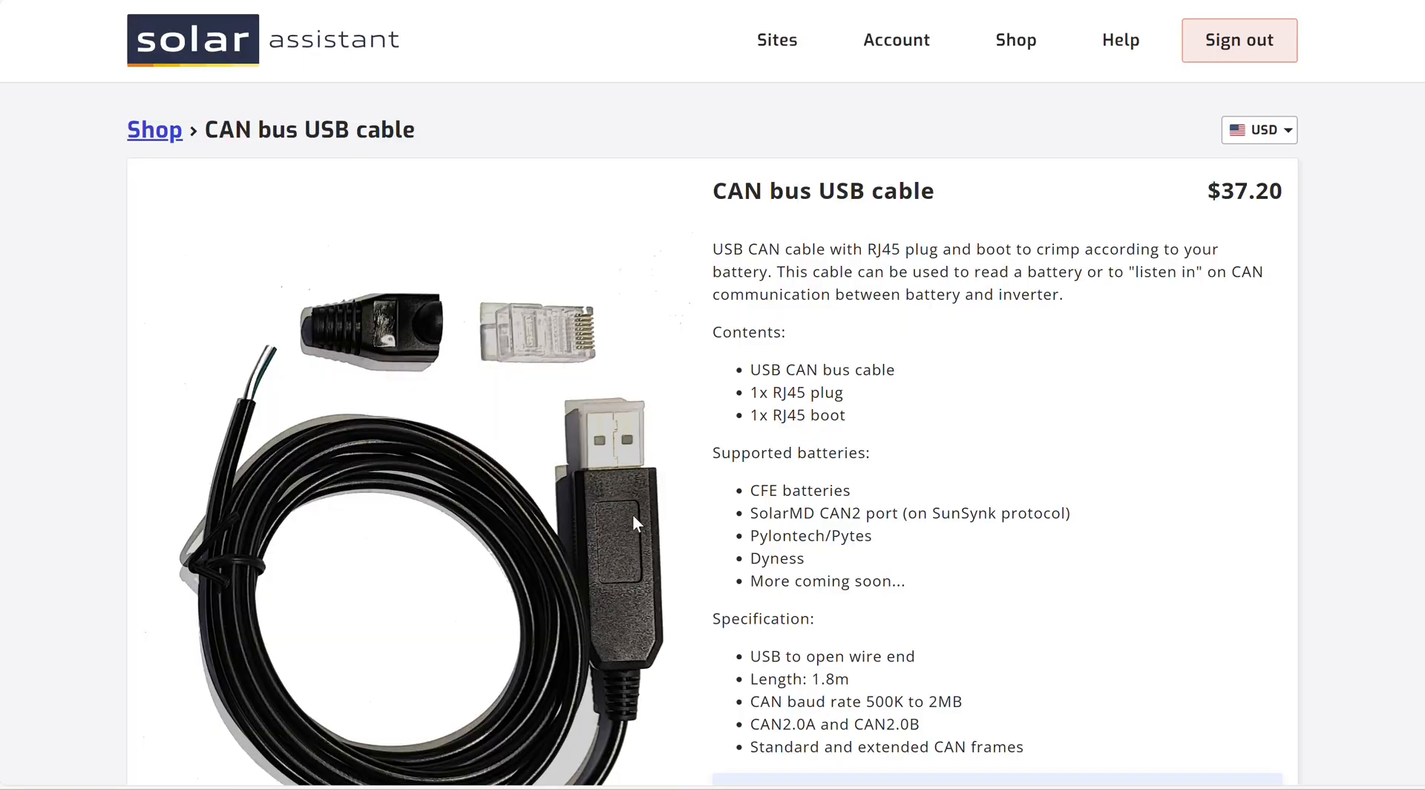
mouse_move(525, 44)
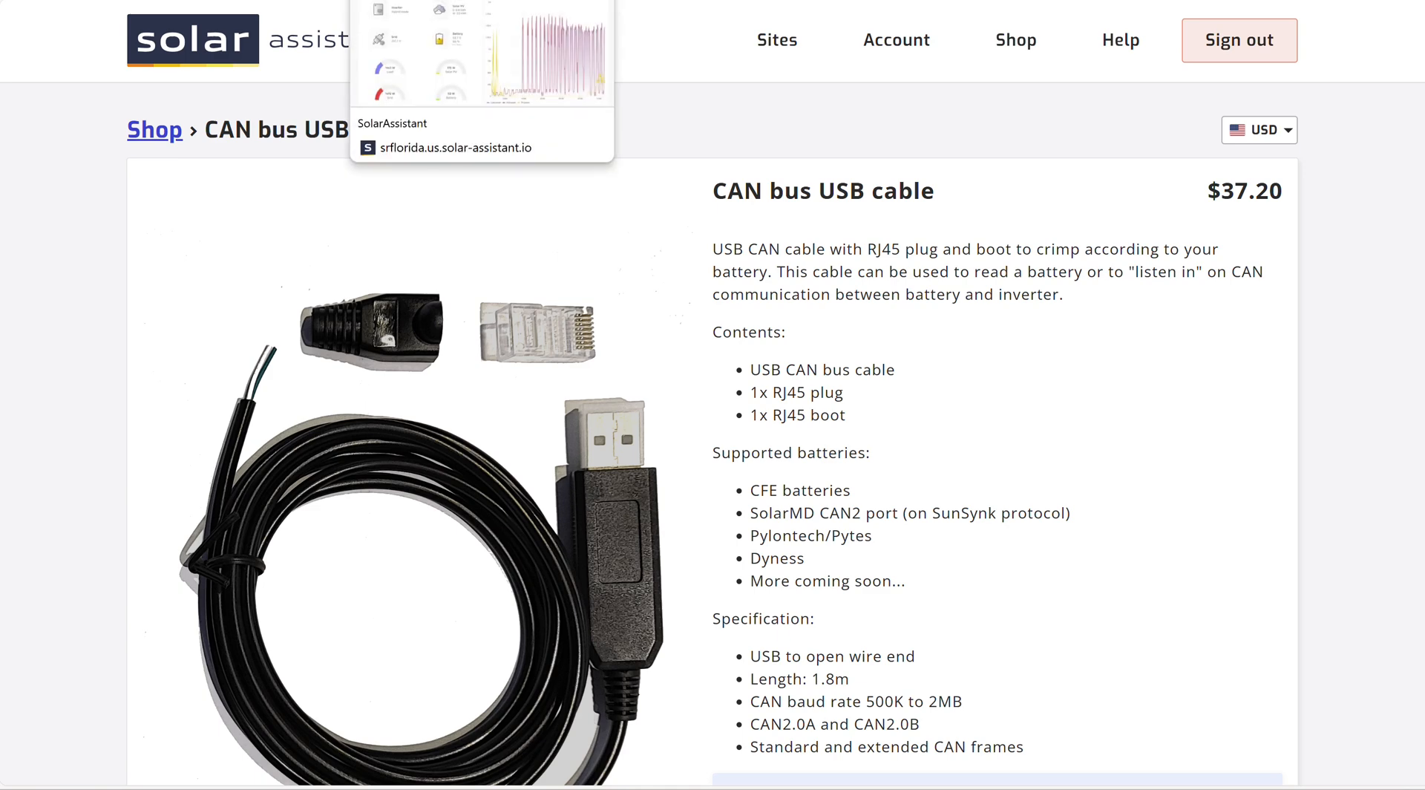
Step: Switch to the live SolarAssistant dashboard showing 1441 W load and 66% battery
left_click(455, 147)
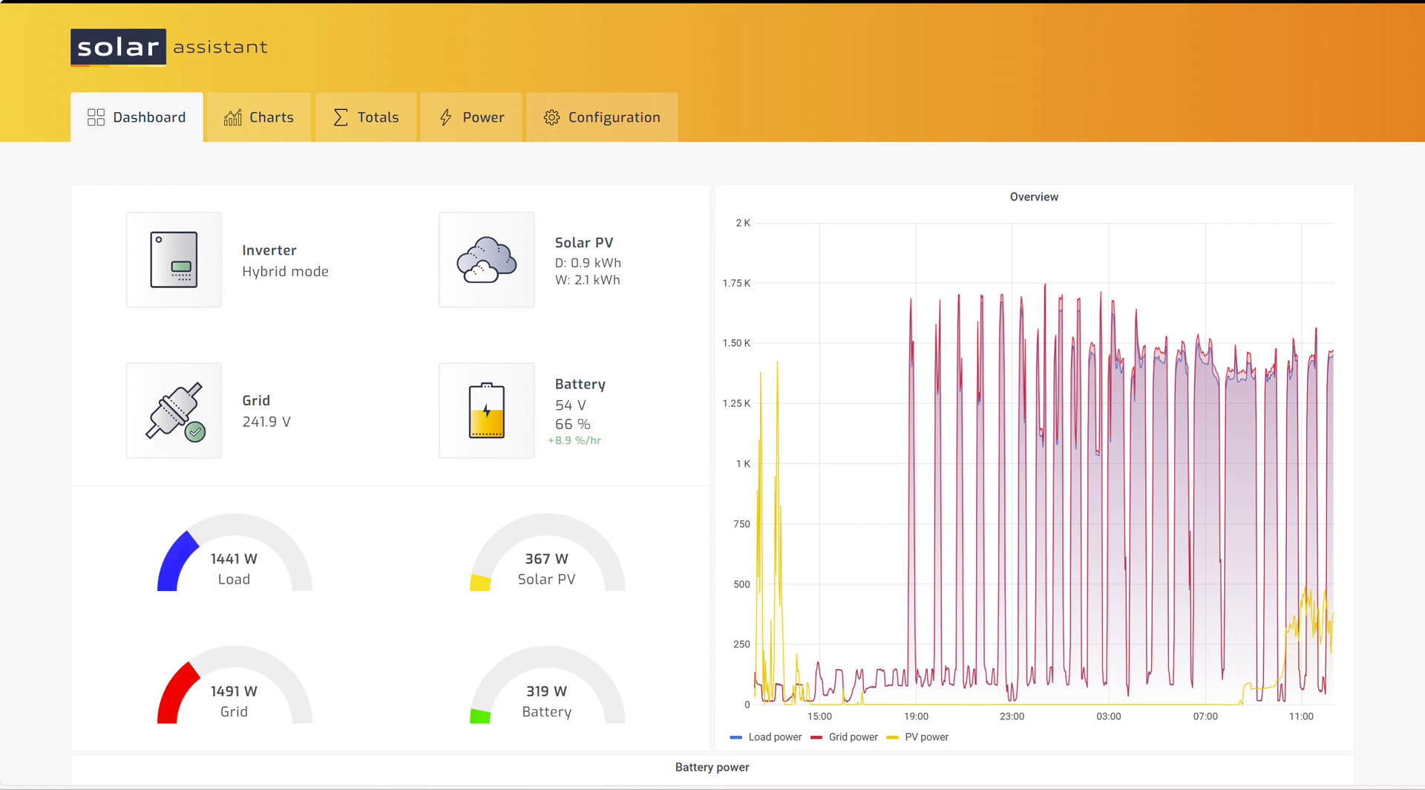
Step: On the Configuration page, disconnect and reconnect the MidNite Solar inverter on USB0
left_click(602, 117)
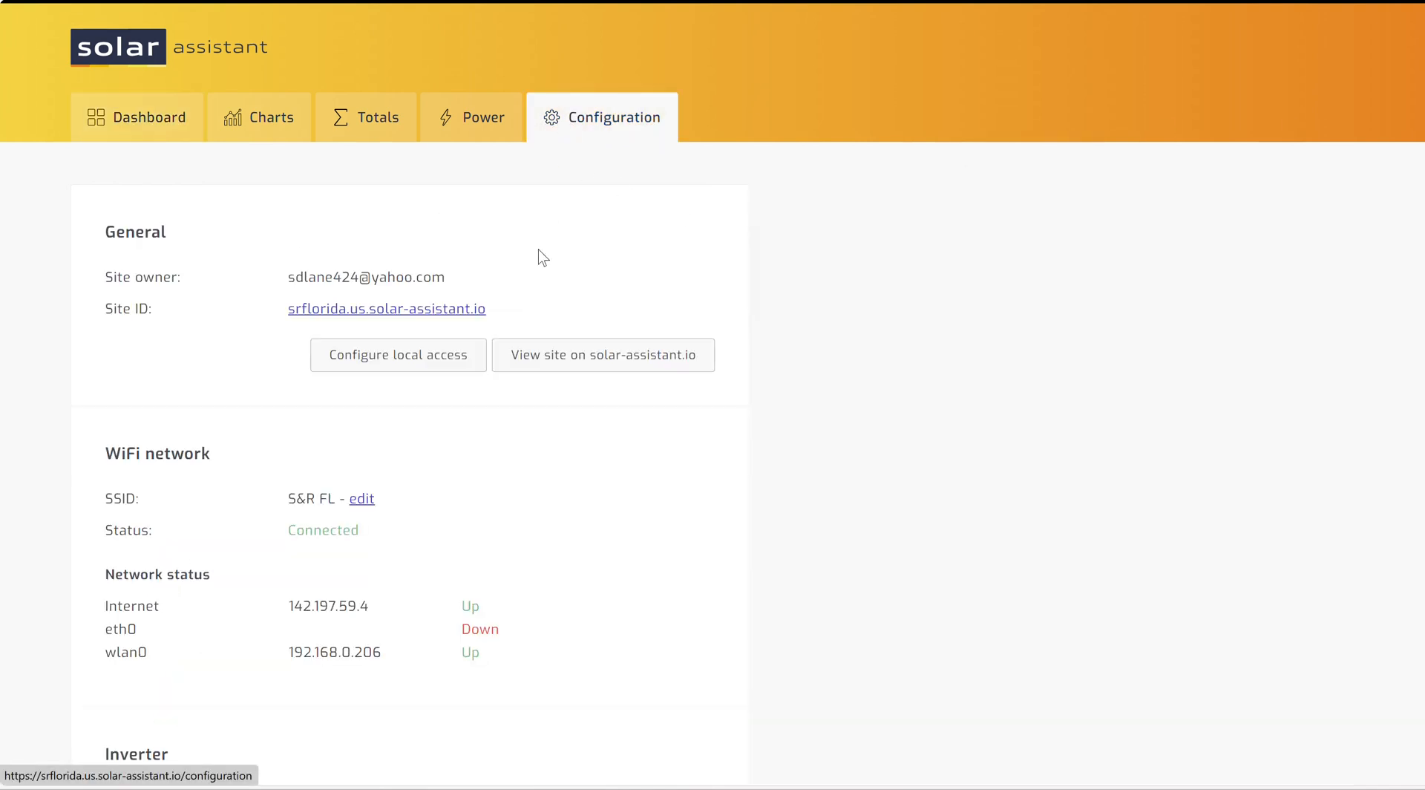
scroll("down", 3)
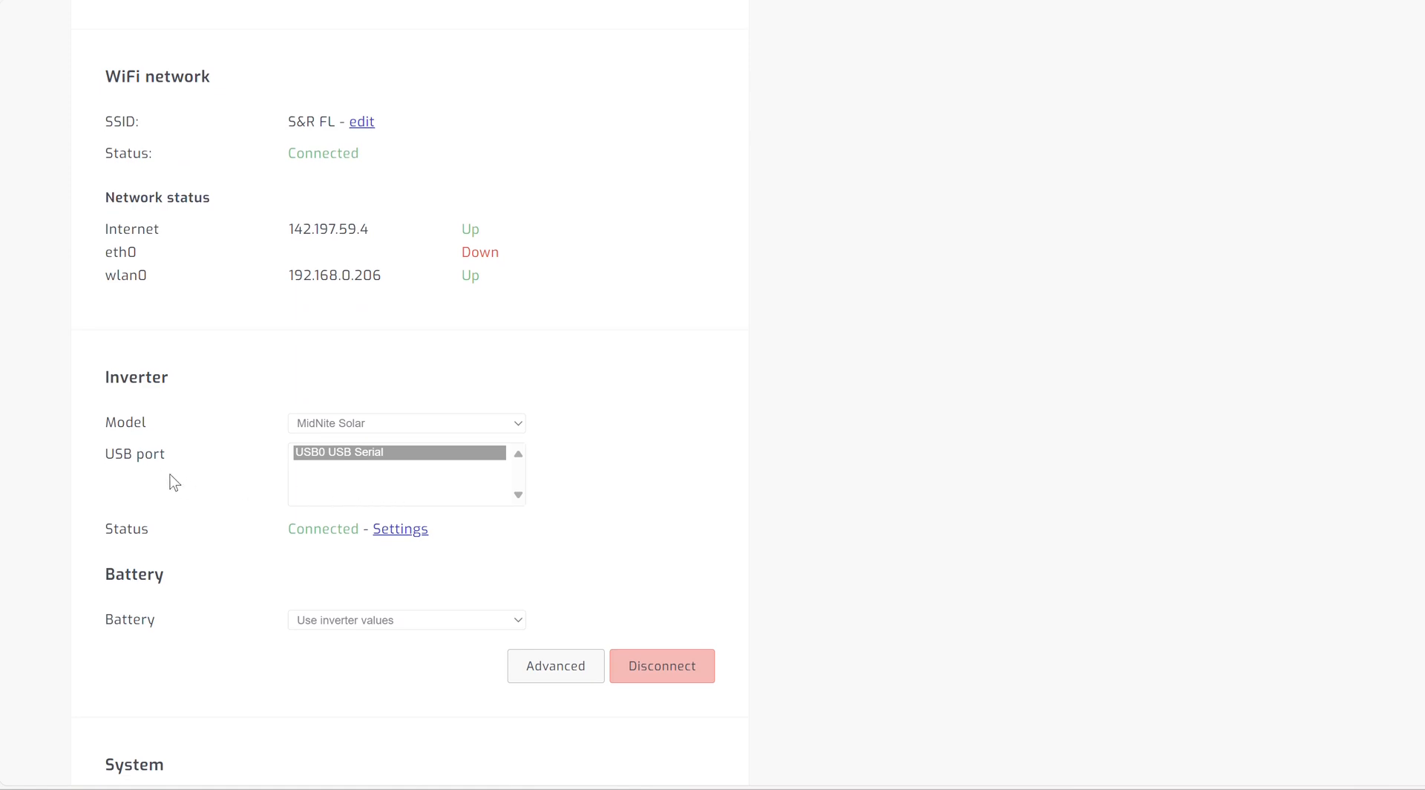
mouse_move(426, 429)
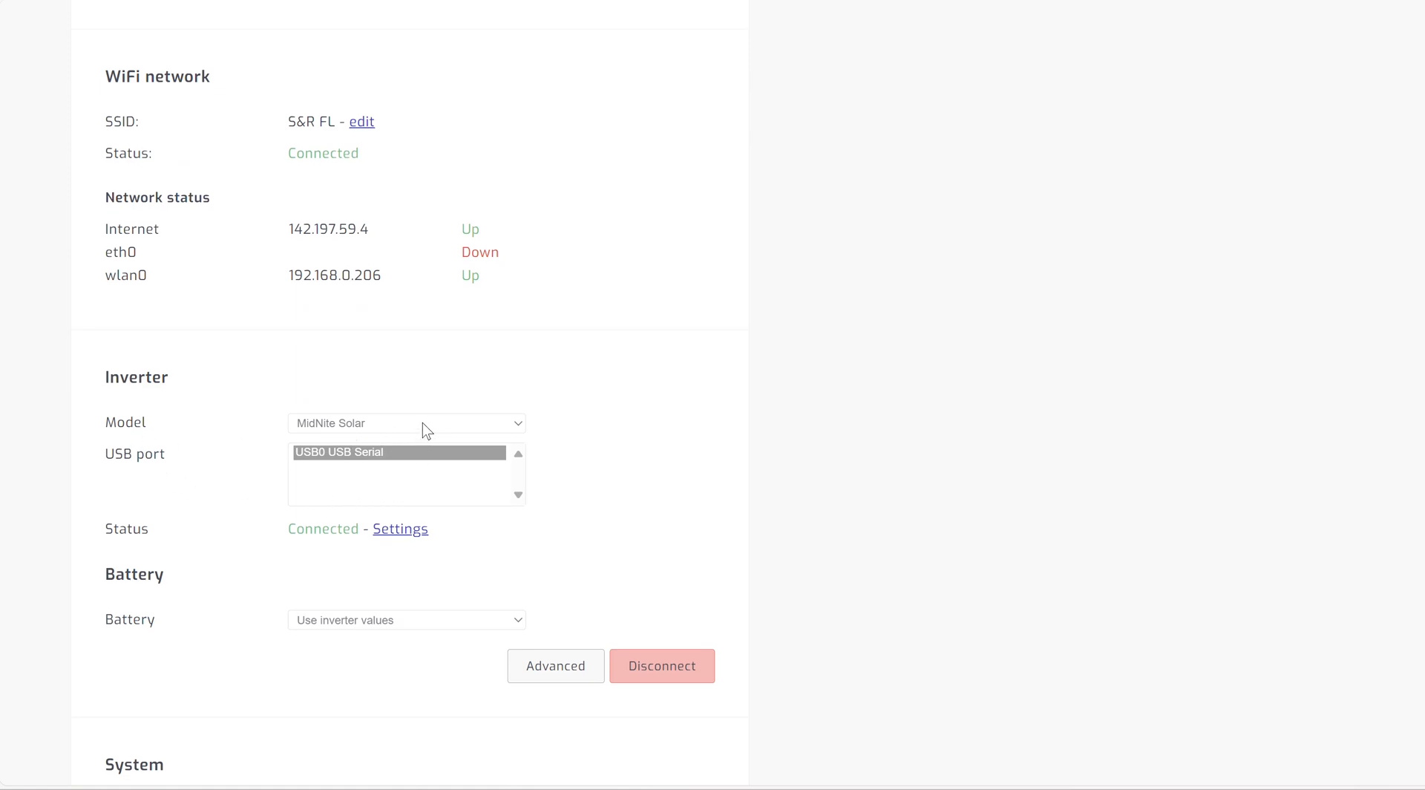
mouse_move(313, 471)
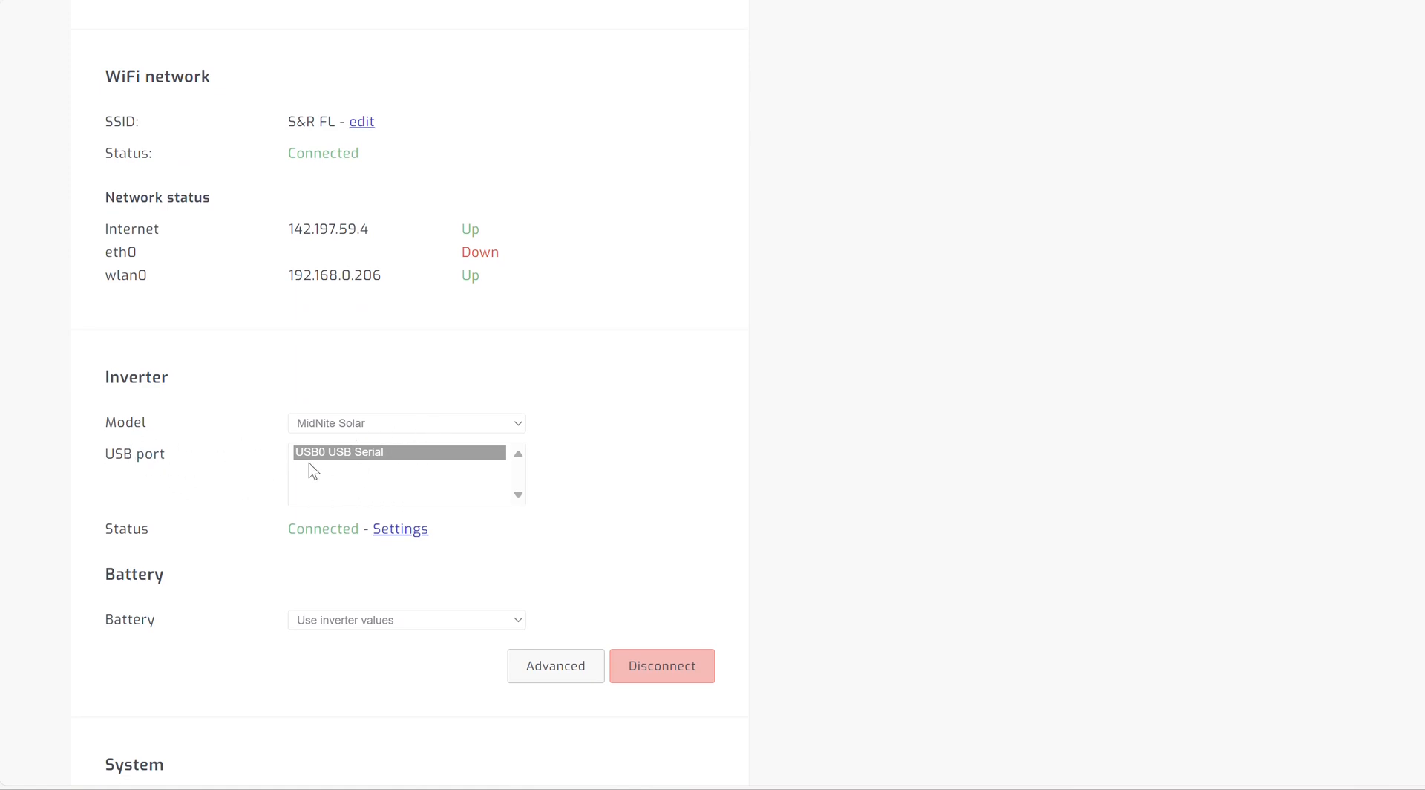
mouse_move(348, 453)
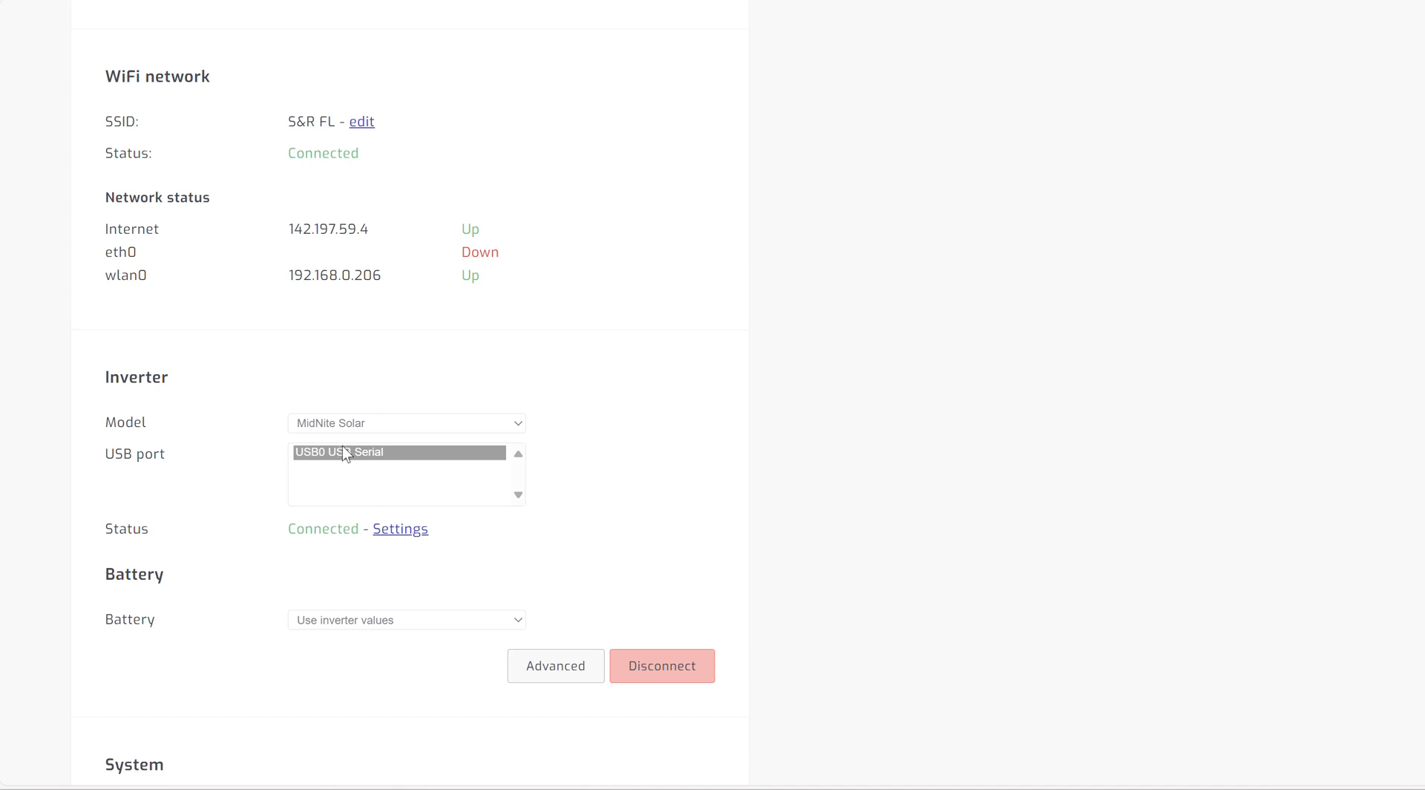
mouse_move(382, 457)
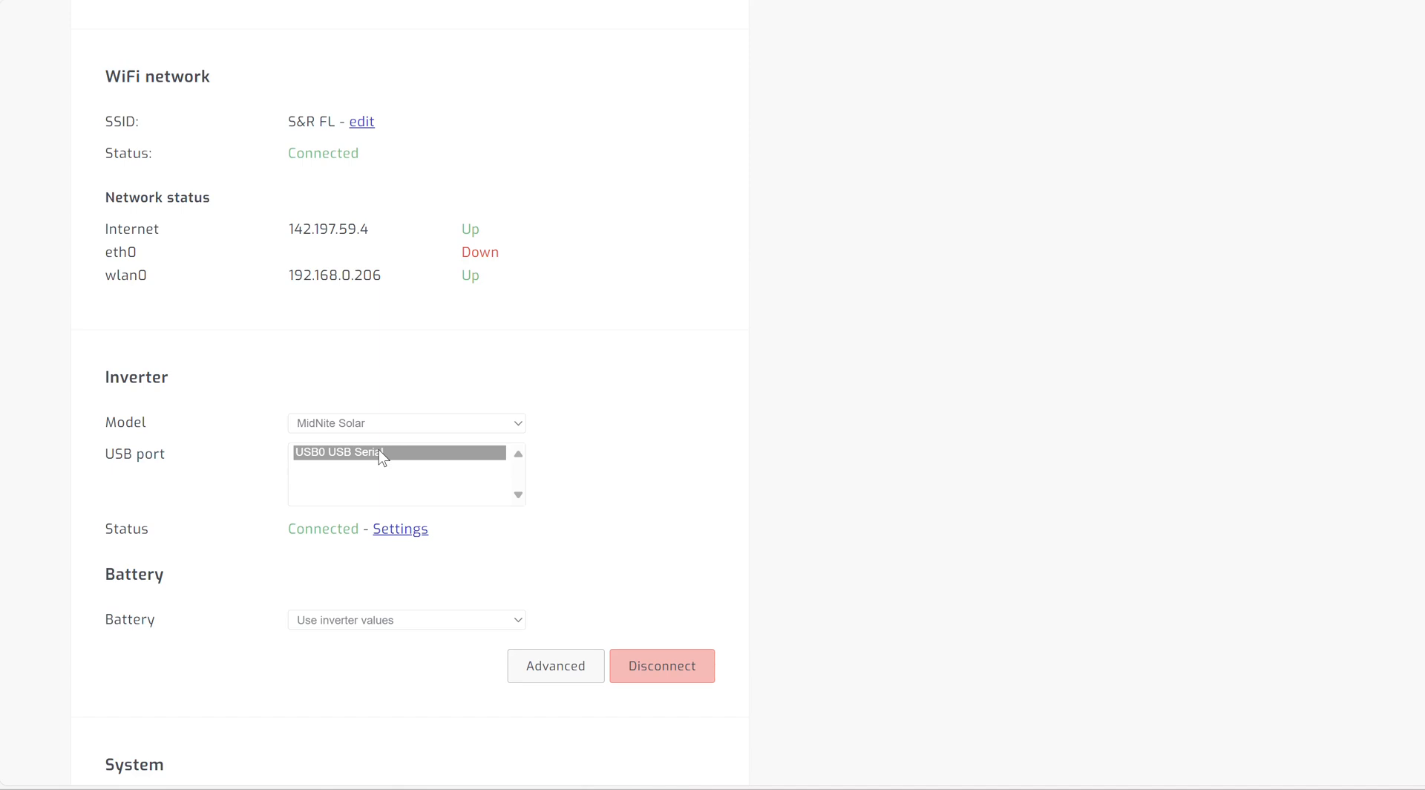
mouse_move(700, 743)
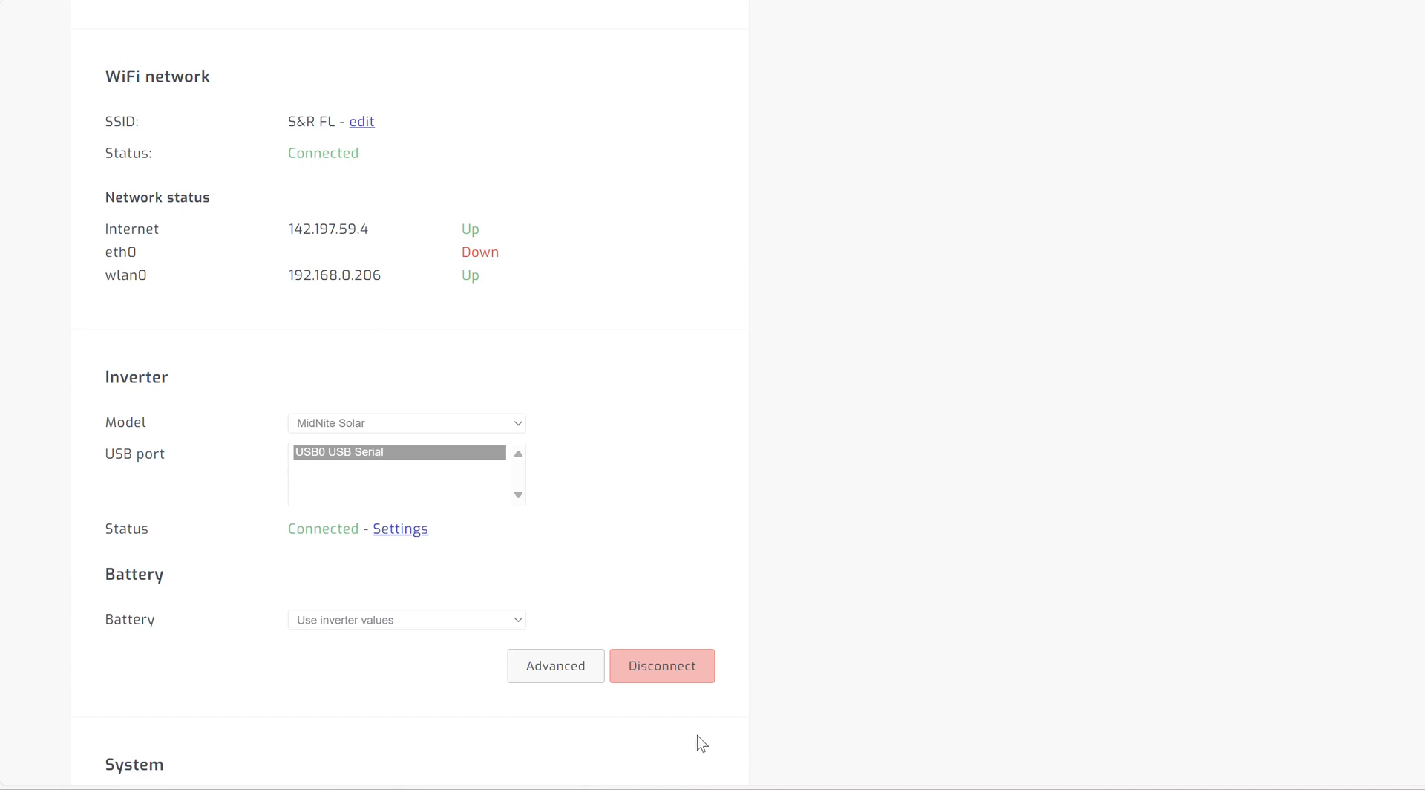
left_click(661, 665)
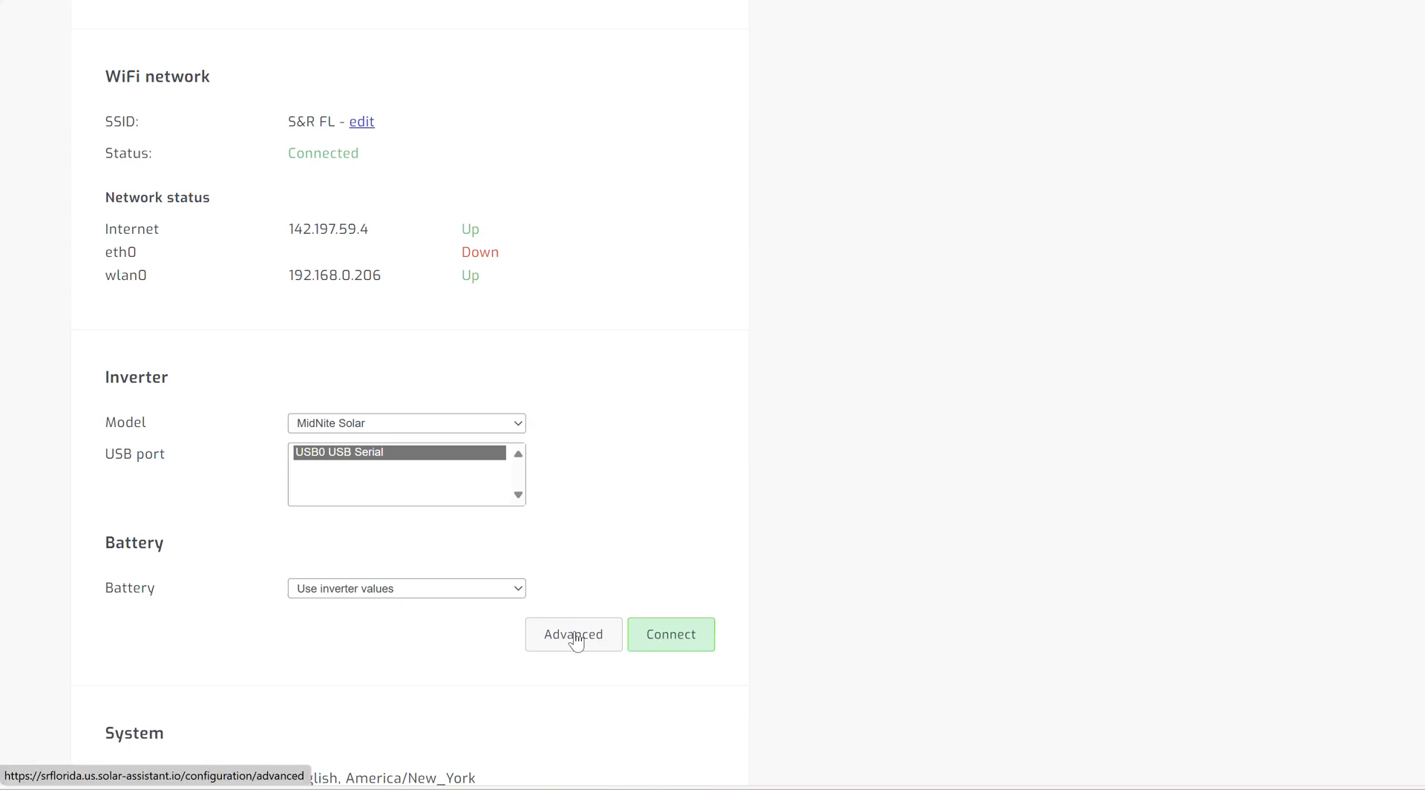
left_click(671, 634)
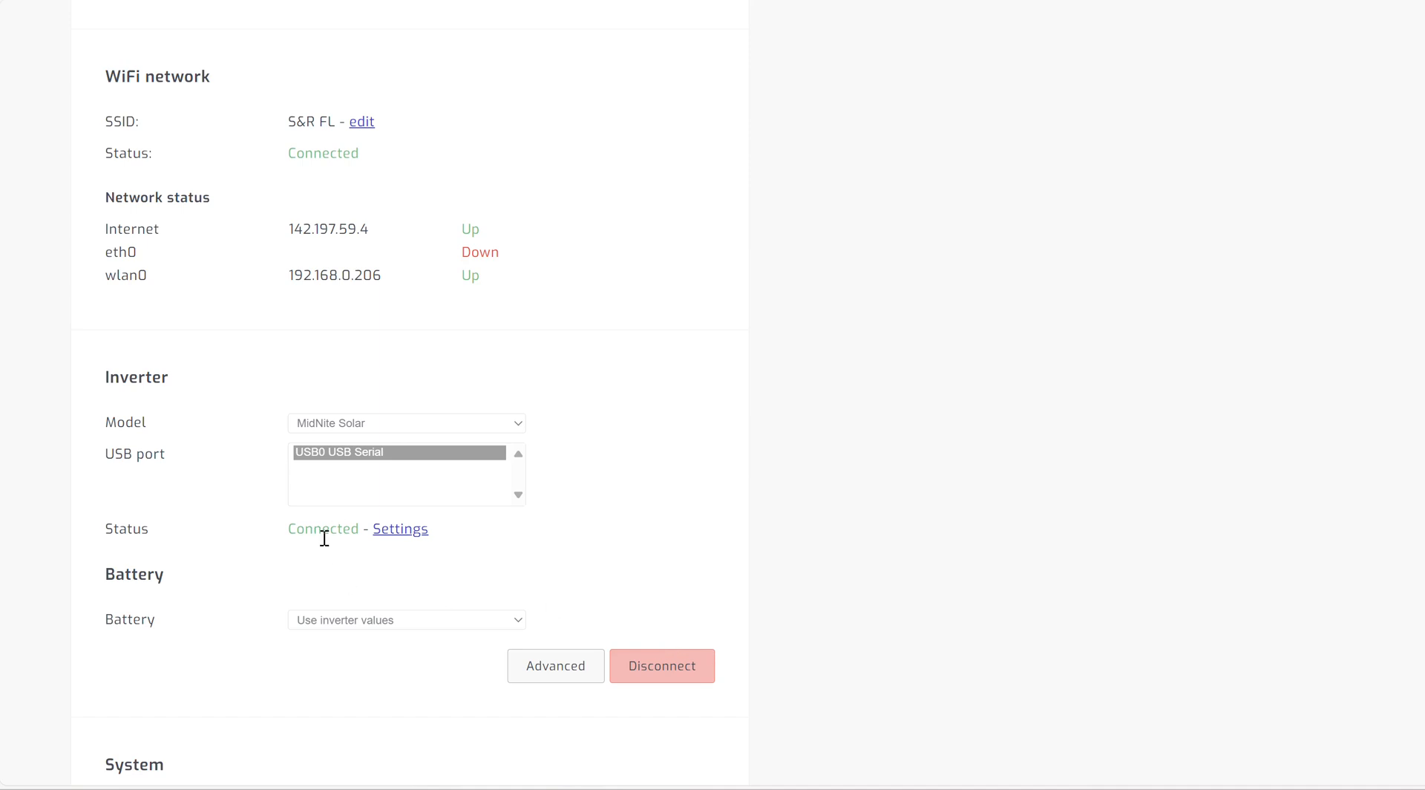
mouse_move(760, 689)
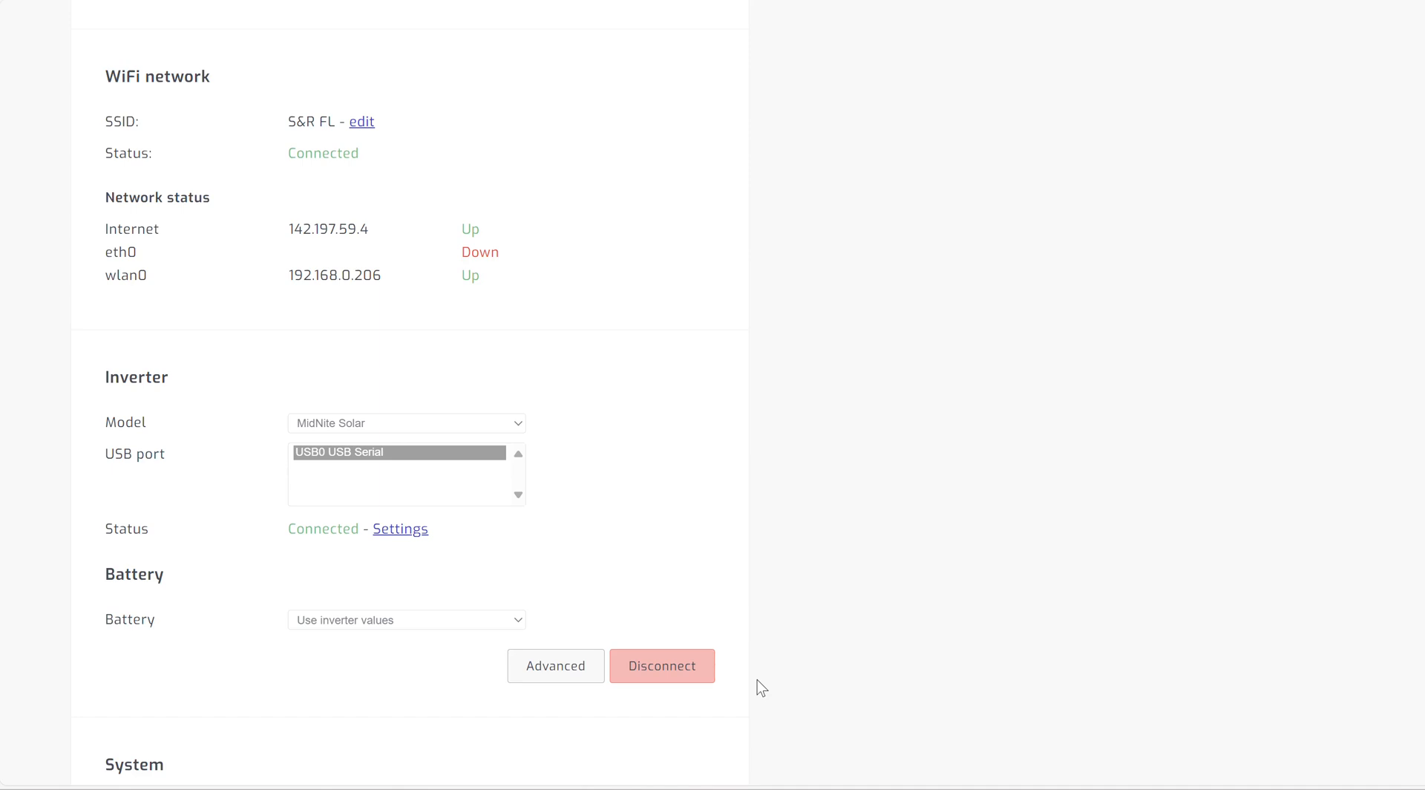
mouse_move(661, 665)
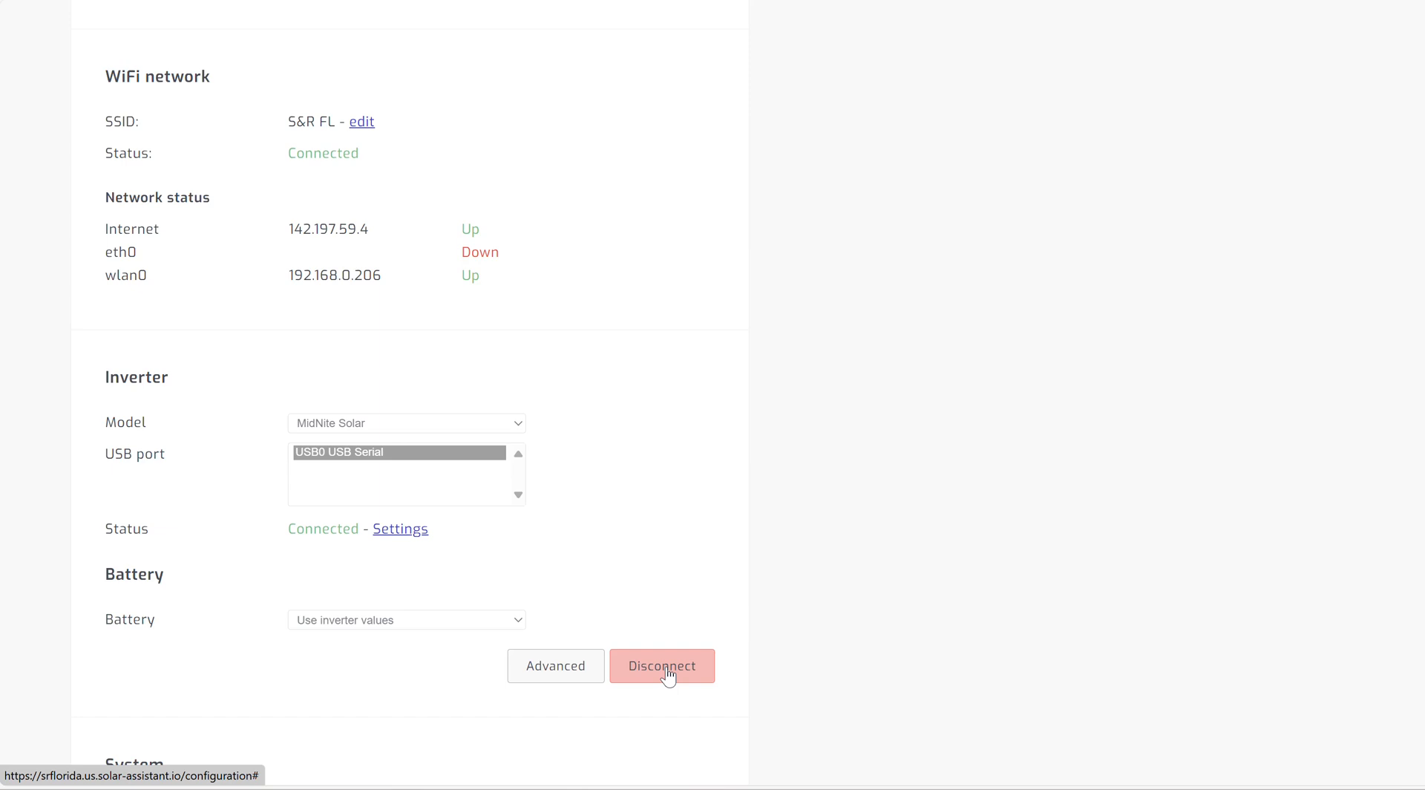
mouse_move(371, 444)
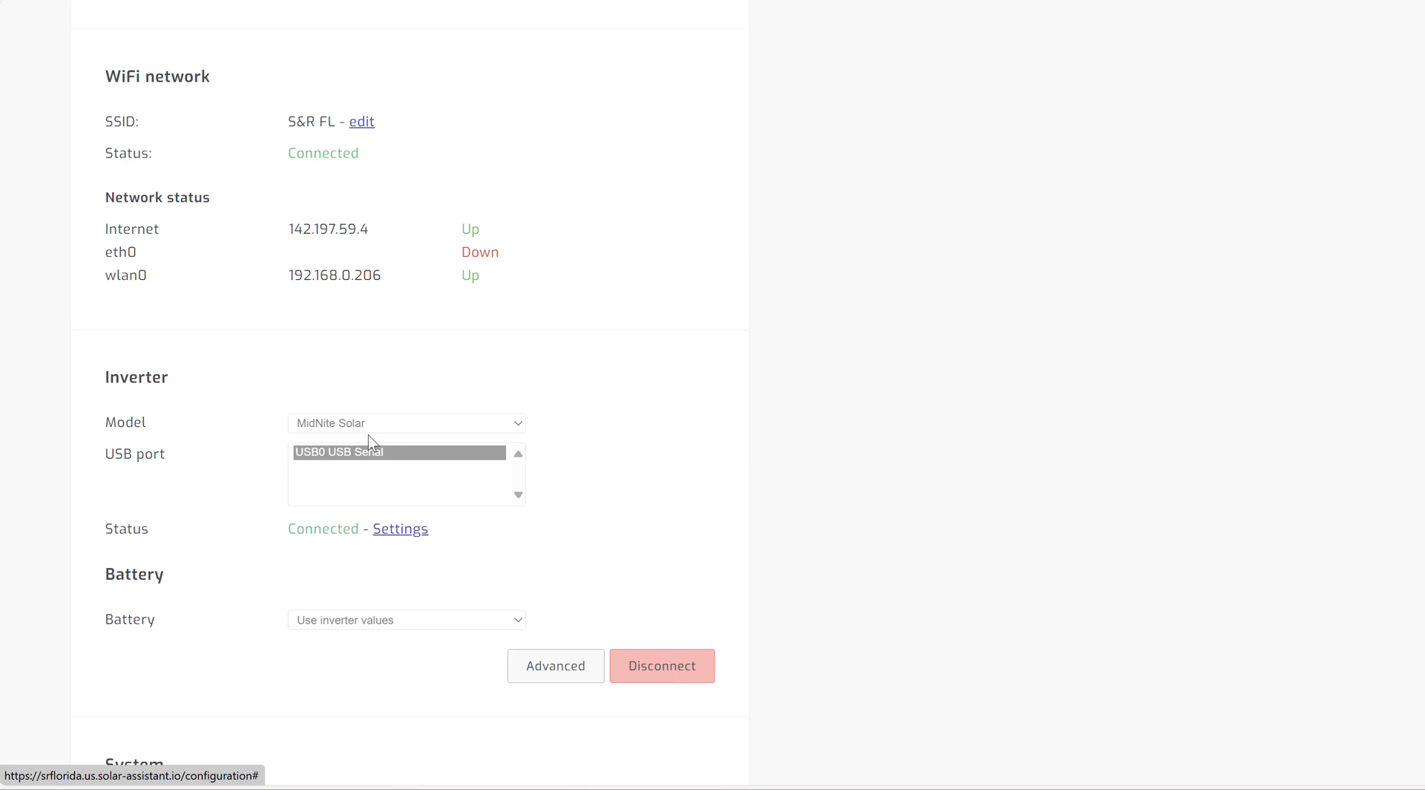
mouse_move(414, 260)
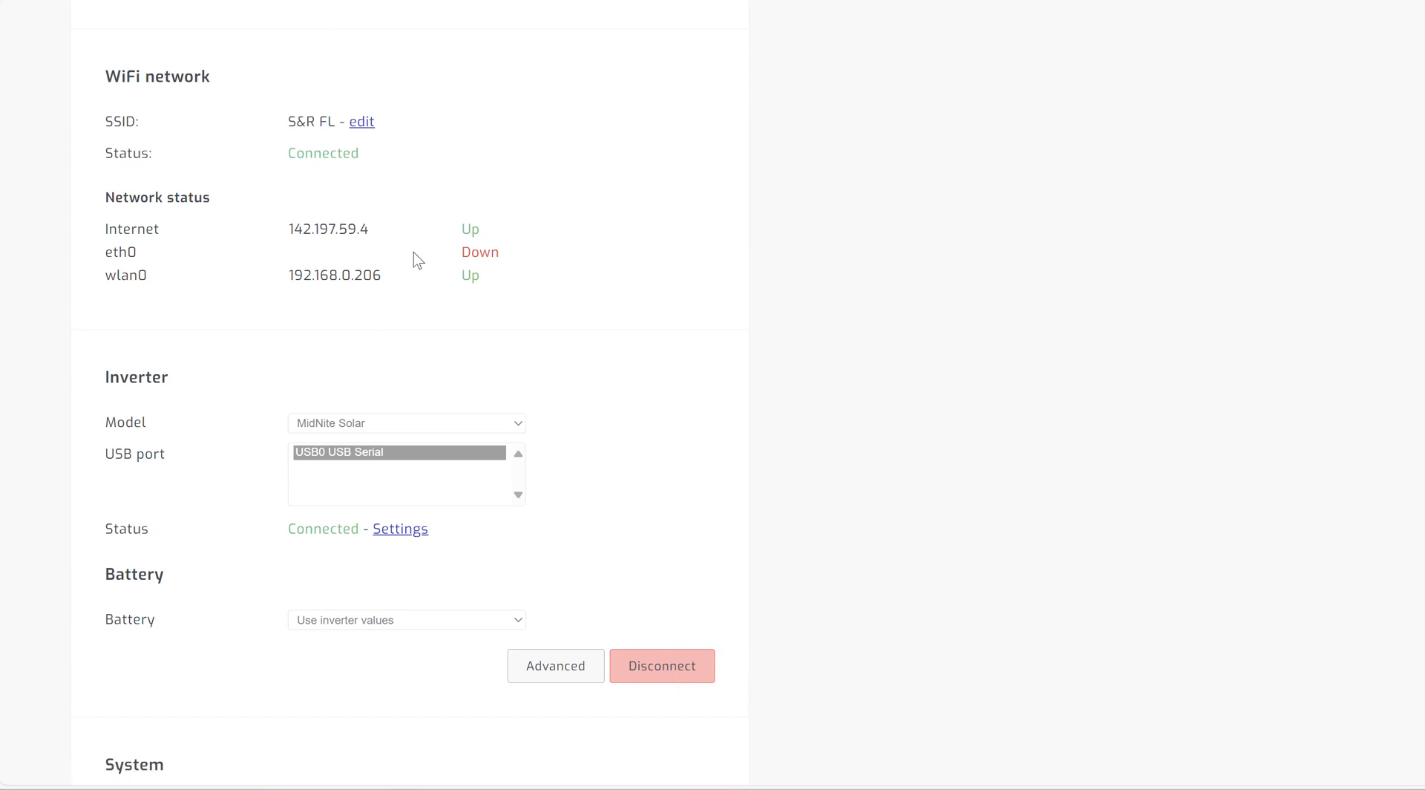
Step: Show the live dashboard with 1460 W load, 368 W solar and 66% battery
left_click(149, 116)
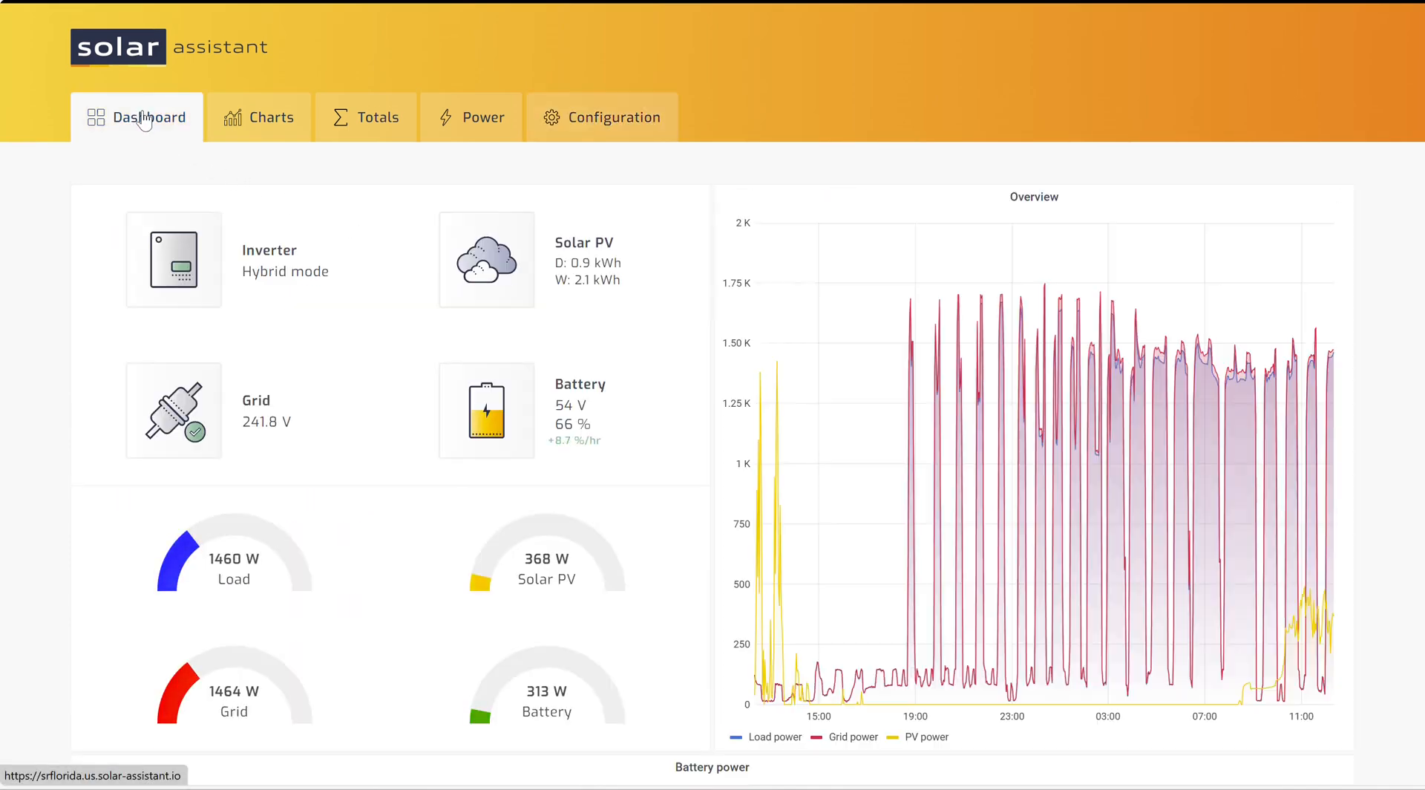
mouse_move(173, 410)
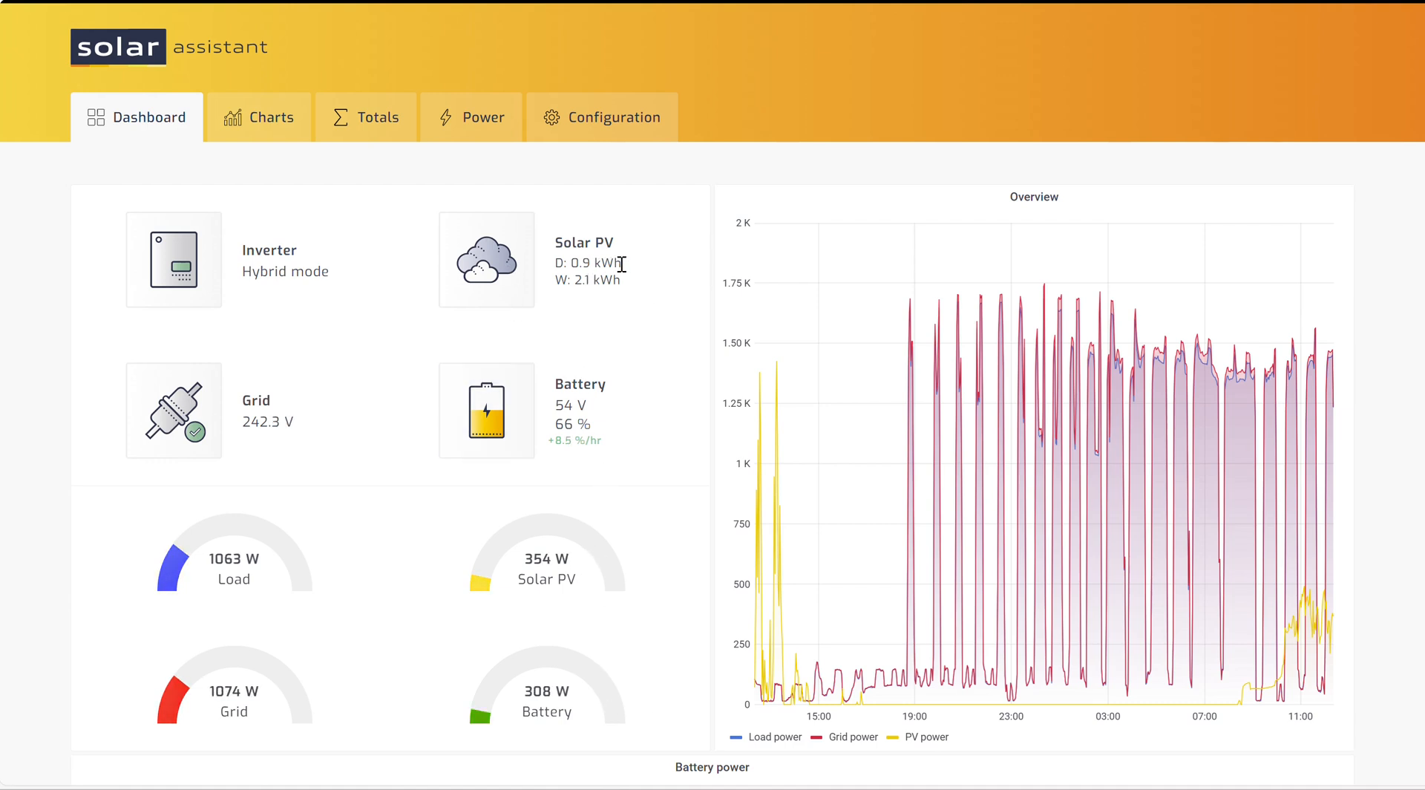
mouse_move(632, 297)
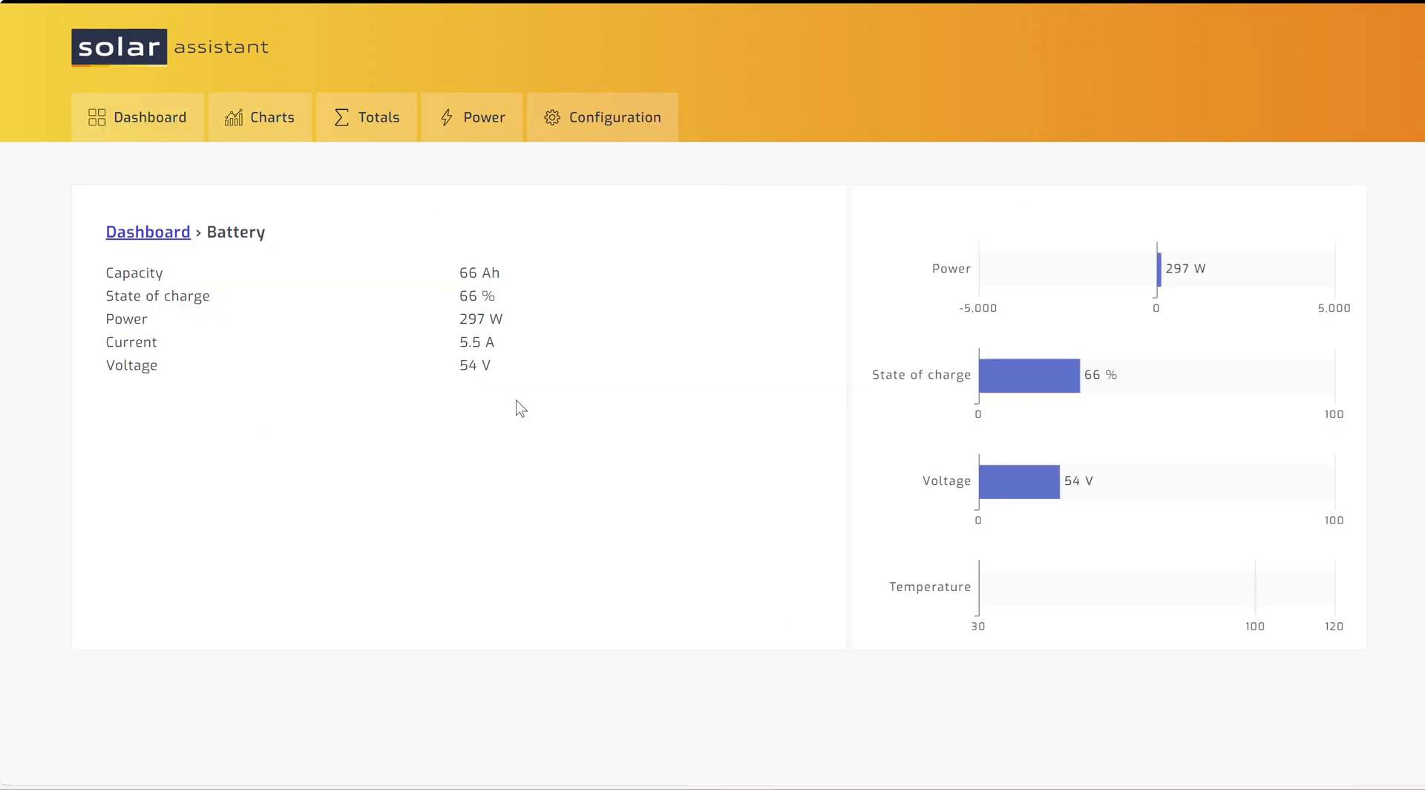
mouse_move(1092, 643)
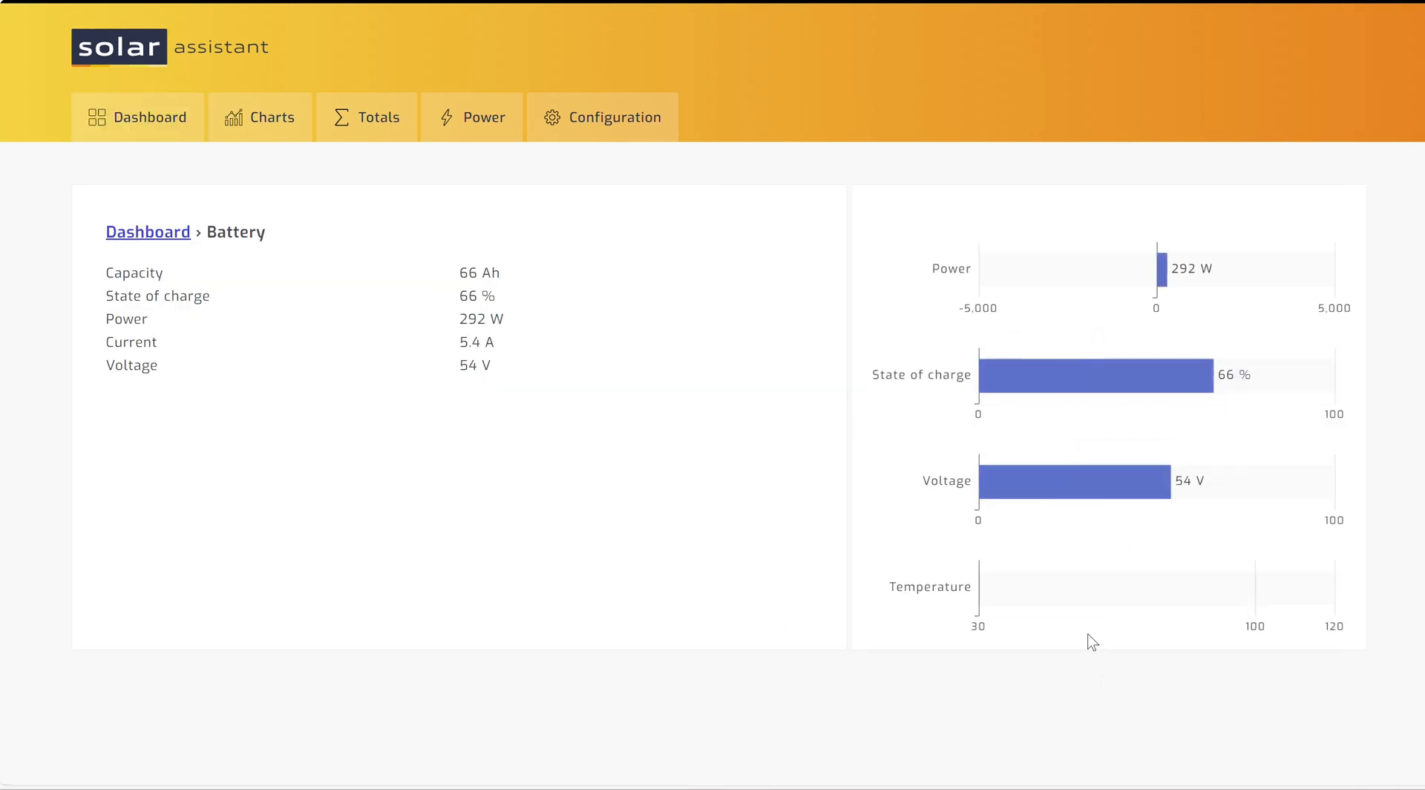
mouse_move(280, 319)
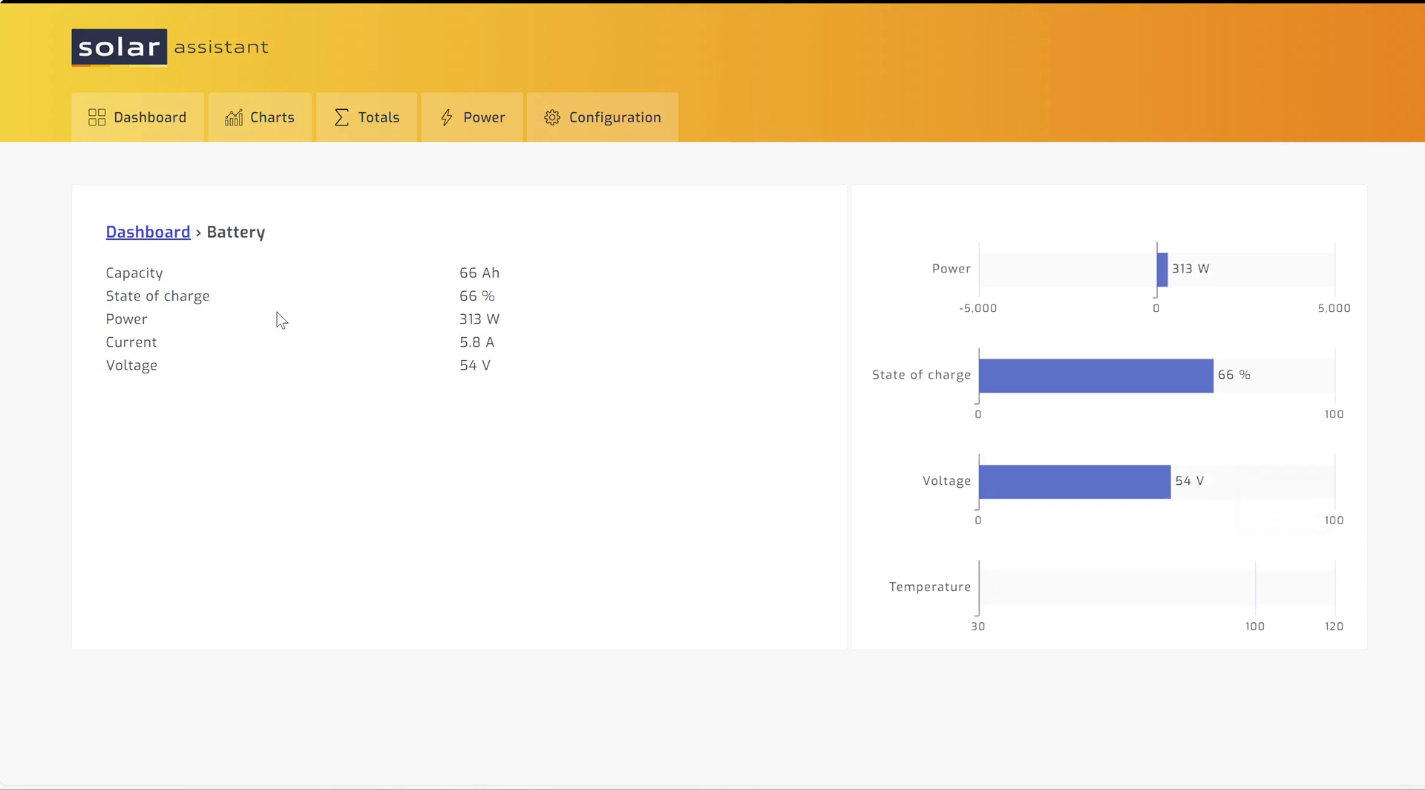
mouse_move(173, 236)
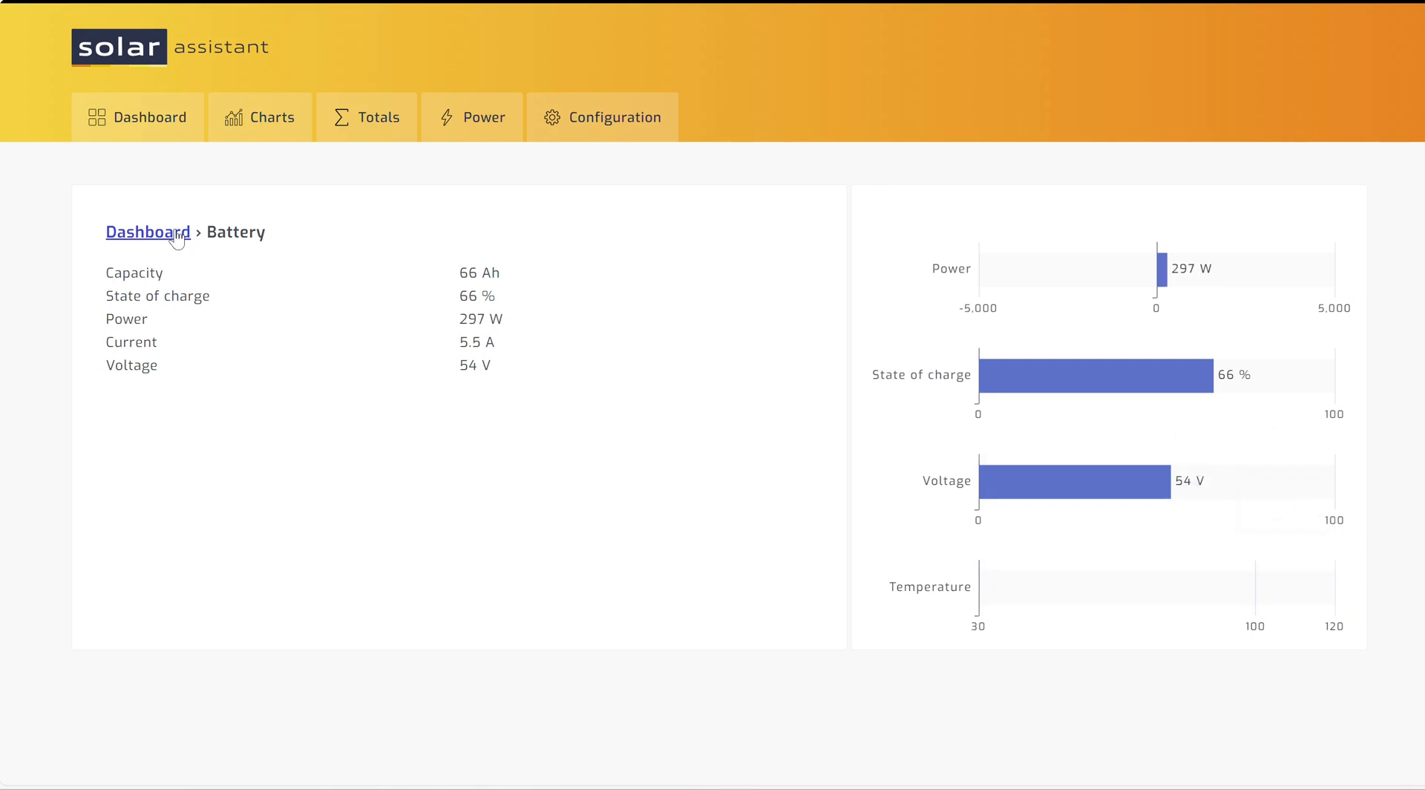
Step: Browse the Inverter tile's AC output, PV, grid and battery details, then open Charts
left_click(147, 232)
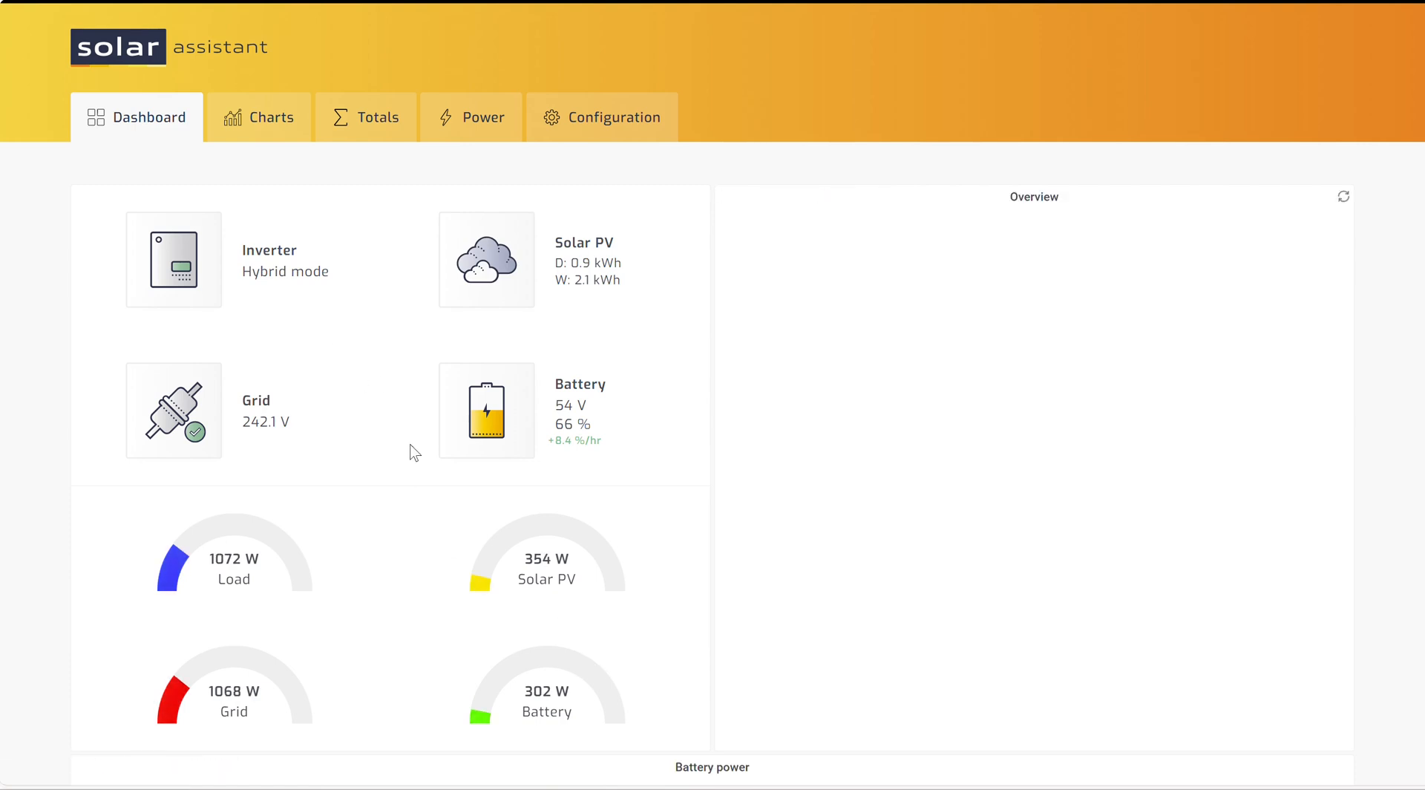
left_click(173, 259)
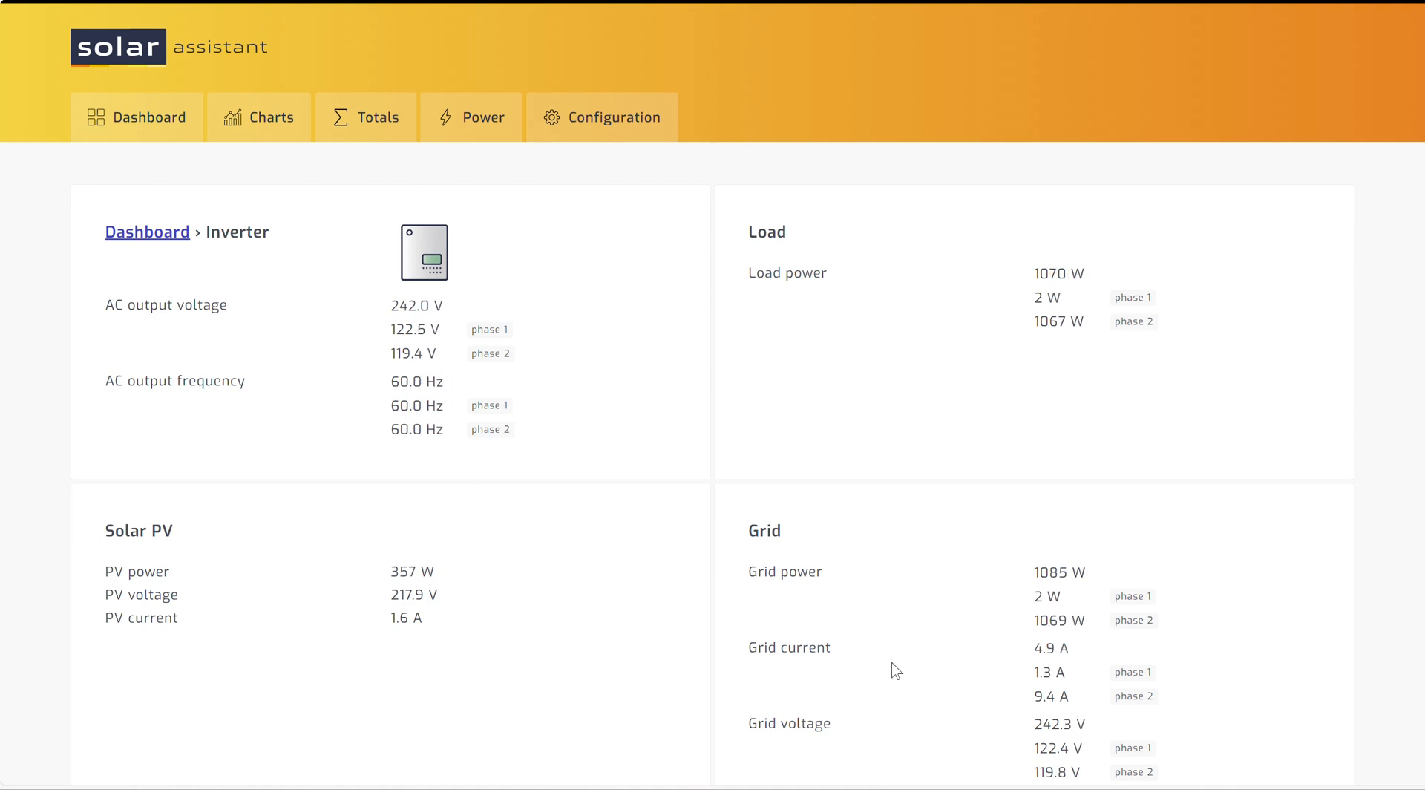
scroll("down", 3)
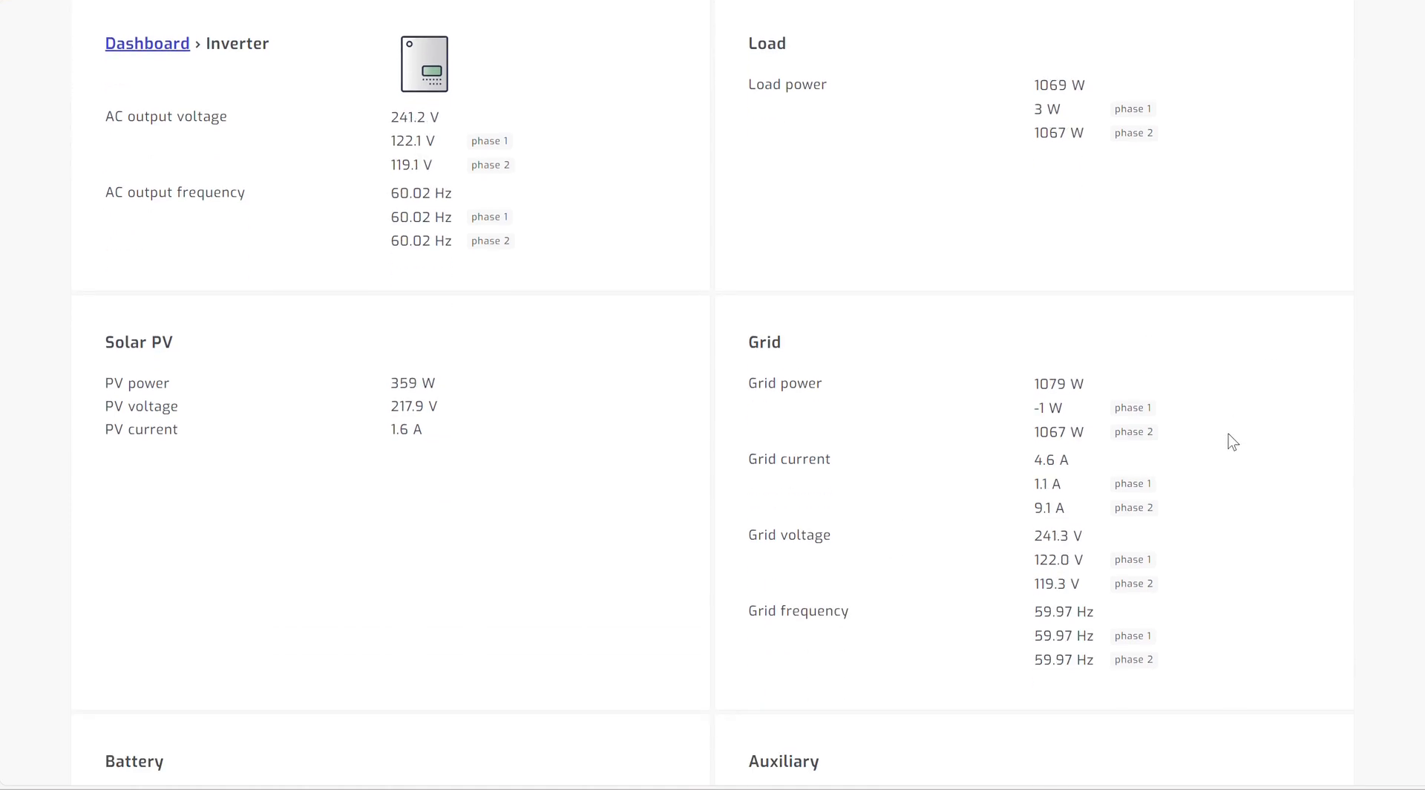
scroll("down", 3)
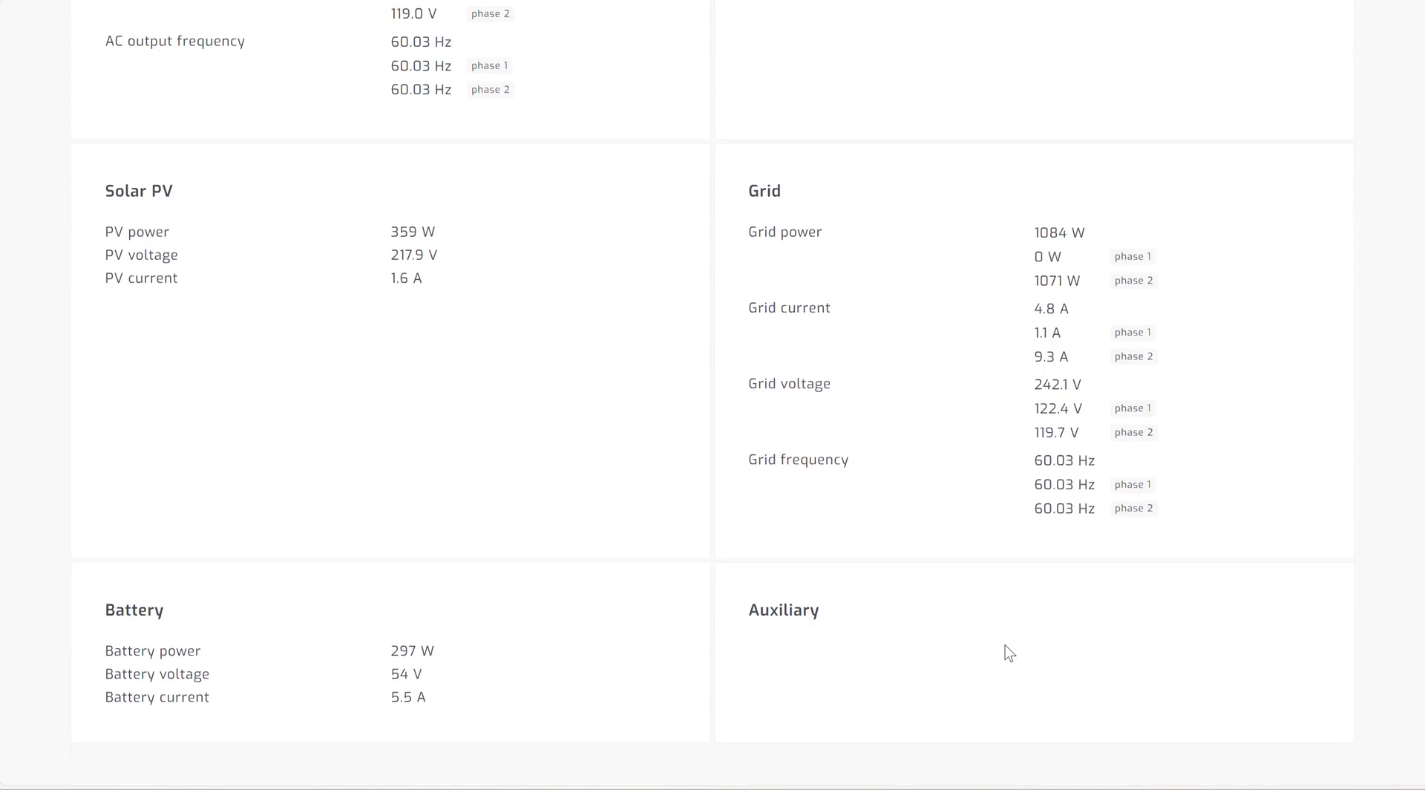
scroll("up", 3)
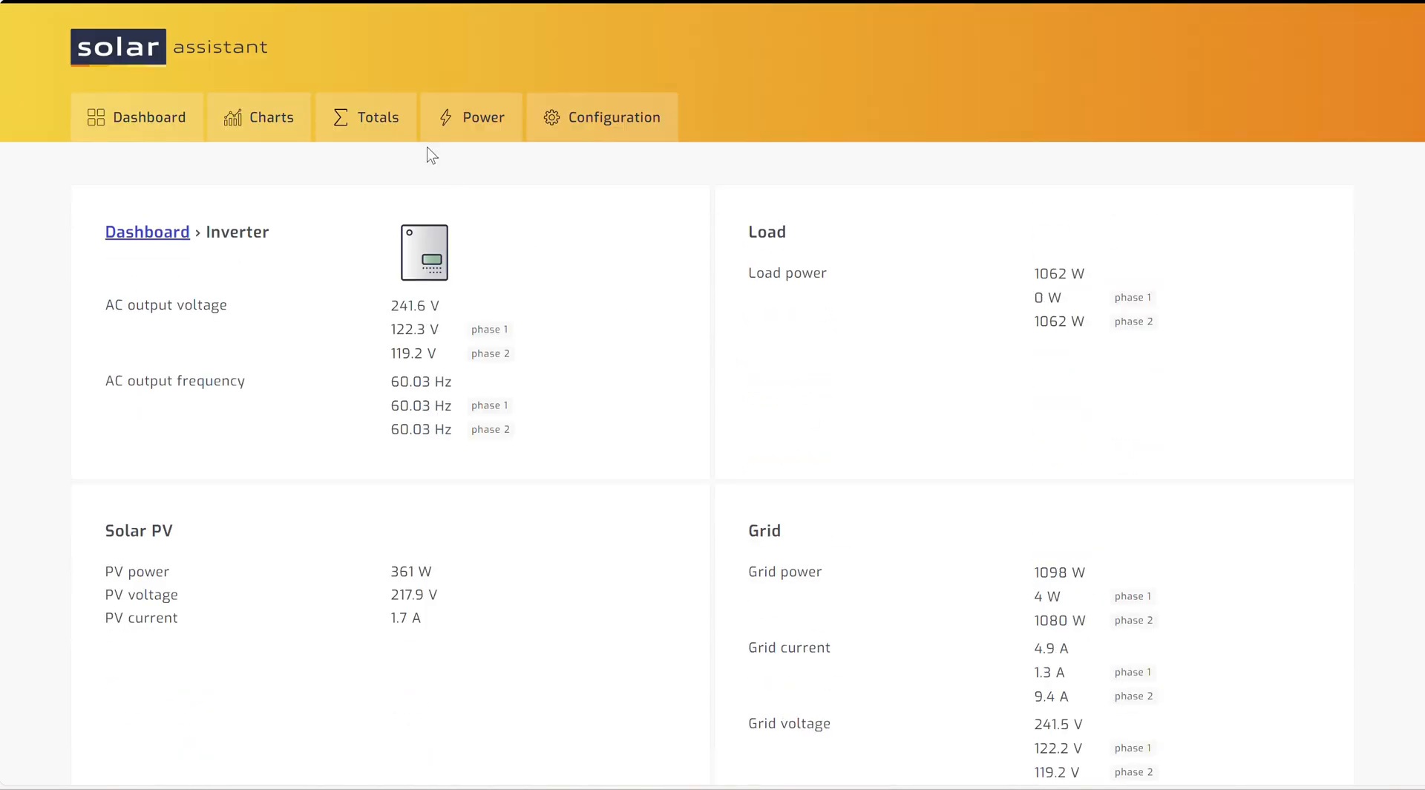
left_click(259, 117)
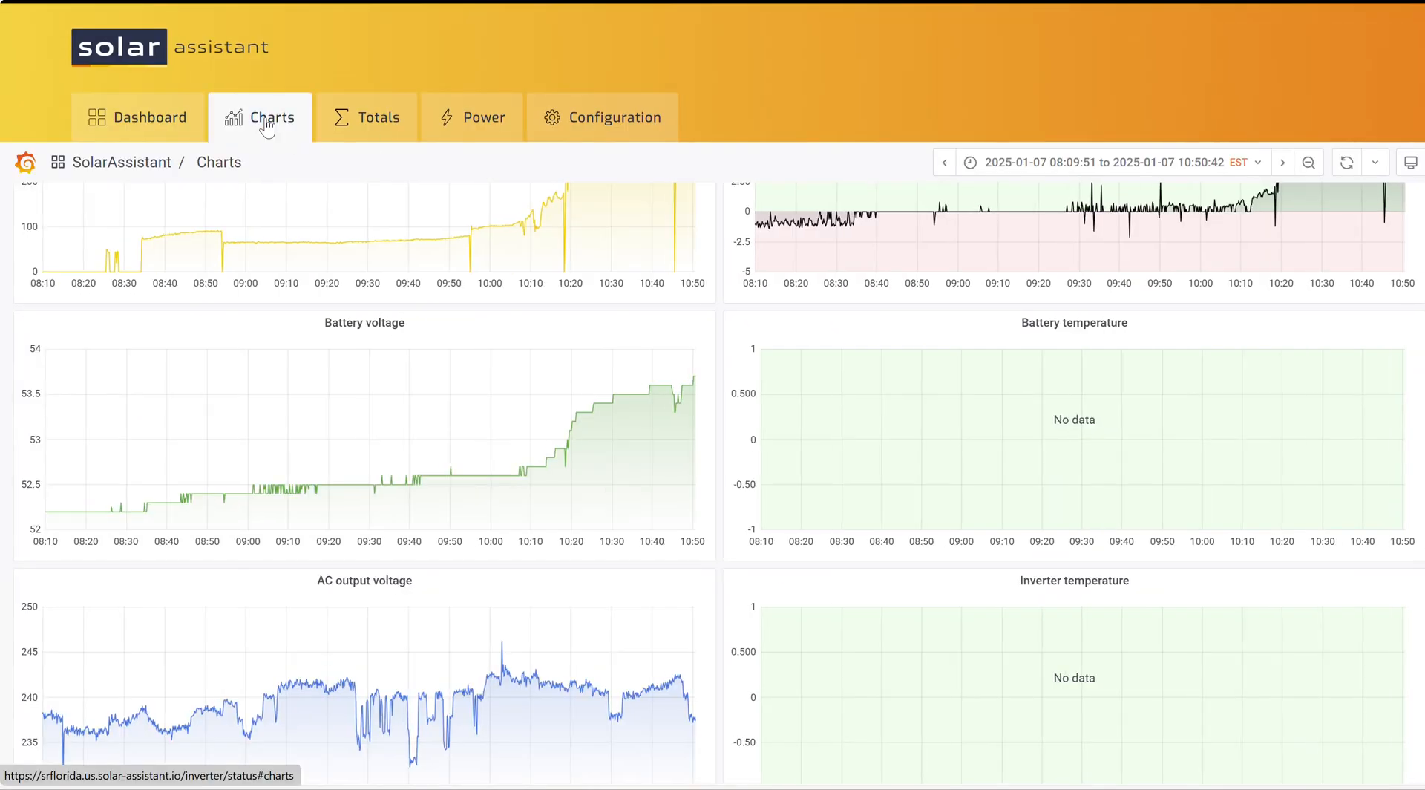
Step: Set the charts time range to 'Last 2 days'
scroll("up", 3)
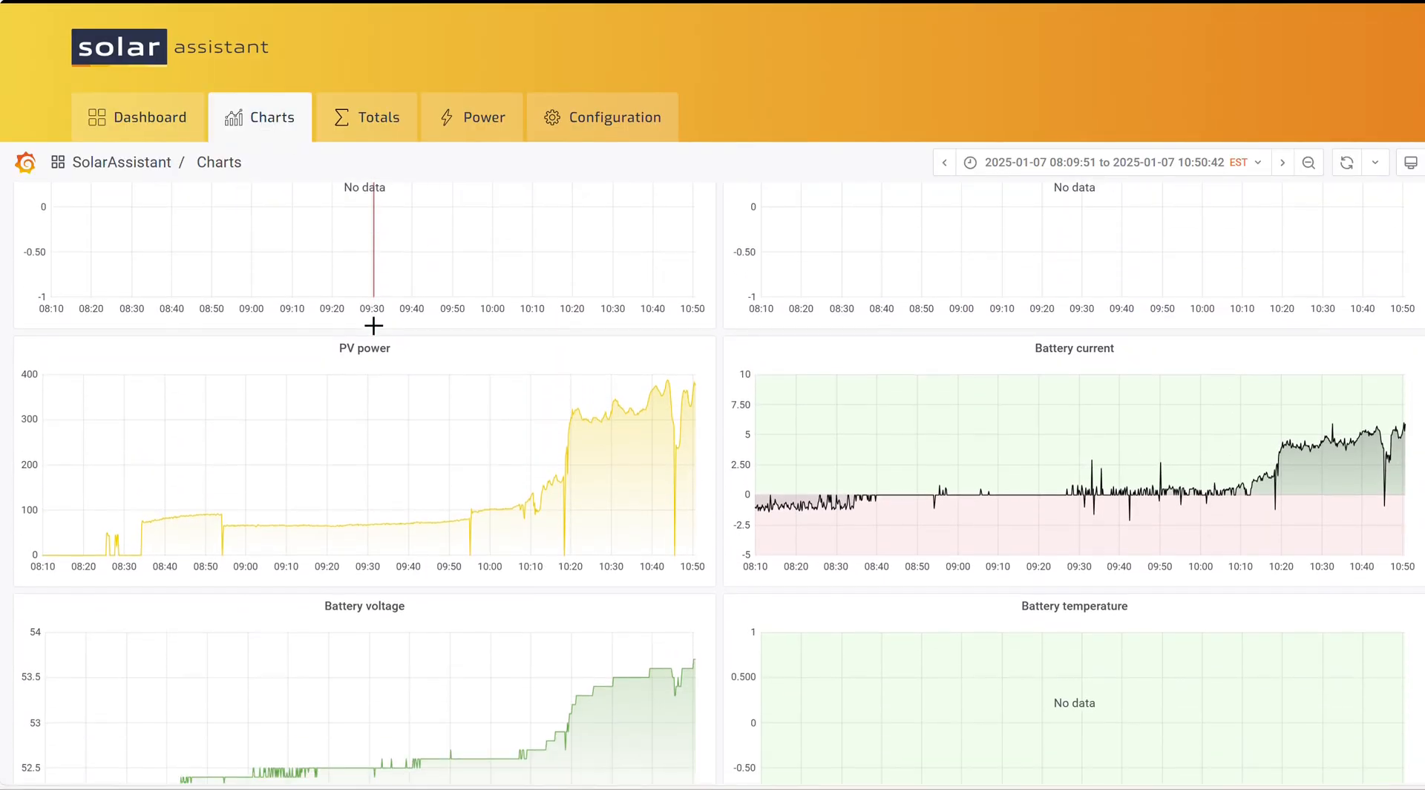
scroll("down", 3)
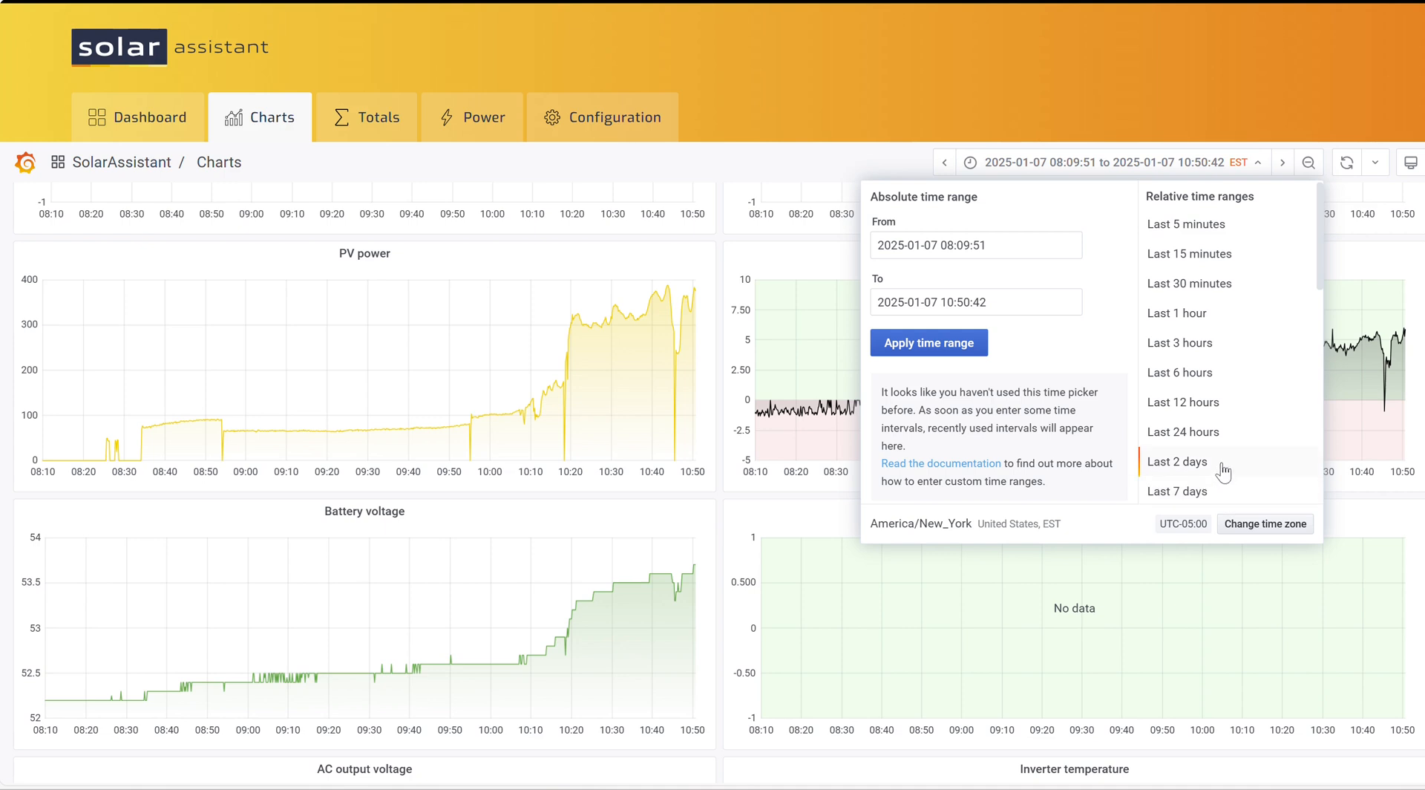
mouse_move(1223, 449)
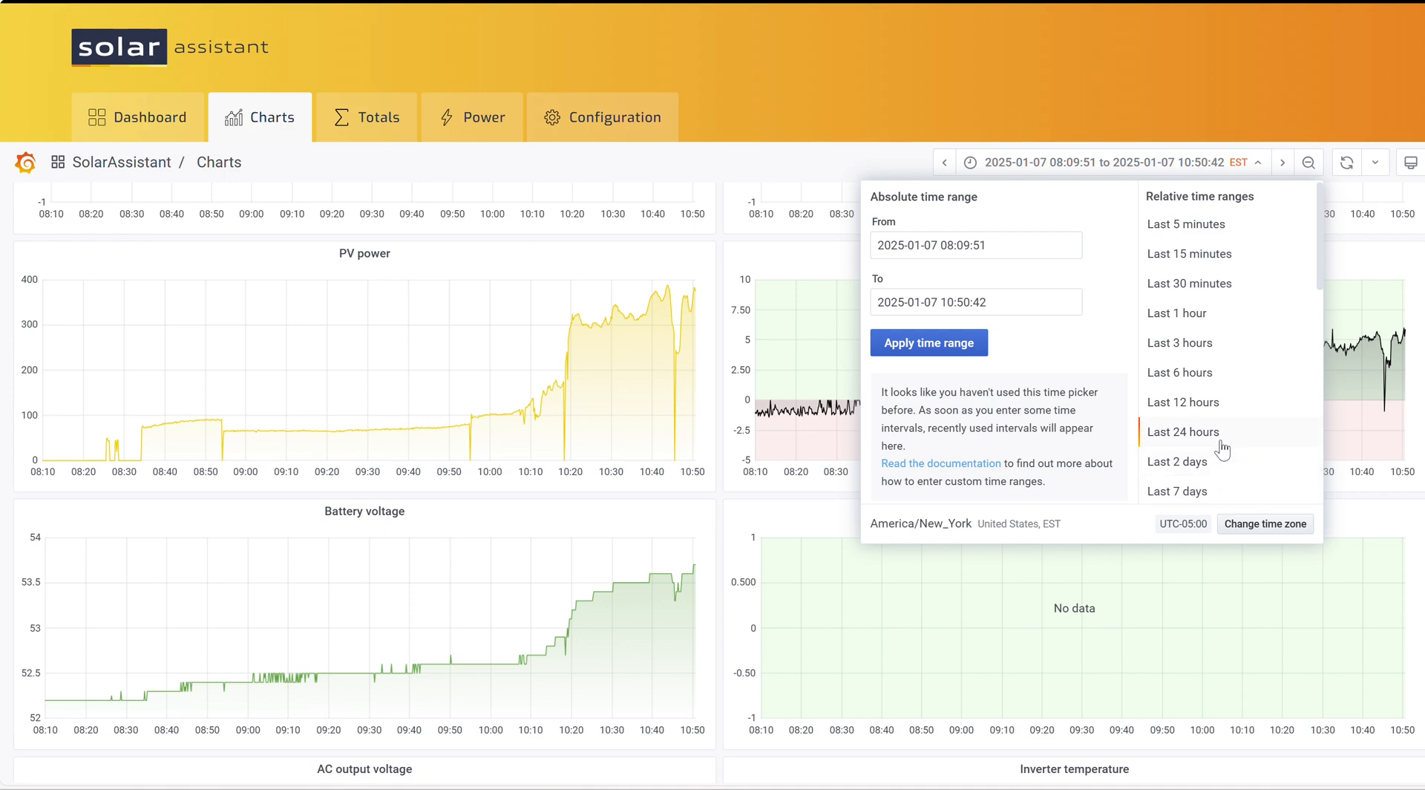
mouse_move(1223, 466)
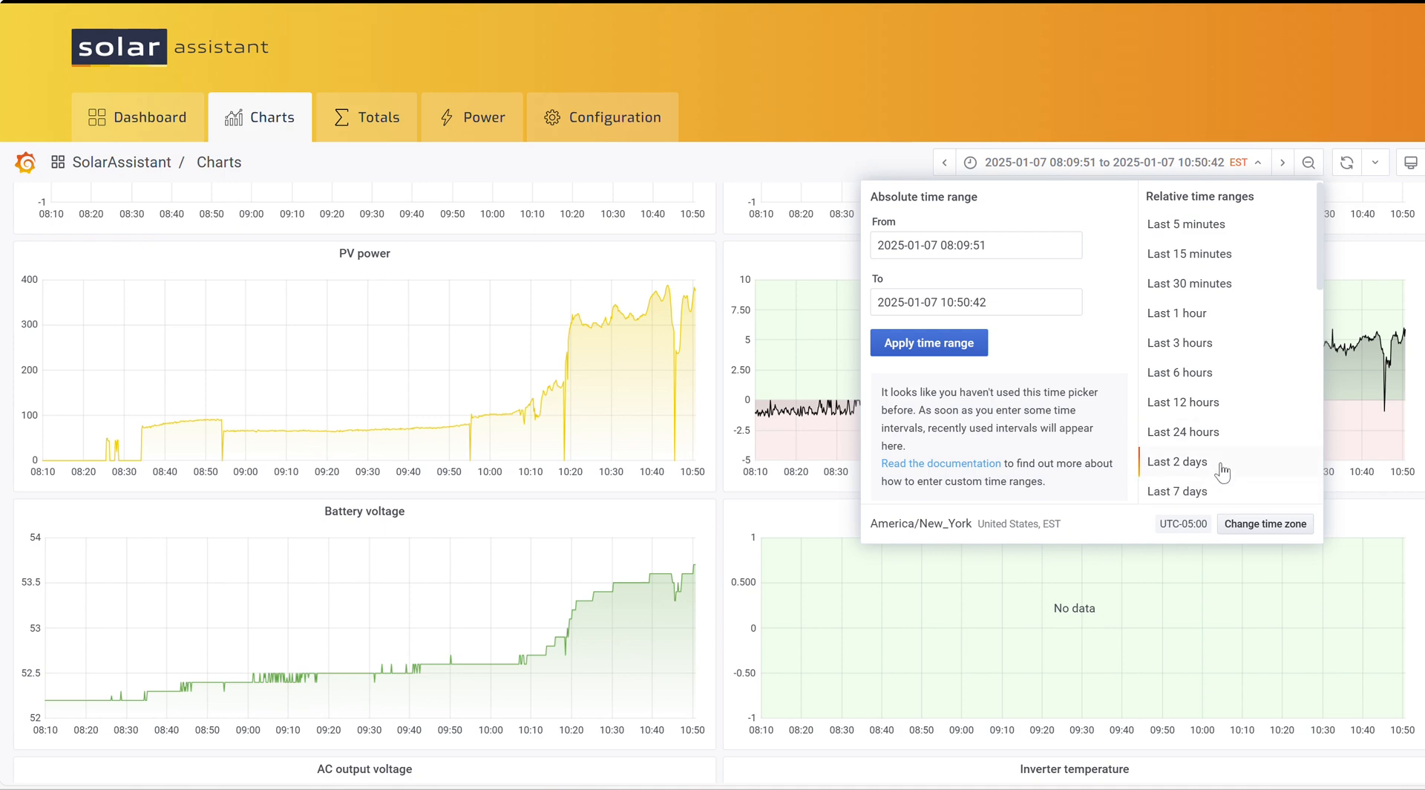
left_click(1176, 461)
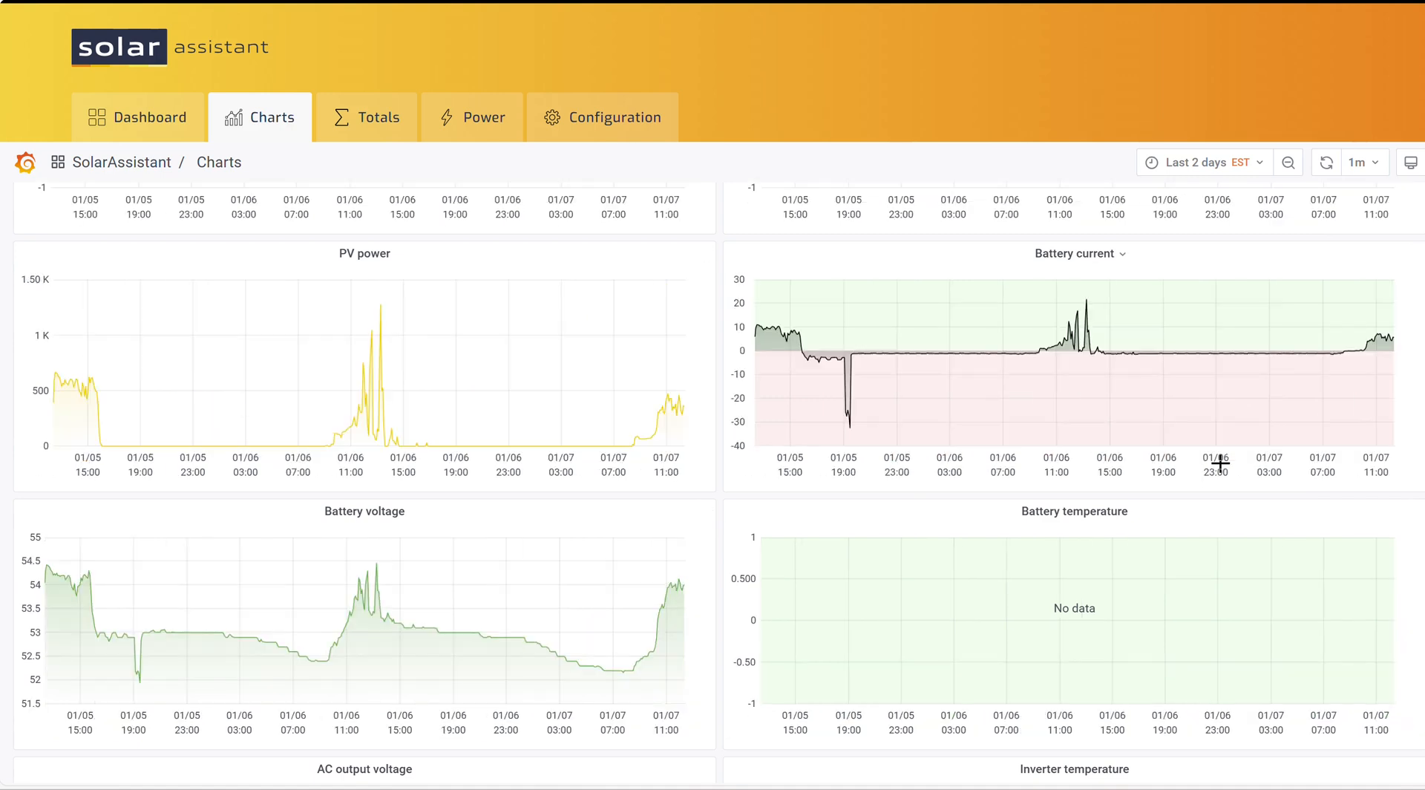
mouse_move(455, 446)
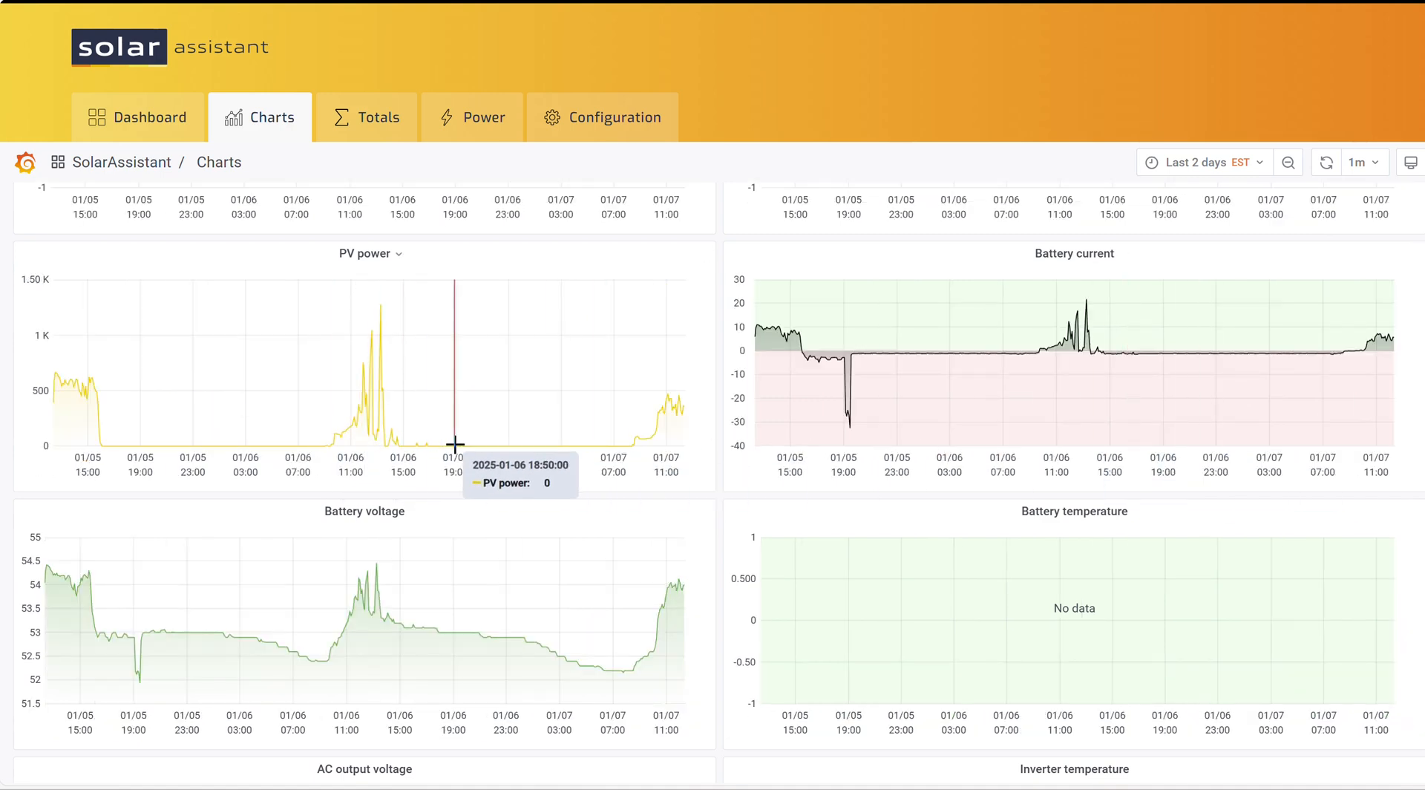
mouse_move(455, 466)
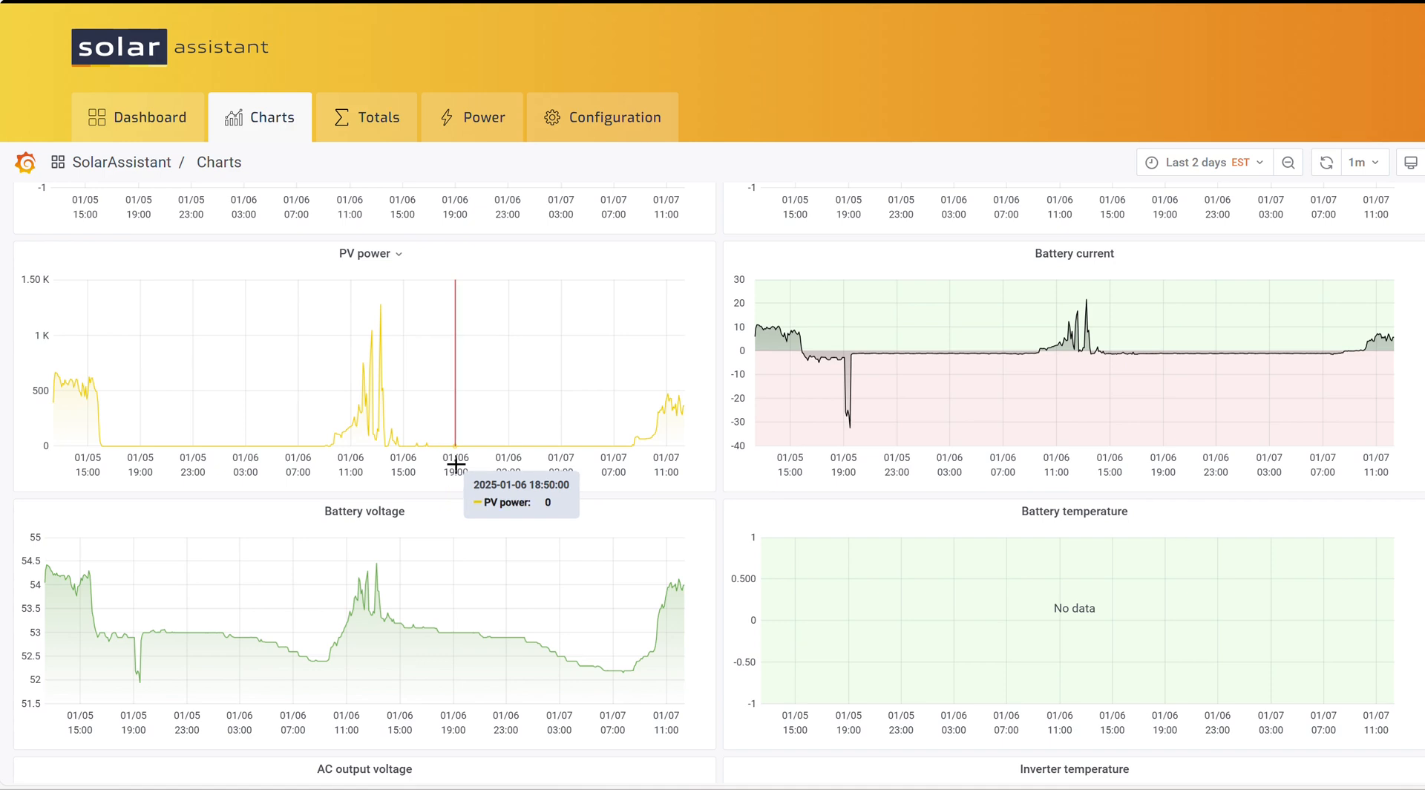
mouse_move(137, 660)
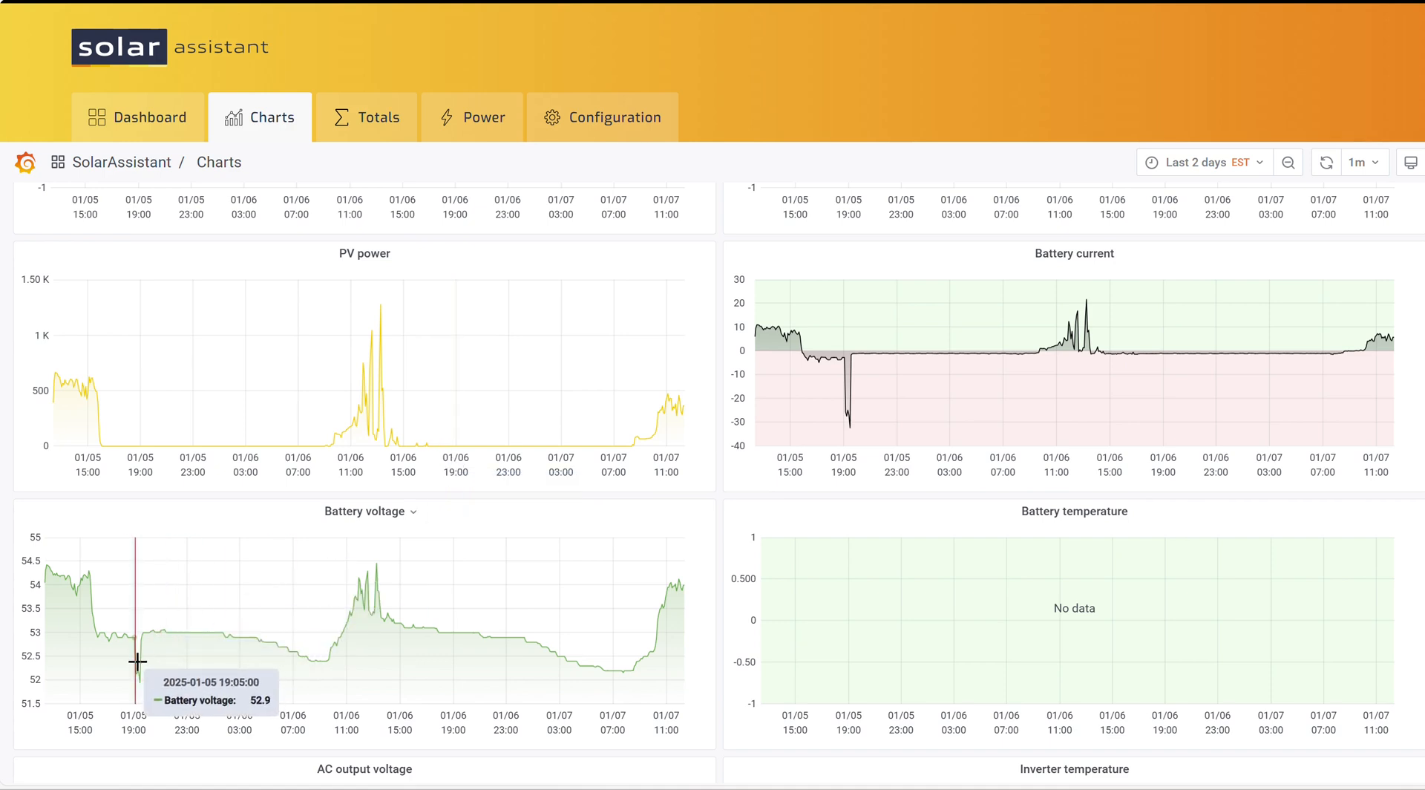
mouse_move(122, 653)
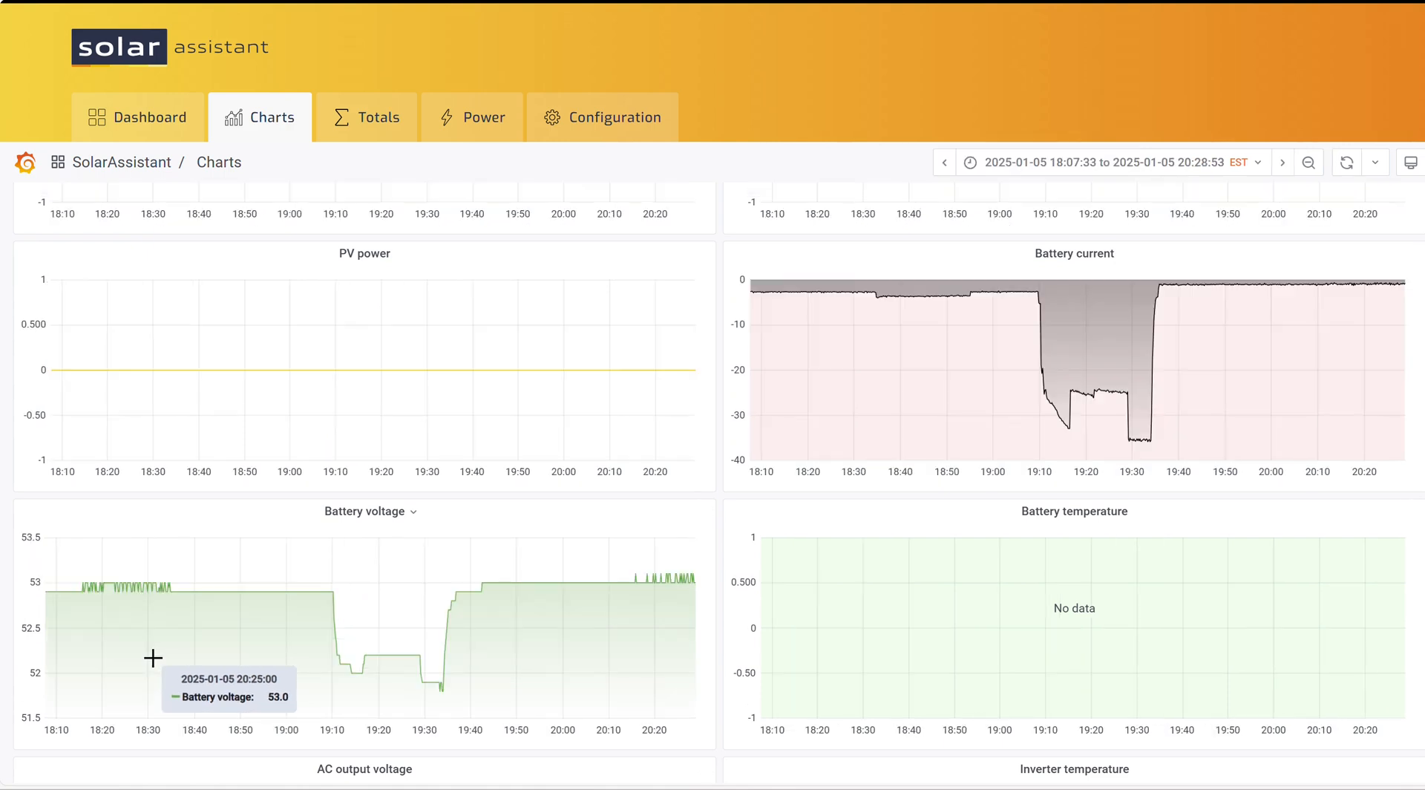
mouse_move(1362, 417)
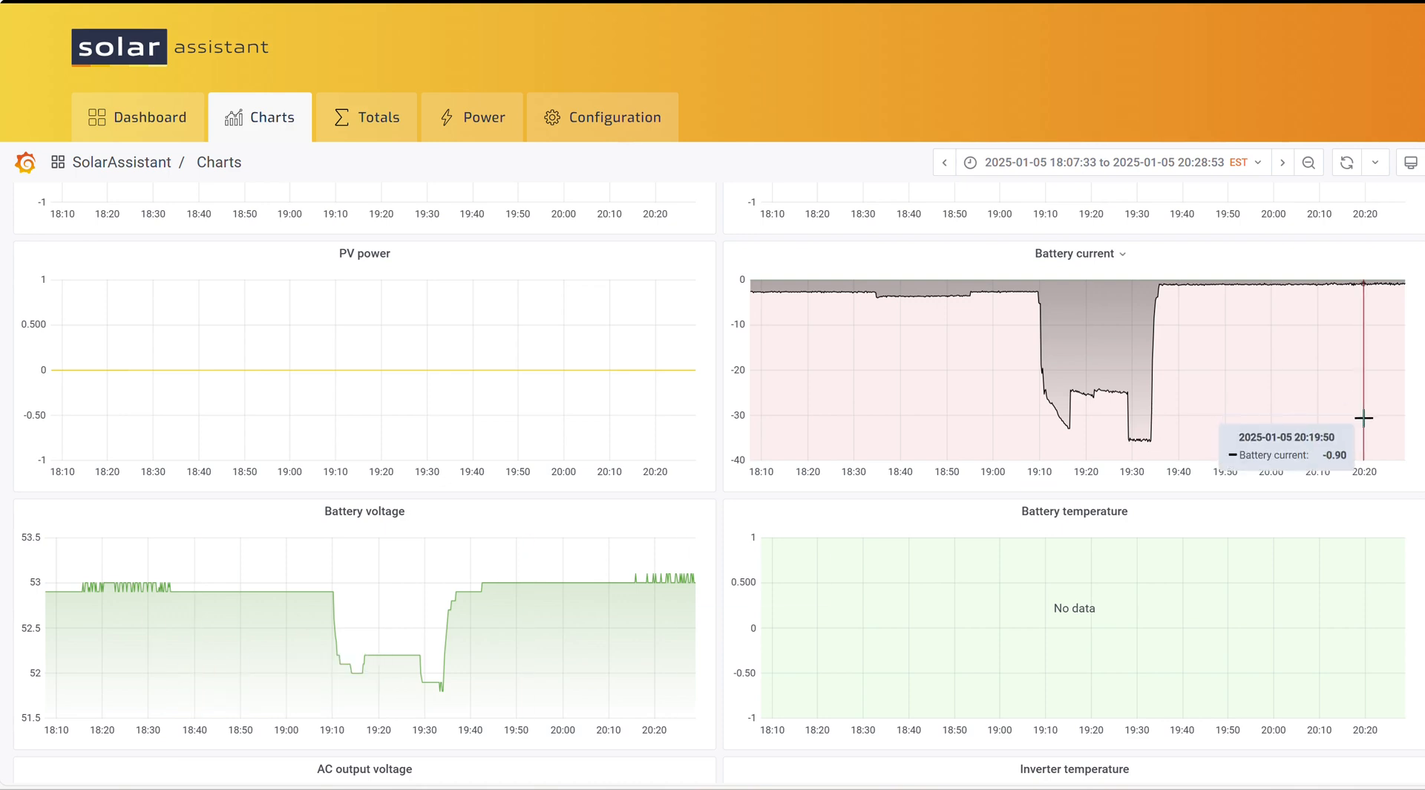
mouse_move(468, 675)
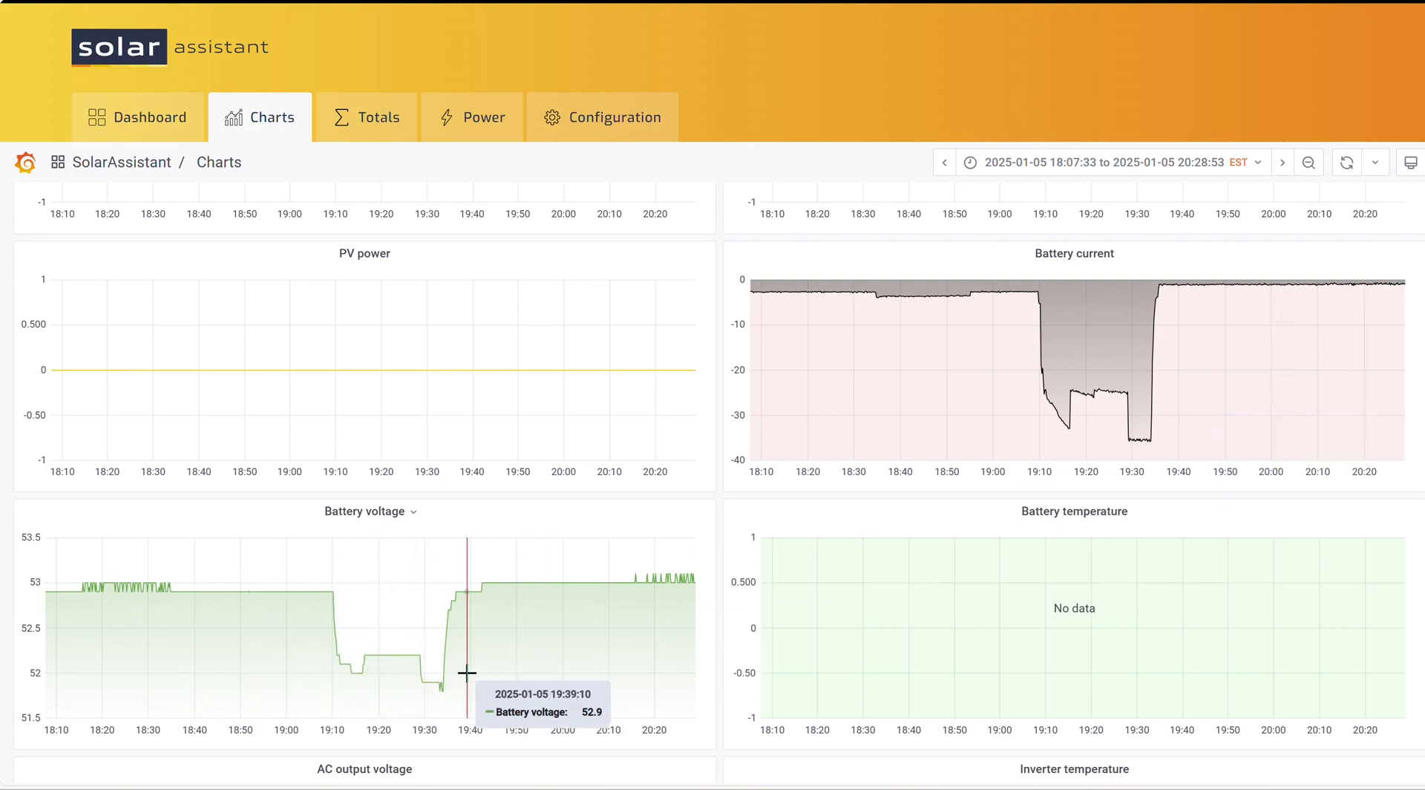
mouse_move(1162, 426)
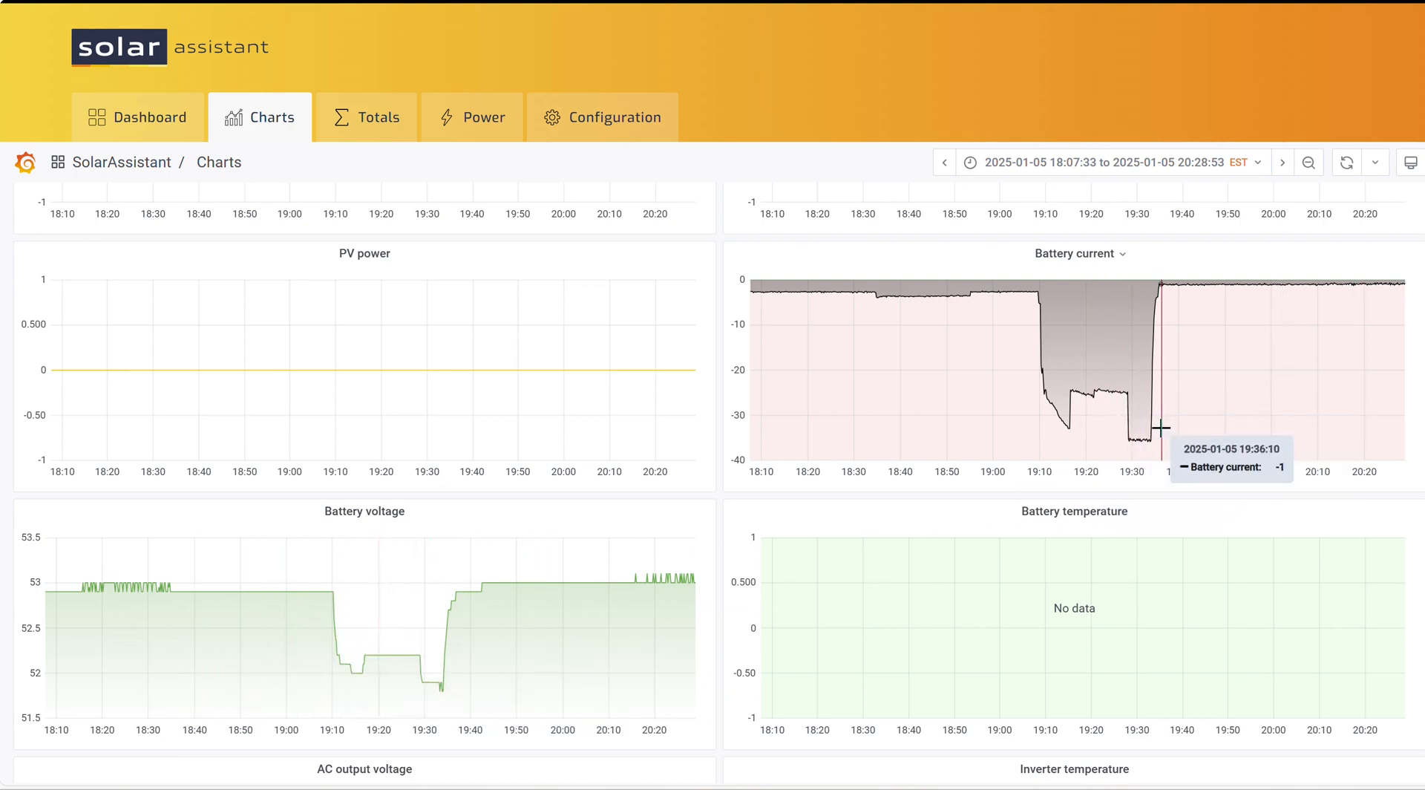
mouse_move(1141, 427)
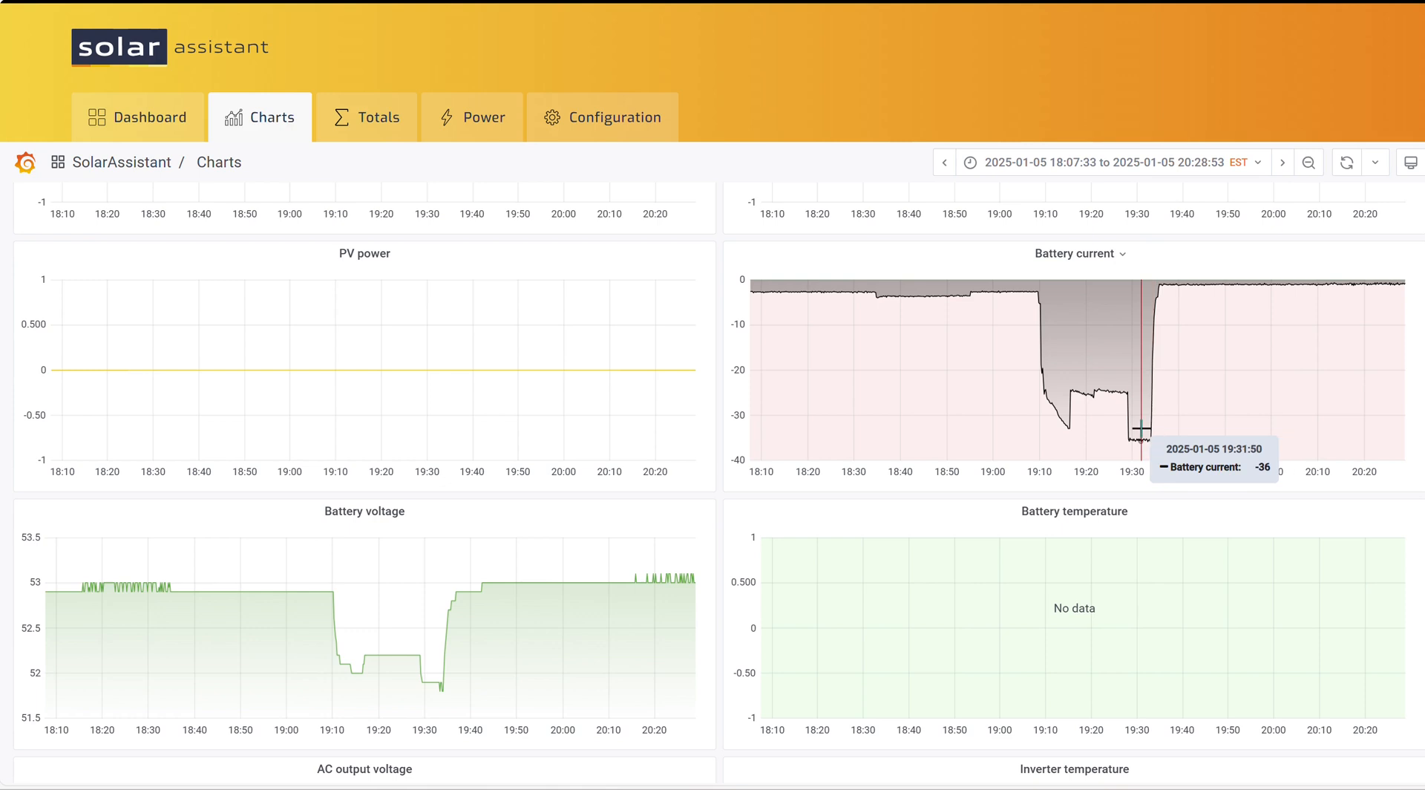
mouse_move(1111, 443)
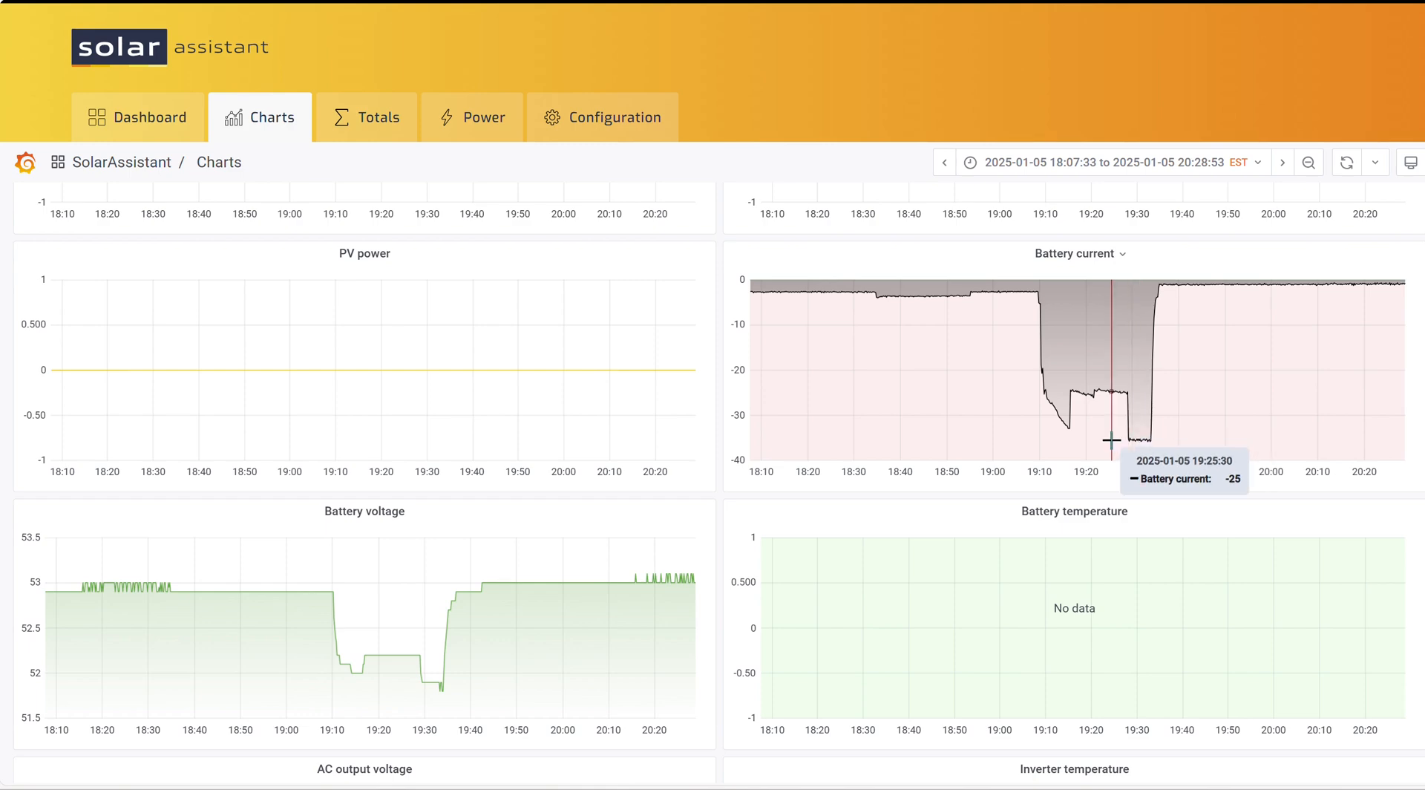
Step: Zoom the charts to 18:07–20:28 on 2025-01-05 around the battery dip
scroll("down", 3)
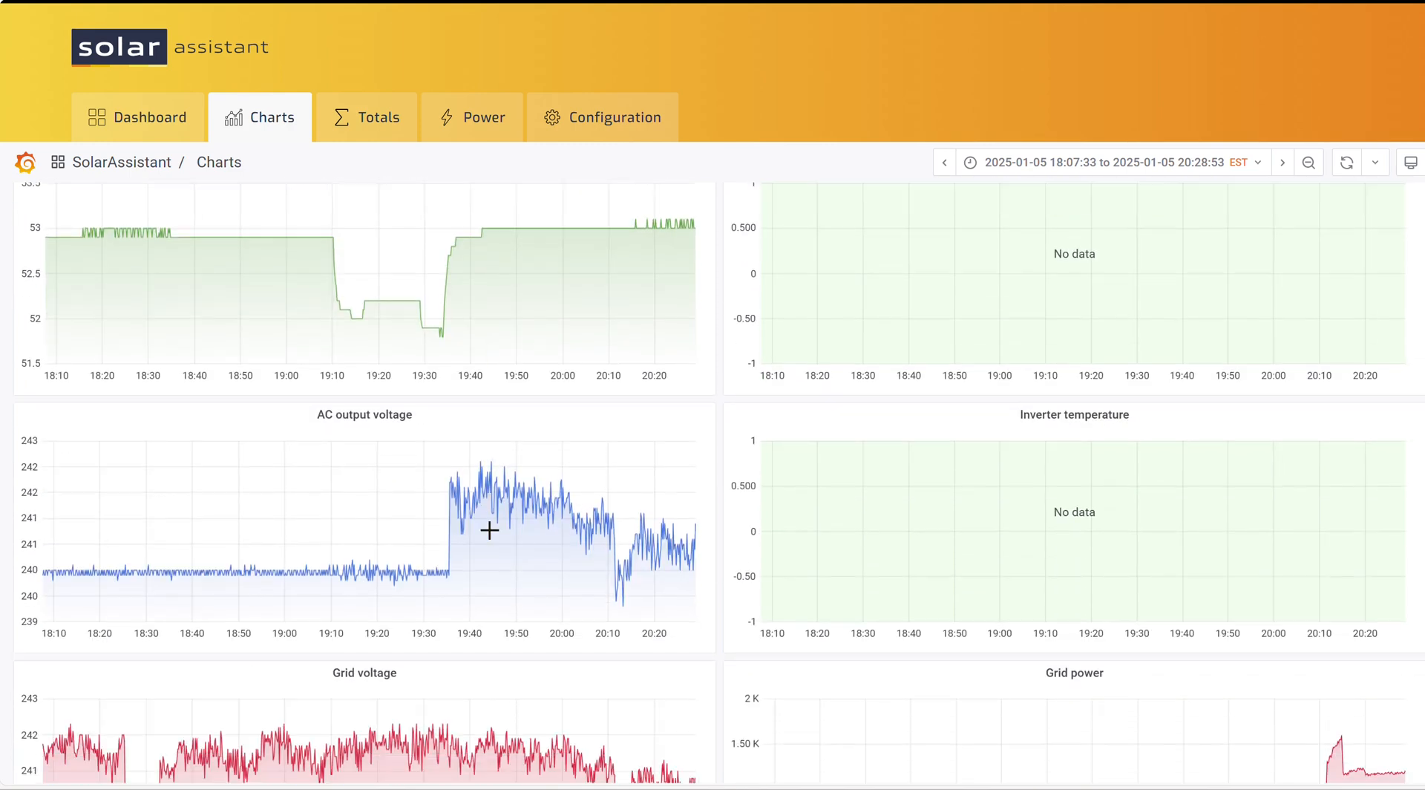
Step: Zoom to 18:20–18:35 on 2025-01-05 to inspect the grid voltage dip
scroll("down", 3)
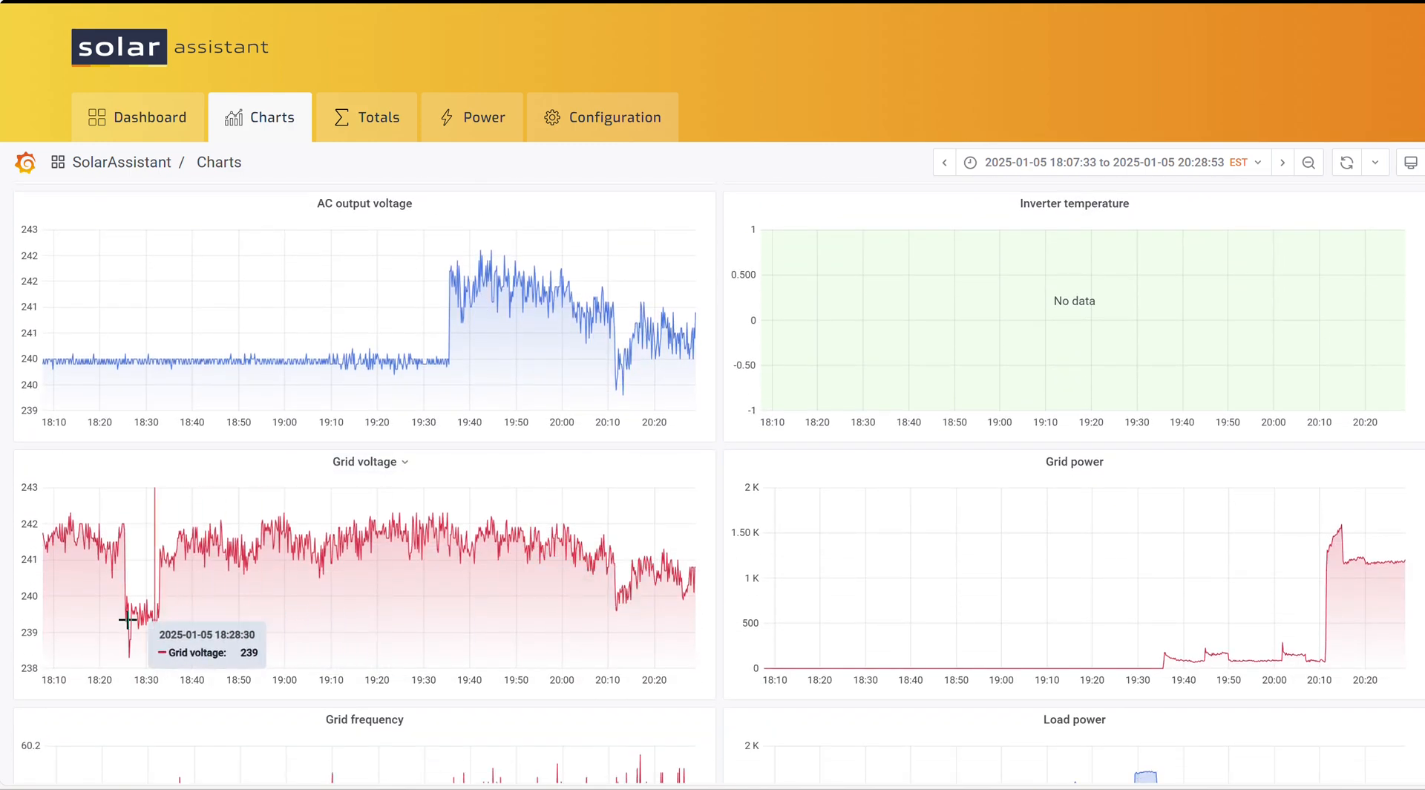
mouse_move(510, 725)
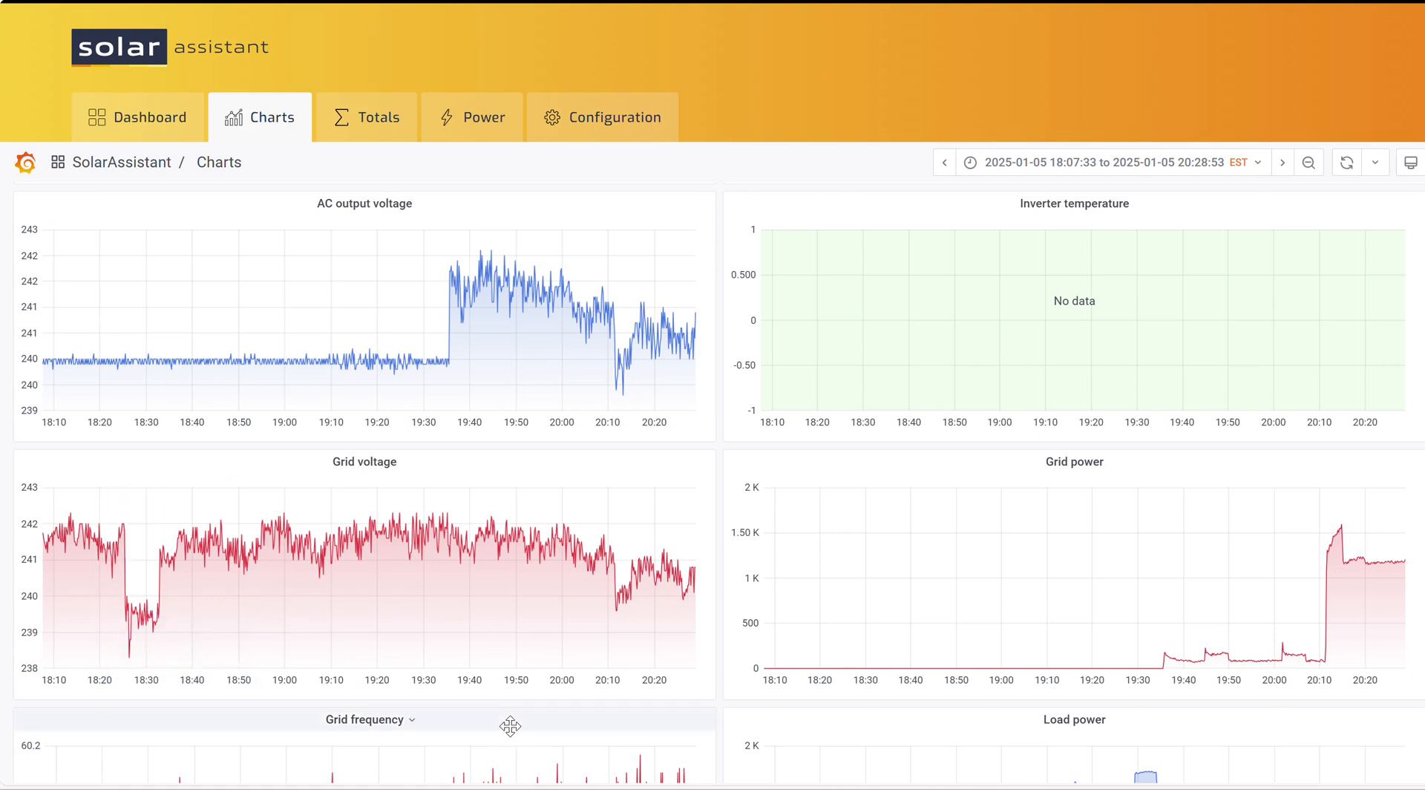
mouse_move(101, 603)
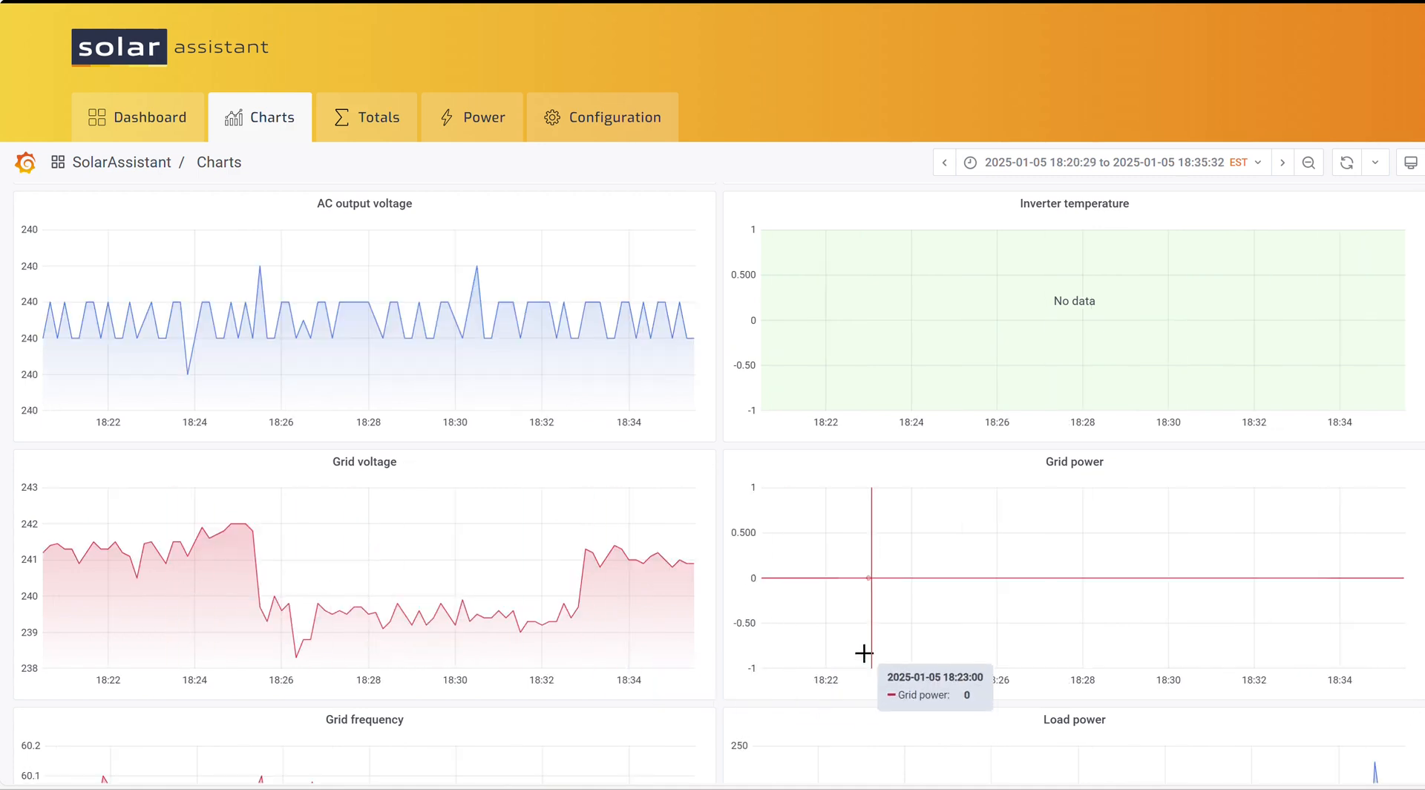
mouse_move(296, 655)
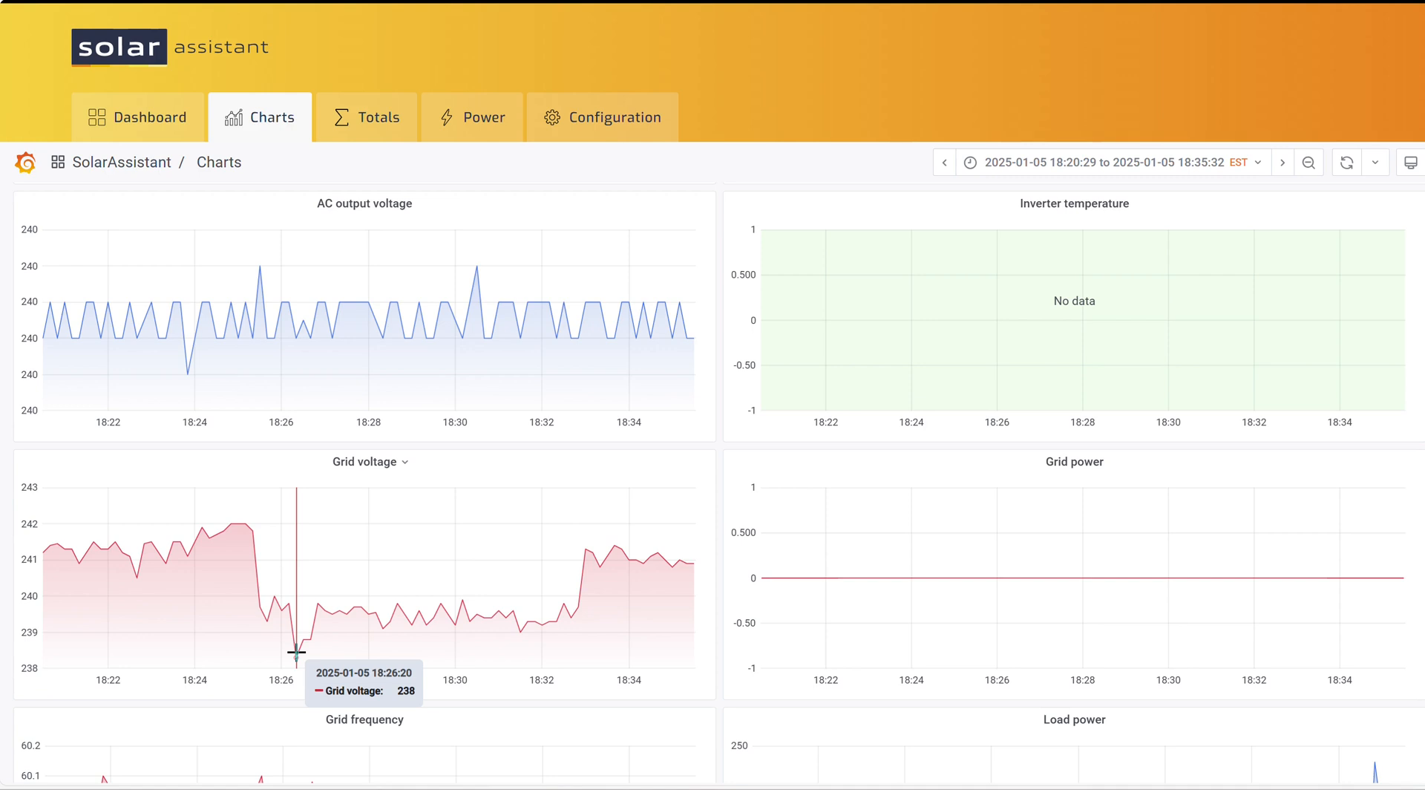
mouse_move(778, 720)
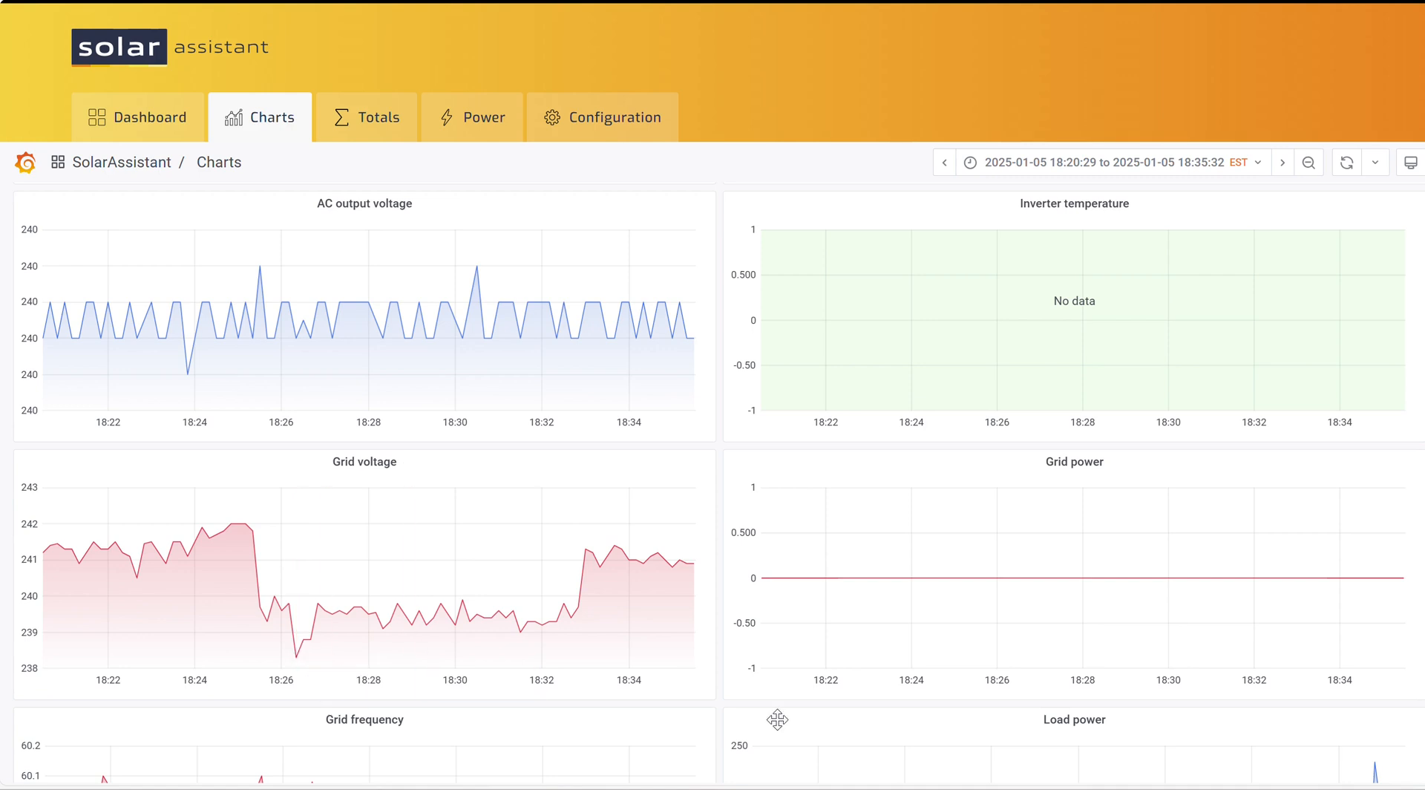
scroll("down", 3)
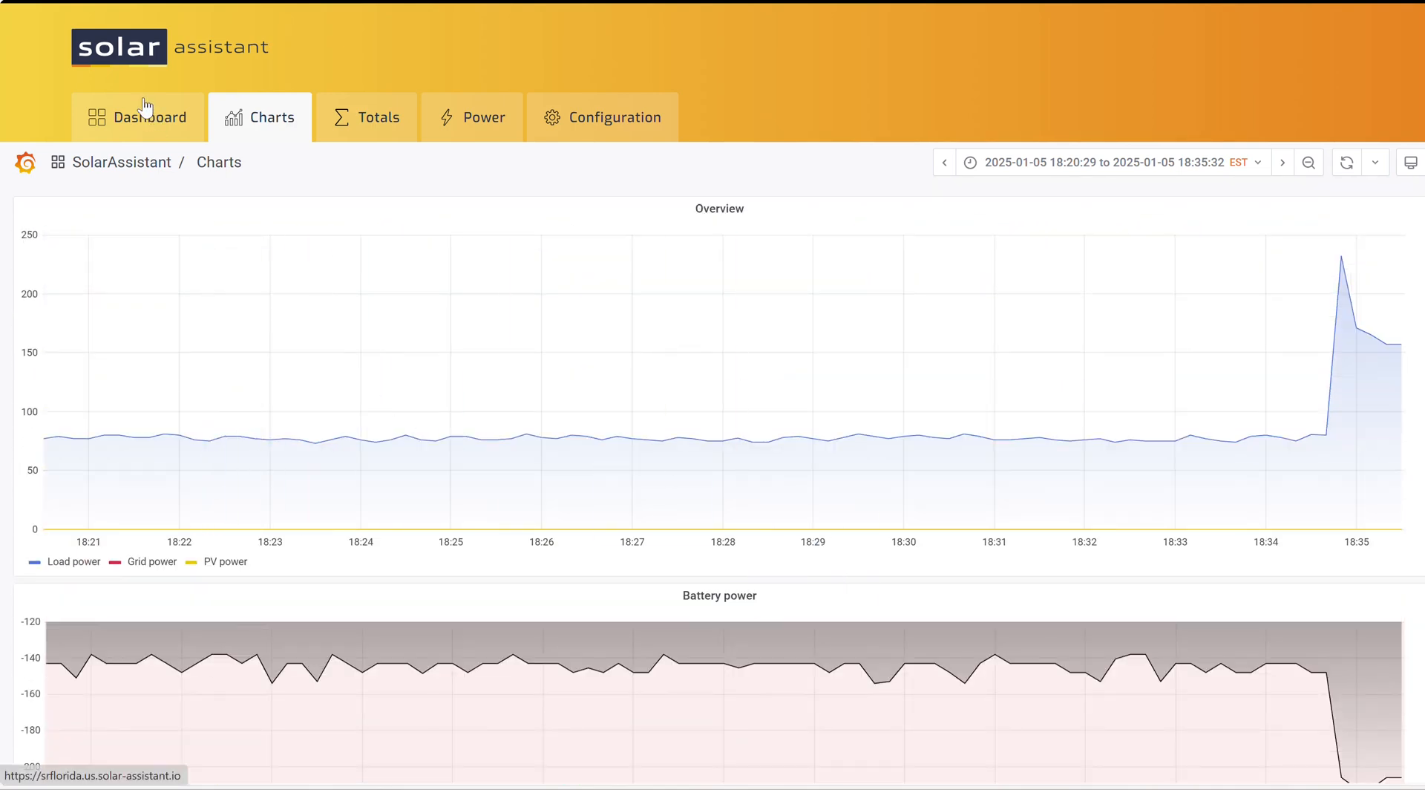
Step: Return to the live dashboard showing 1064 W load, 1102 W grid, 394 W solar, battery 66%
left_click(137, 117)
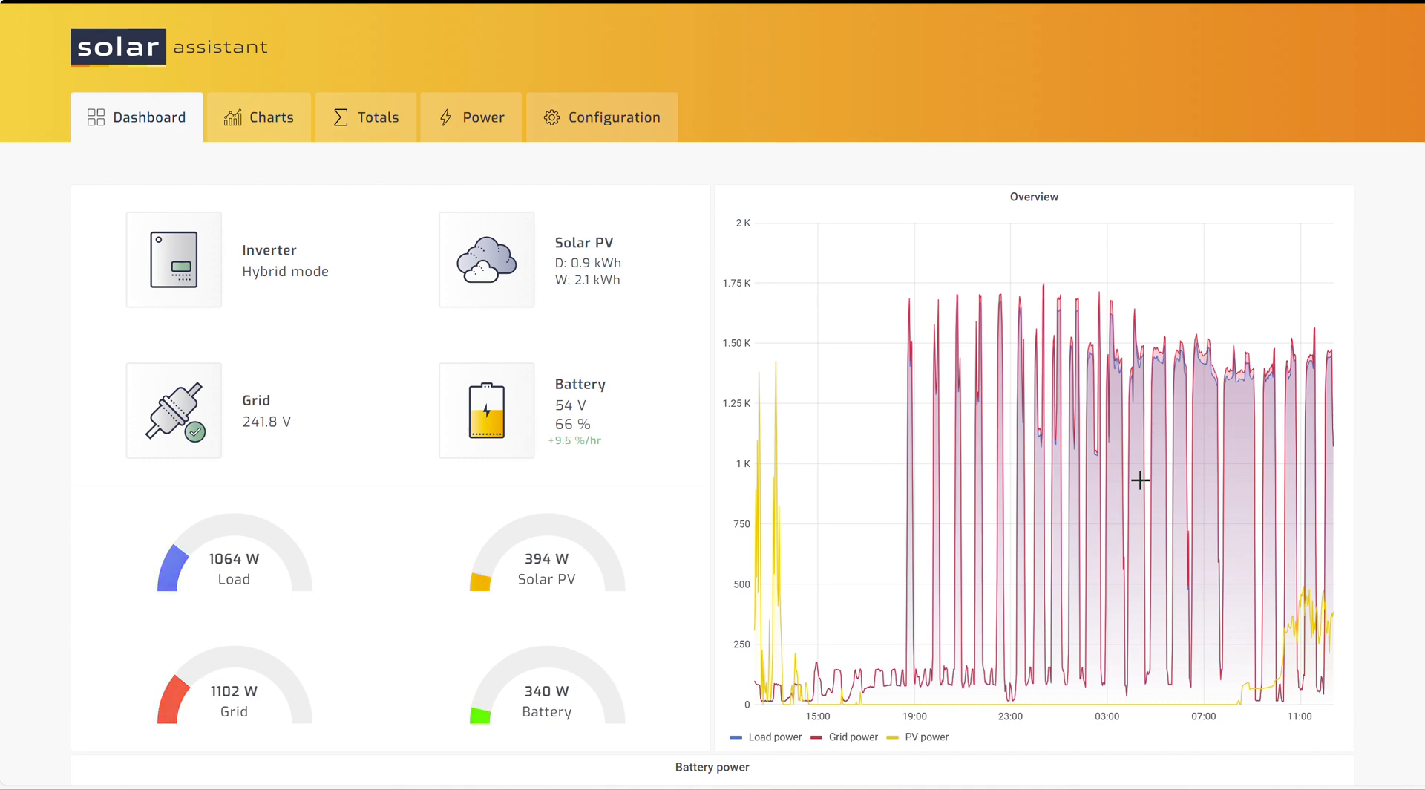
mouse_move(1332, 569)
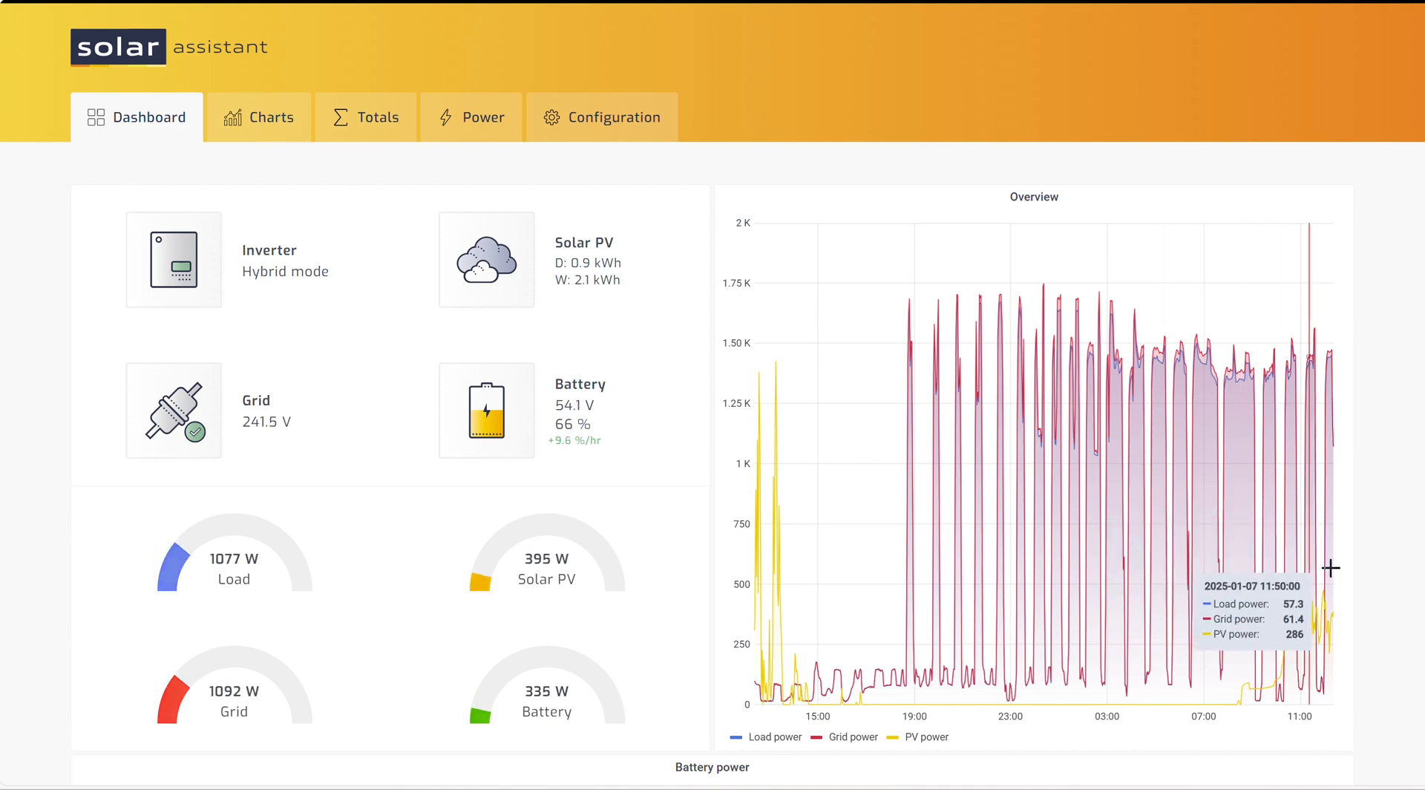
mouse_move(1396, 519)
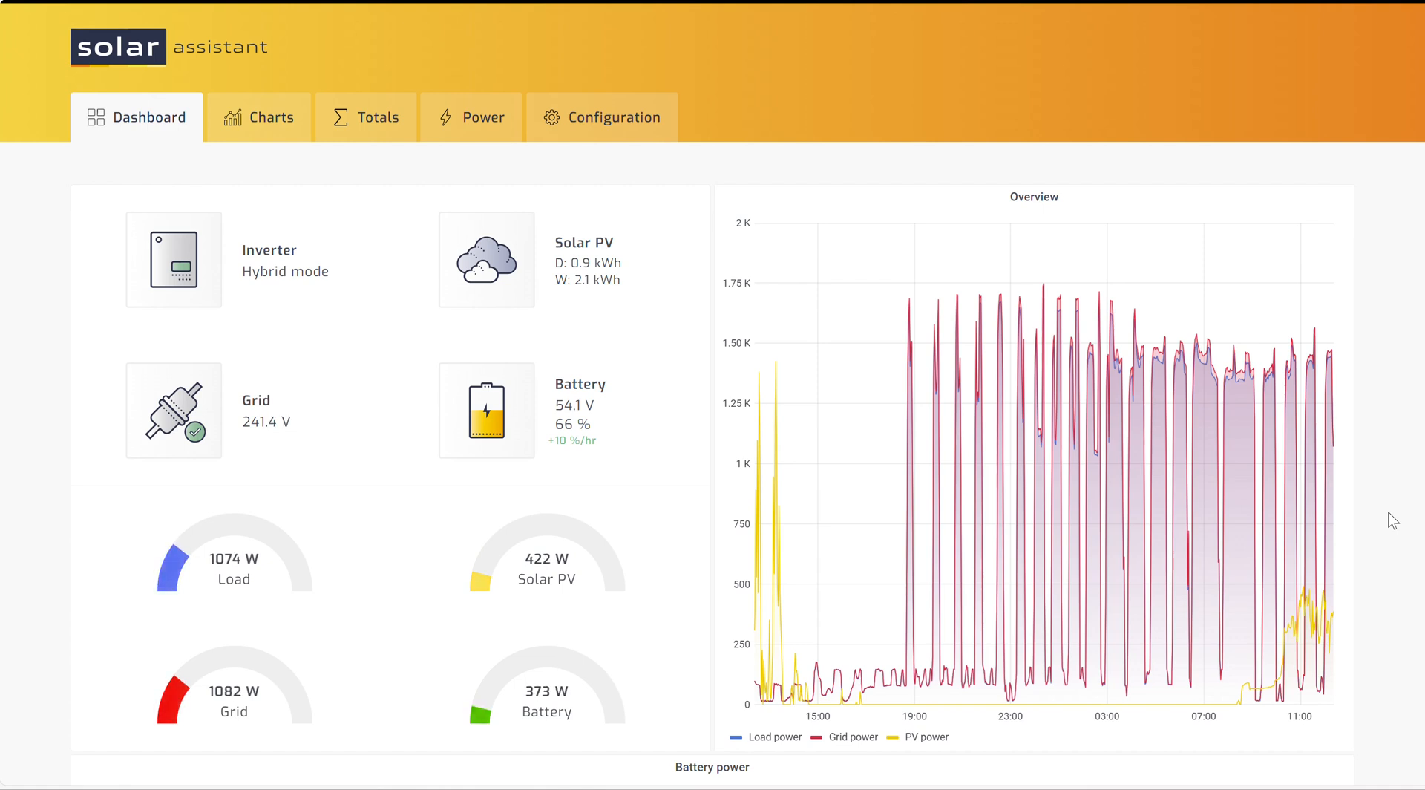
mouse_move(1228, 456)
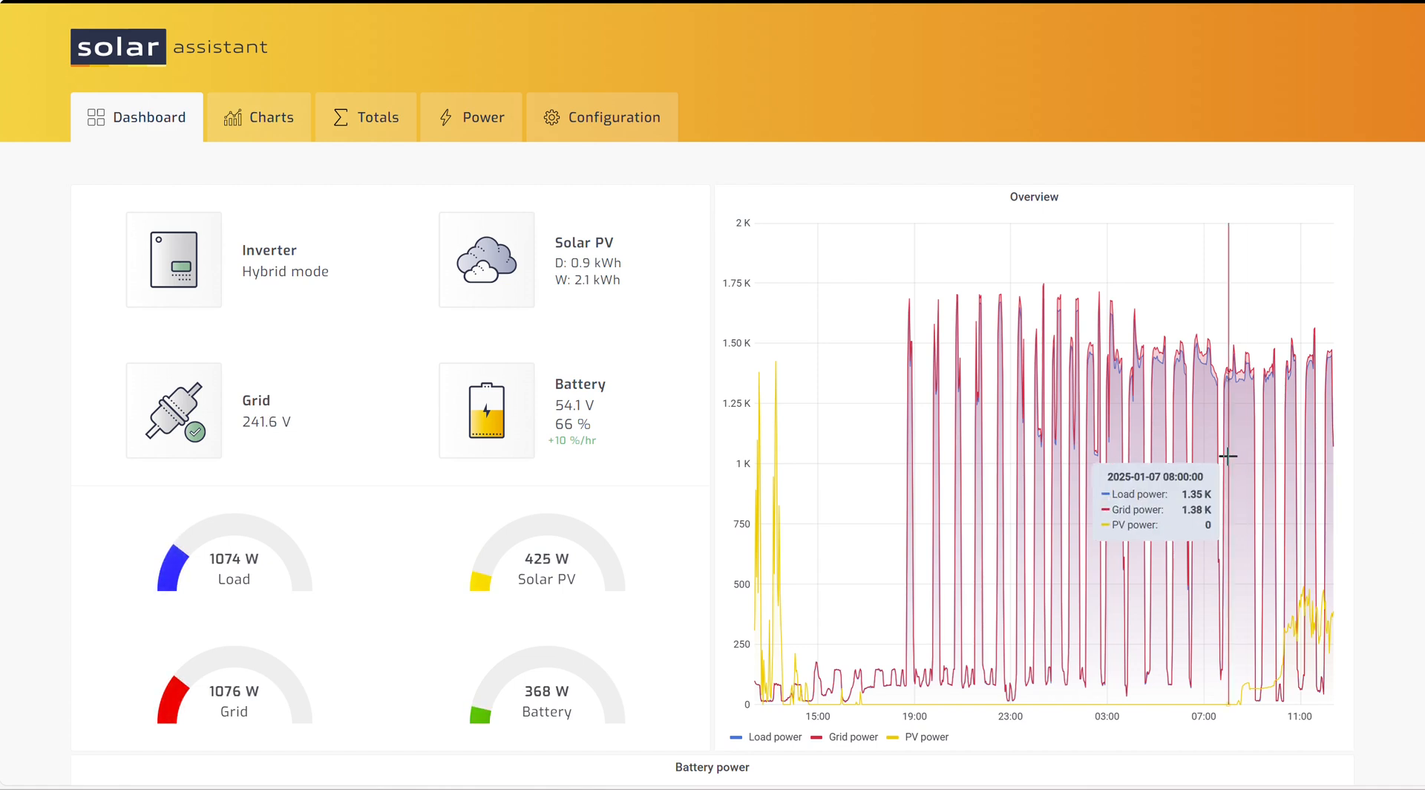
mouse_move(880, 101)
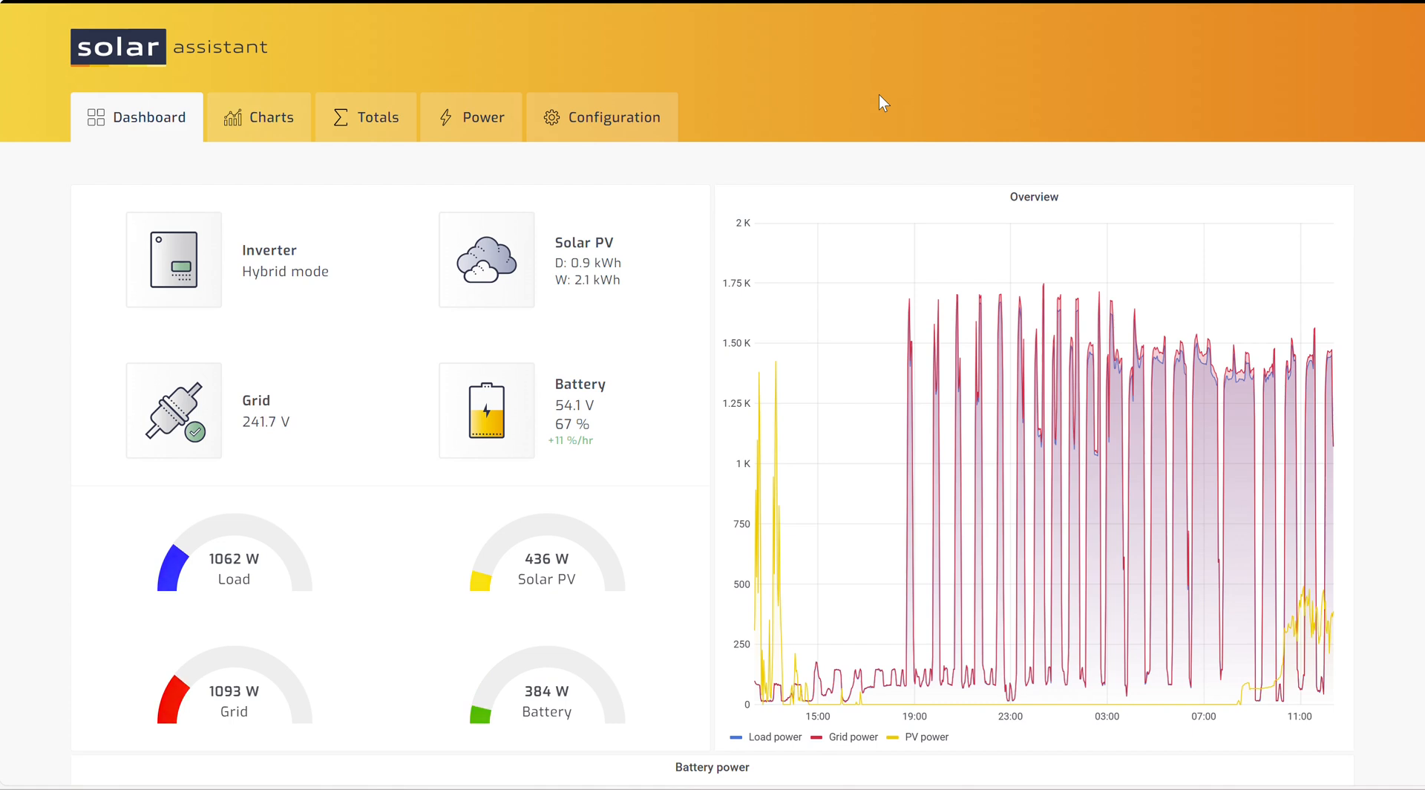
mouse_move(1016, 218)
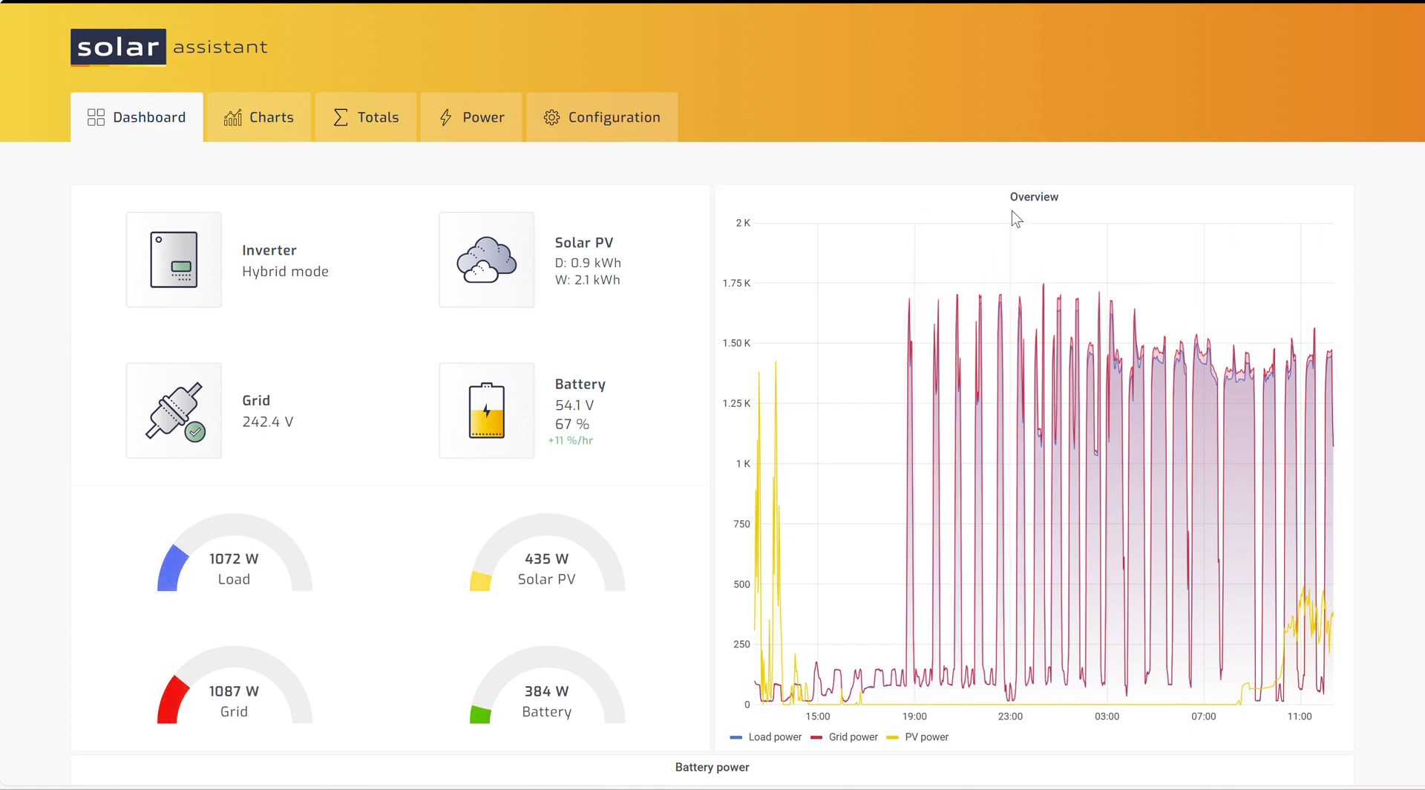